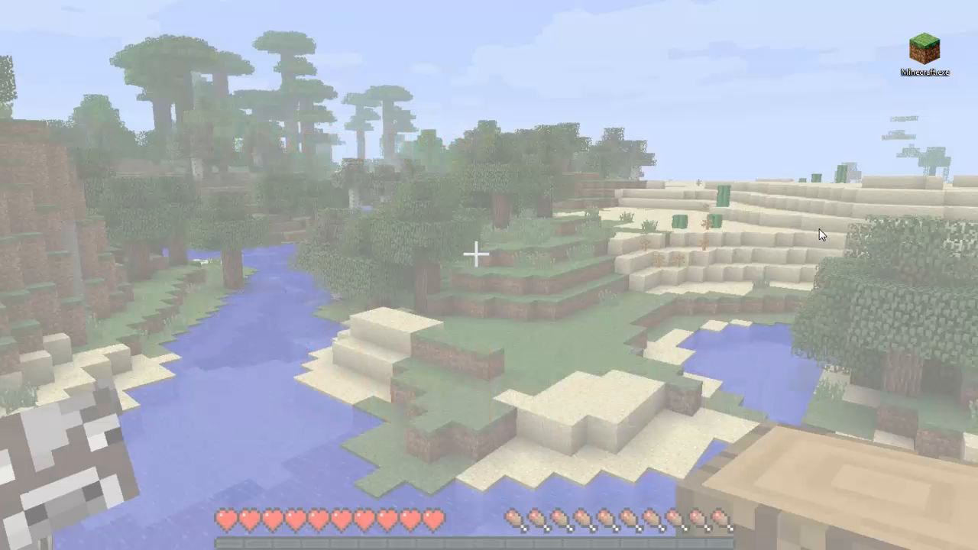
Launch Minecraft.exe from the desktop and allow it past the security warning
double_click(923, 46)
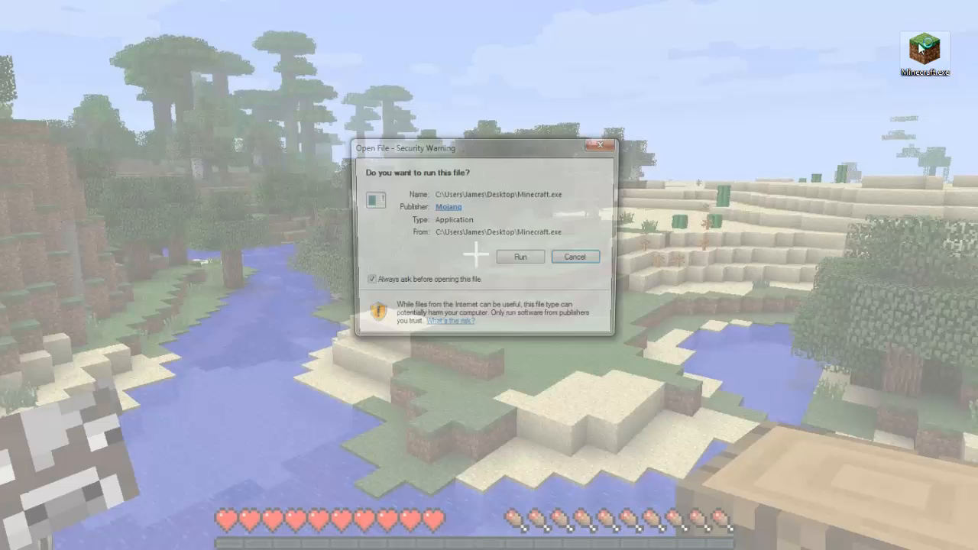
click(519, 257)
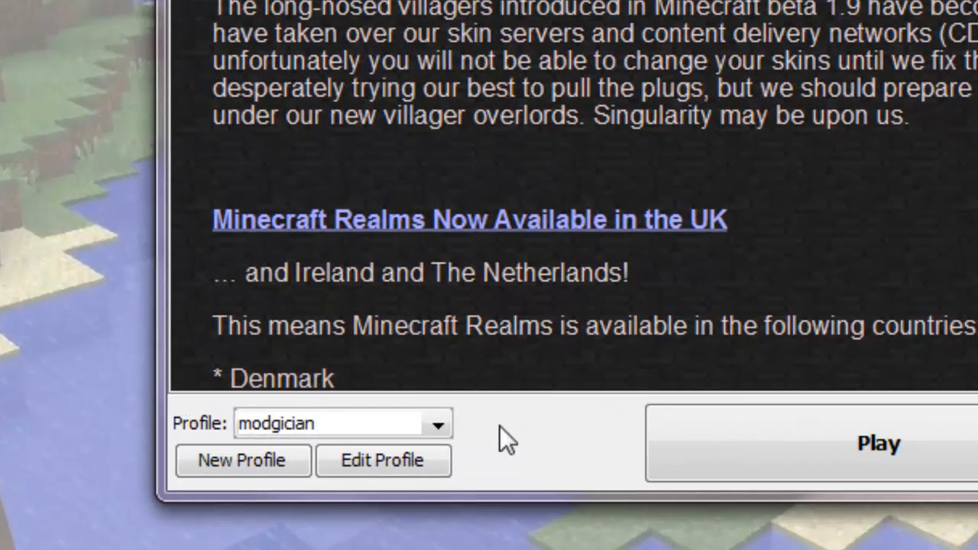
click(437, 423)
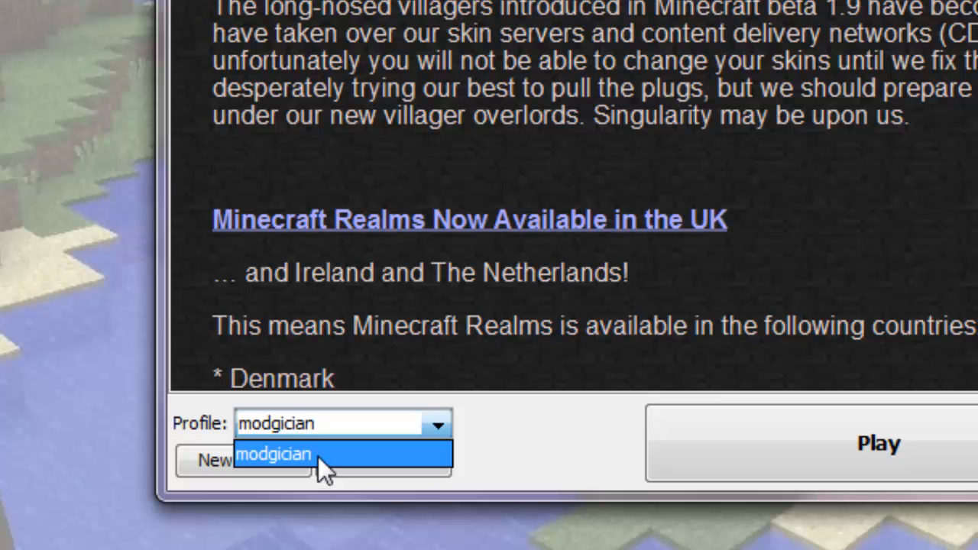
mouse_move(424, 466)
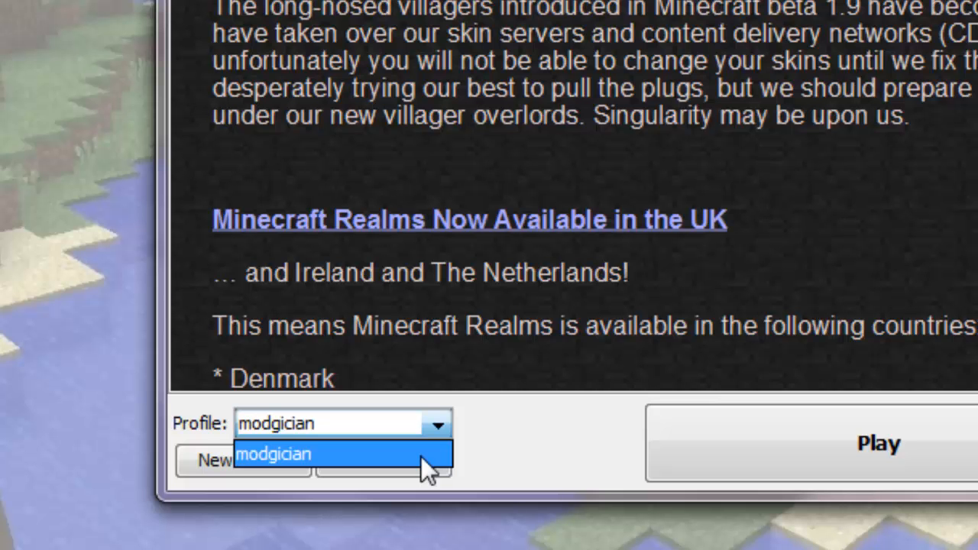
click(273, 452)
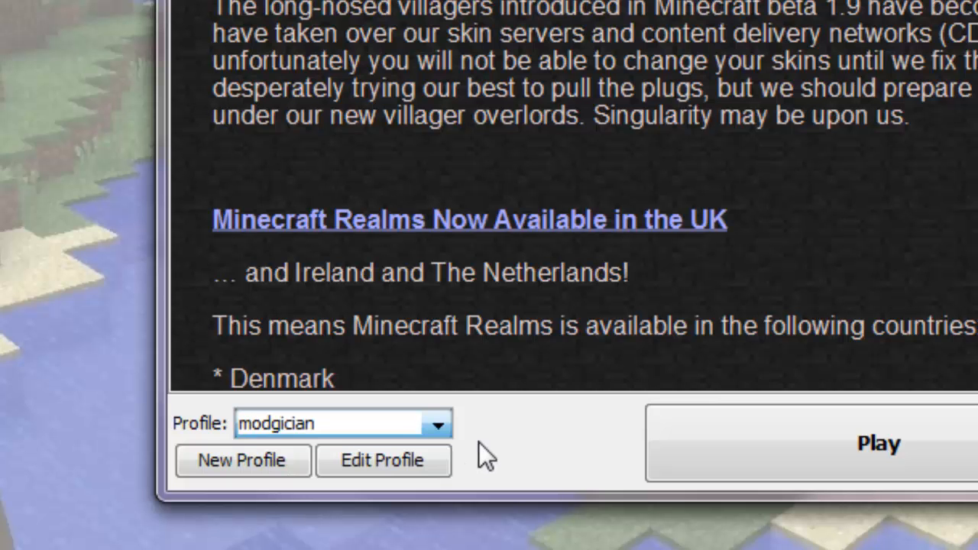
Edit the current profile to use release 1.7.5, rename it 1.7.5, and save
click(382, 460)
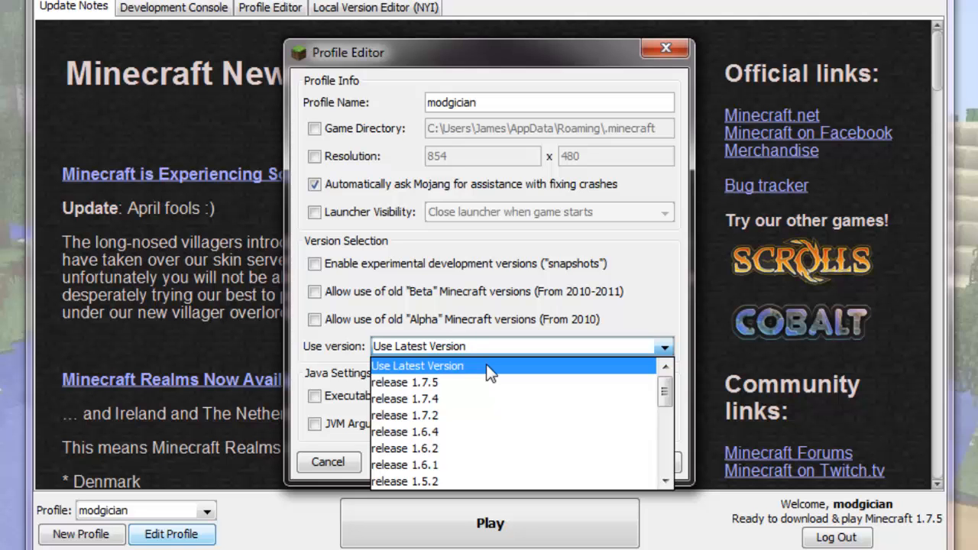
mouse_move(489, 381)
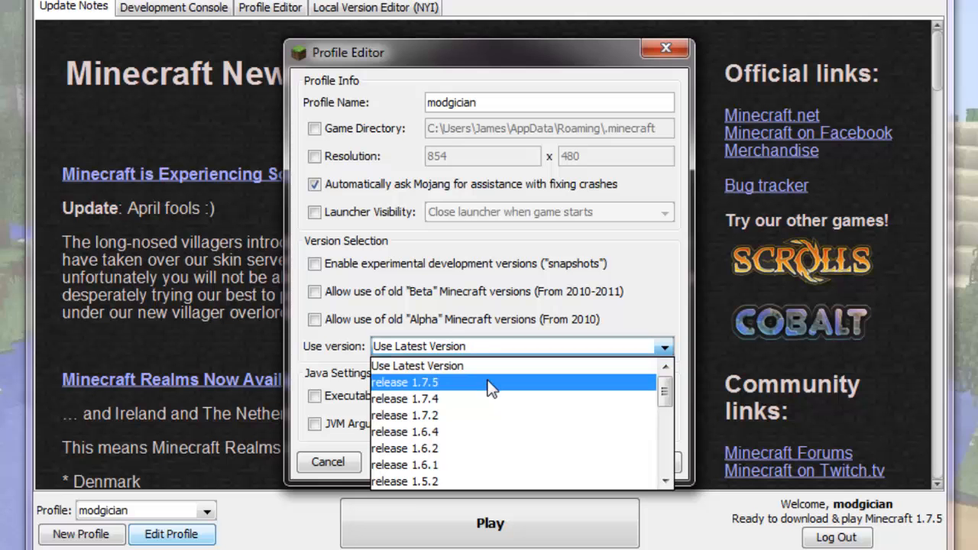
mouse_move(478, 388)
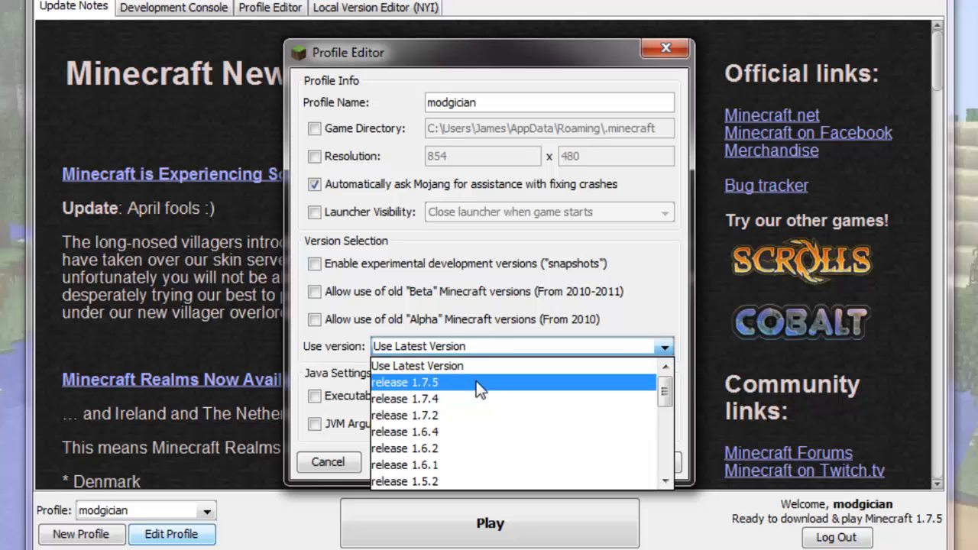
click(405, 381)
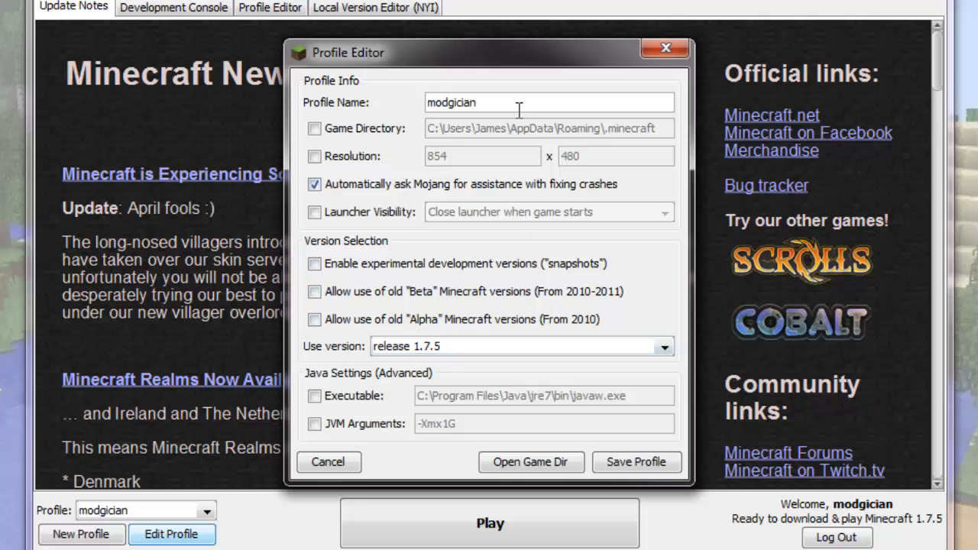
triple_click(451, 101)
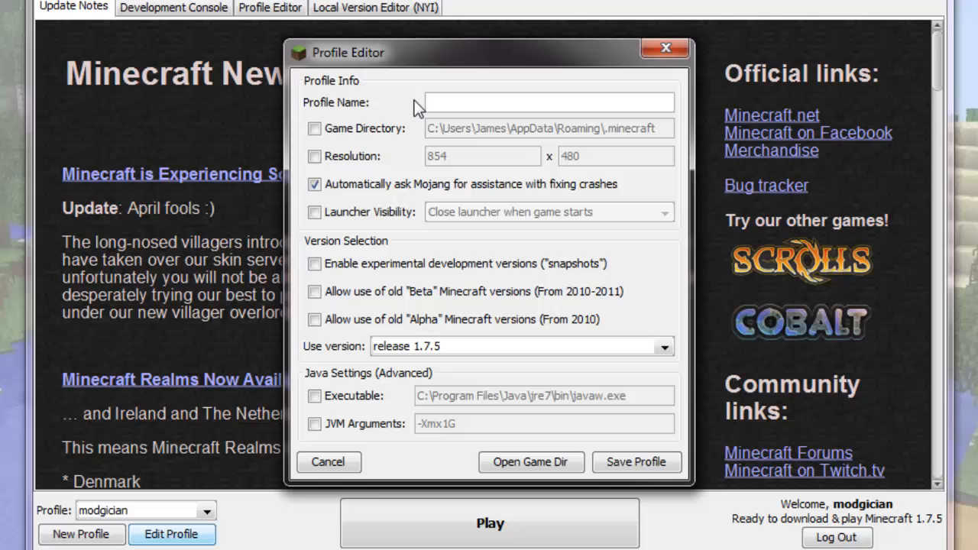
text(1.7.5)
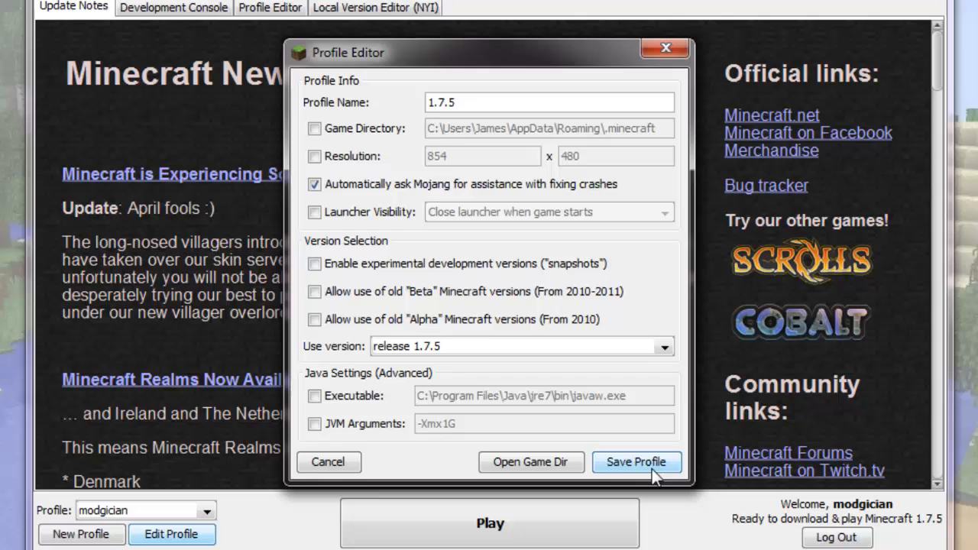
click(636, 462)
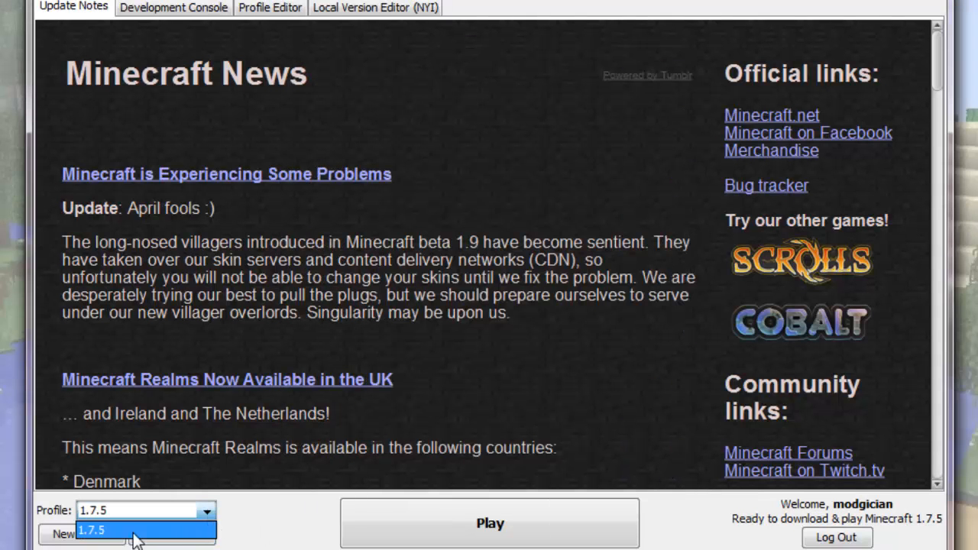
mouse_move(114, 538)
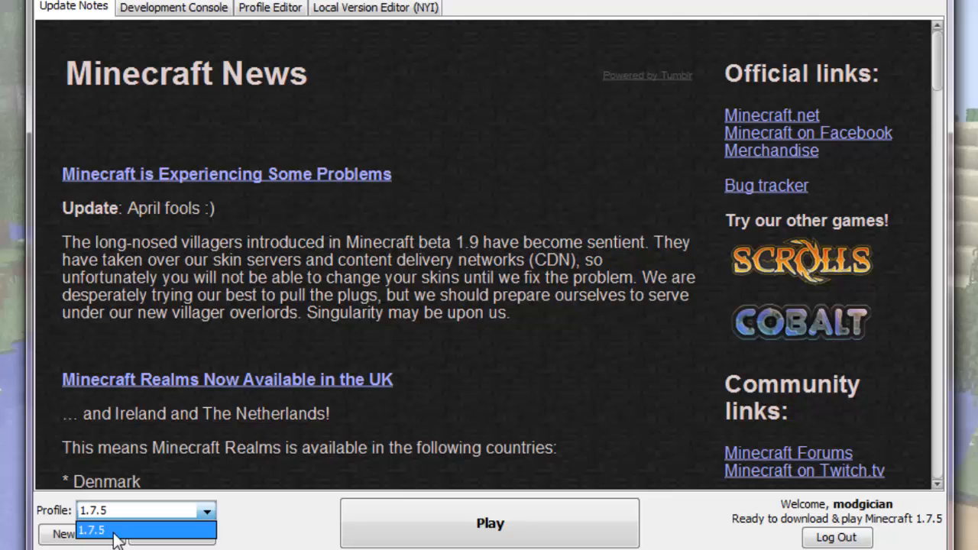
mouse_move(164, 540)
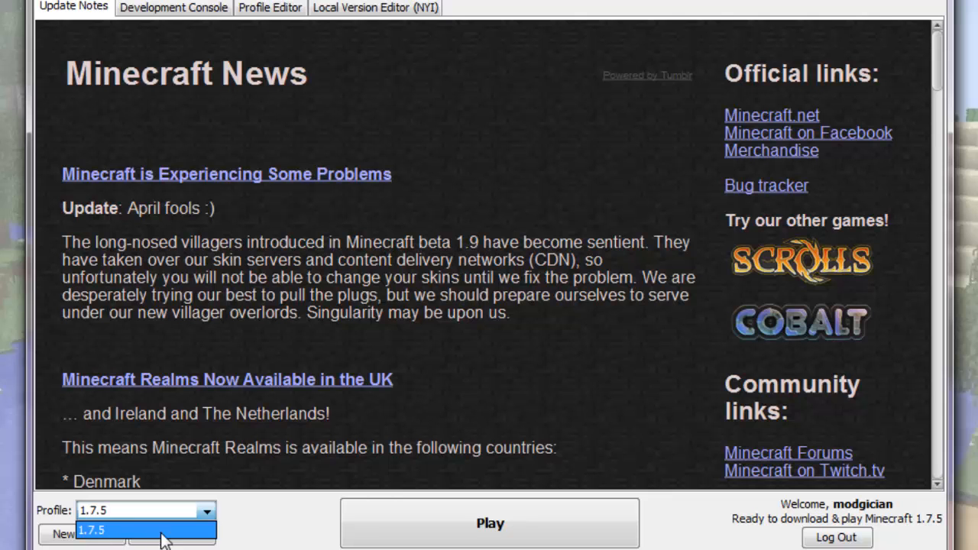
Create and save a new profile named 1.7.2 using release 1.7.2
click(146, 529)
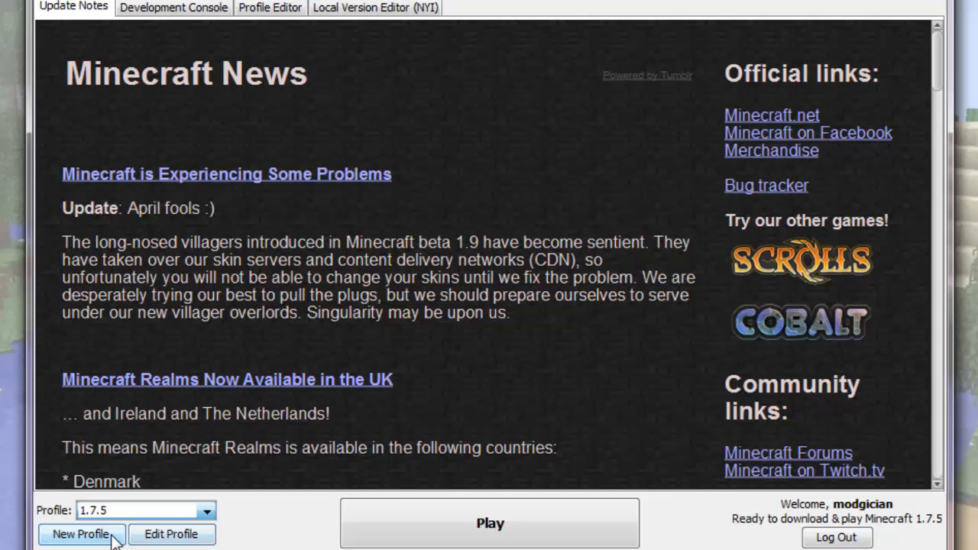
click(81, 533)
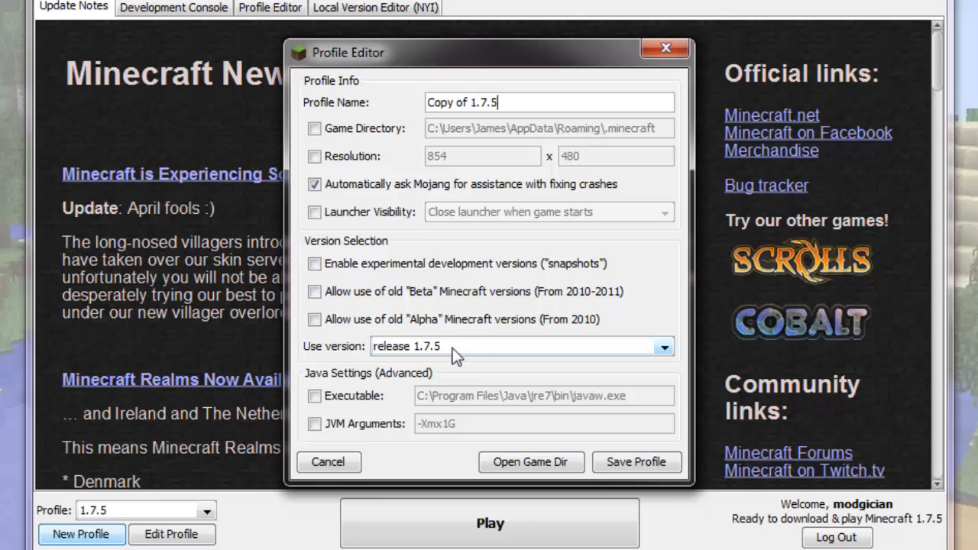
click(663, 346)
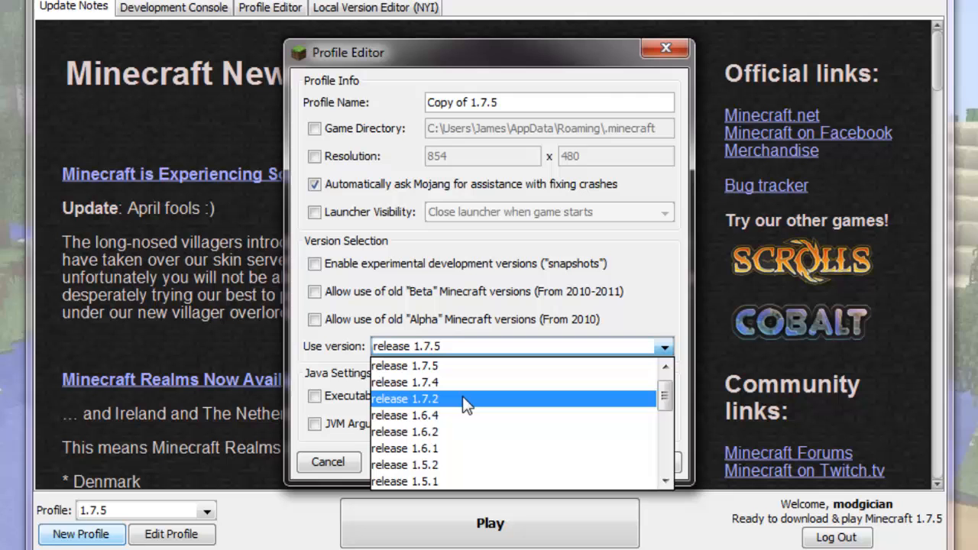
click(404, 399)
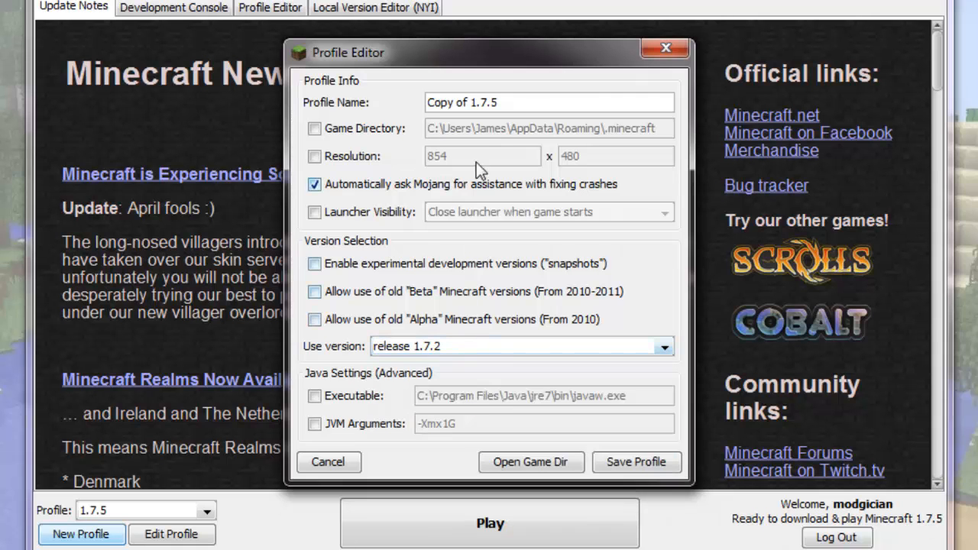
text(1.7.2)
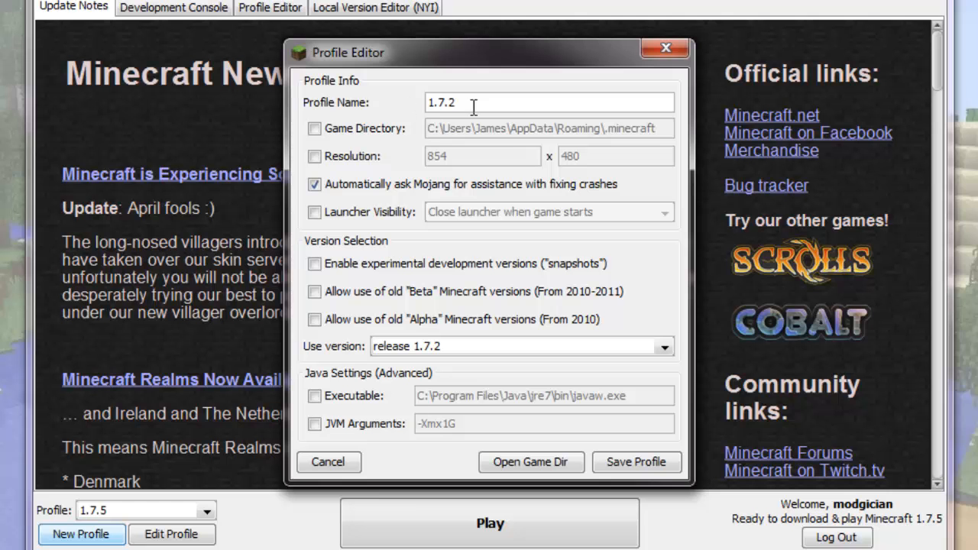
click(635, 461)
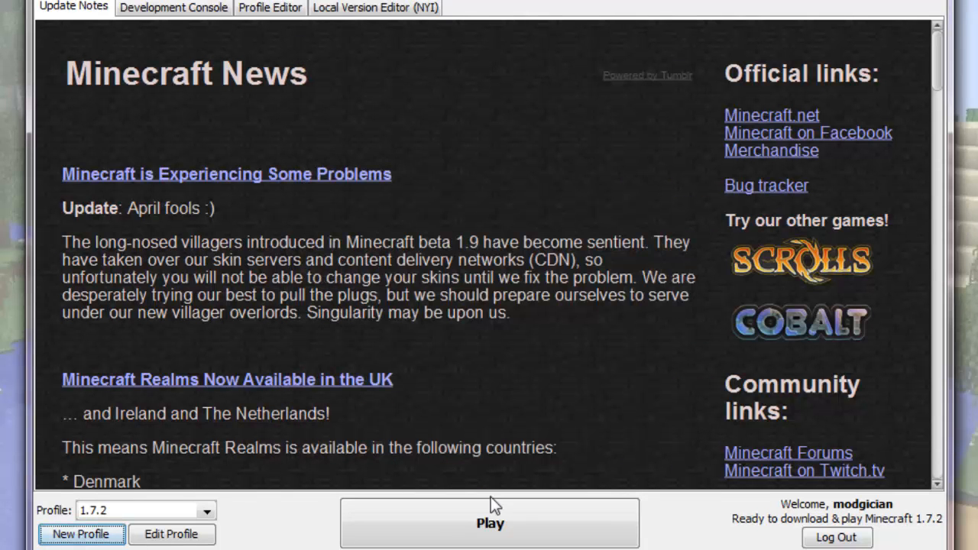
Create and save a new profile named 1.6.4 using release 1.6.4
click(171, 534)
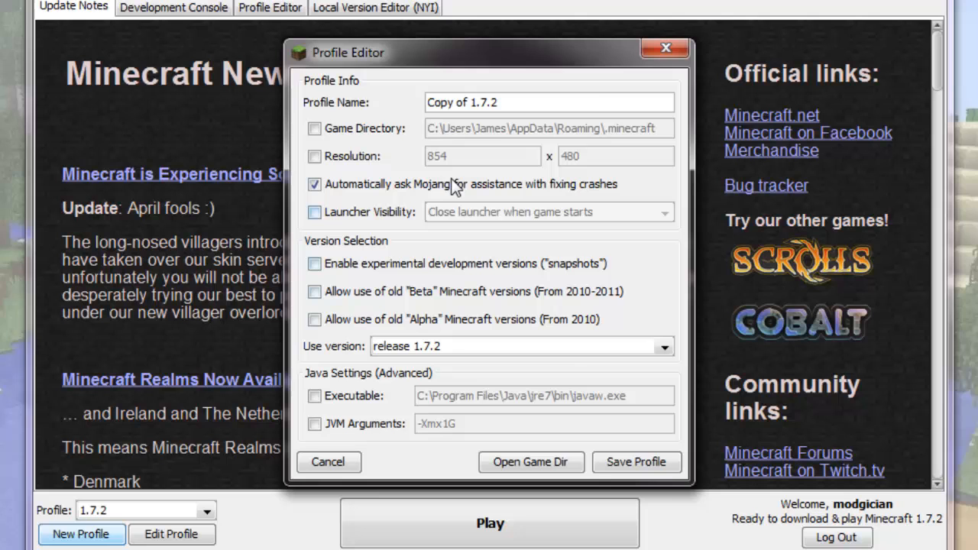
click(661, 346)
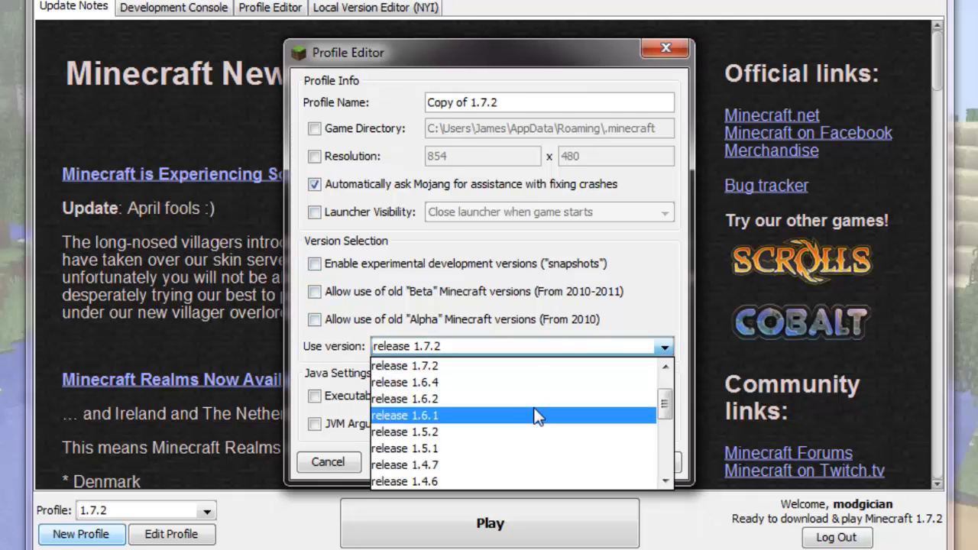
click(404, 382)
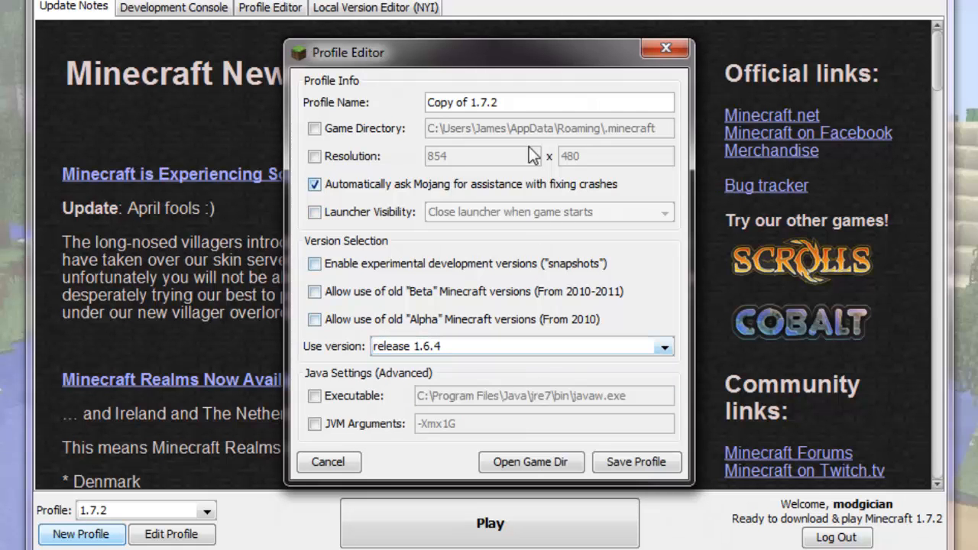
text(1.6.4)
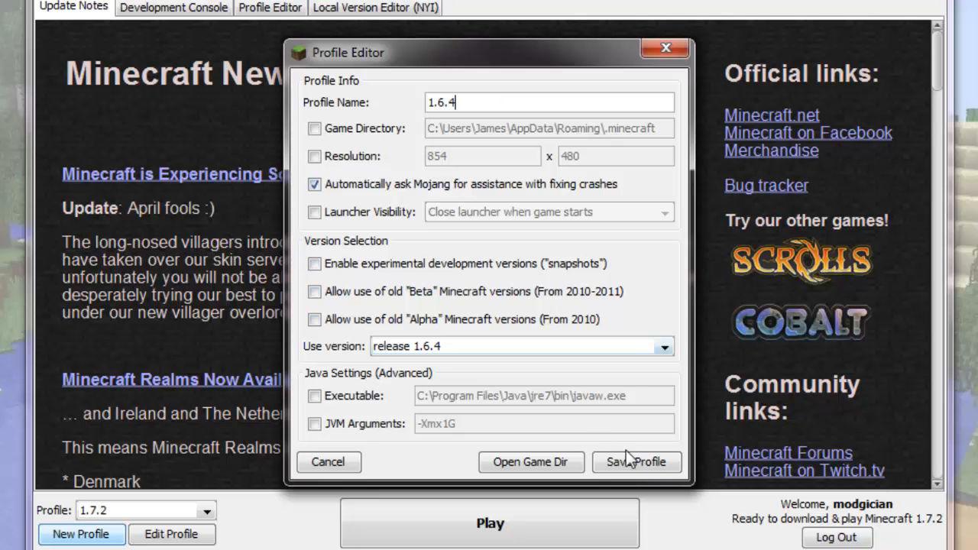
click(636, 461)
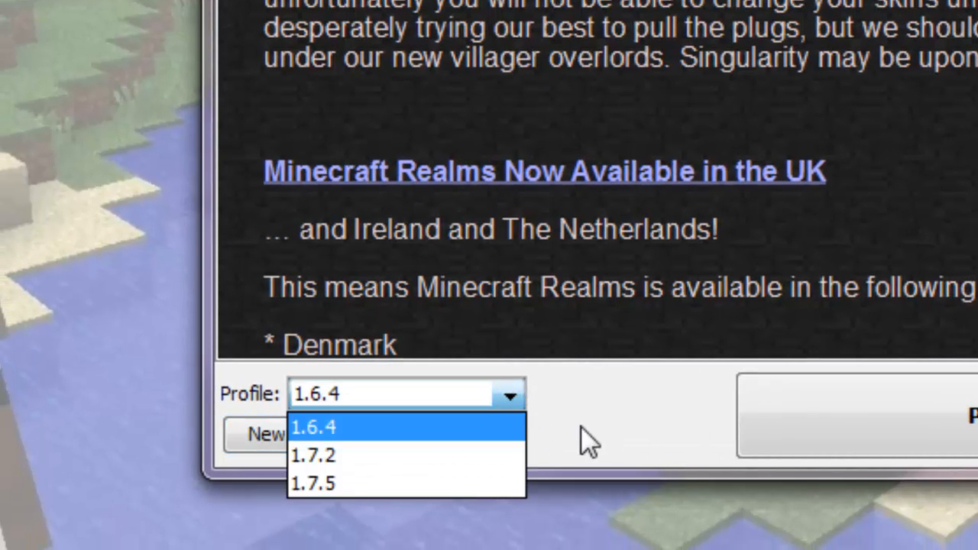
mouse_move(516, 443)
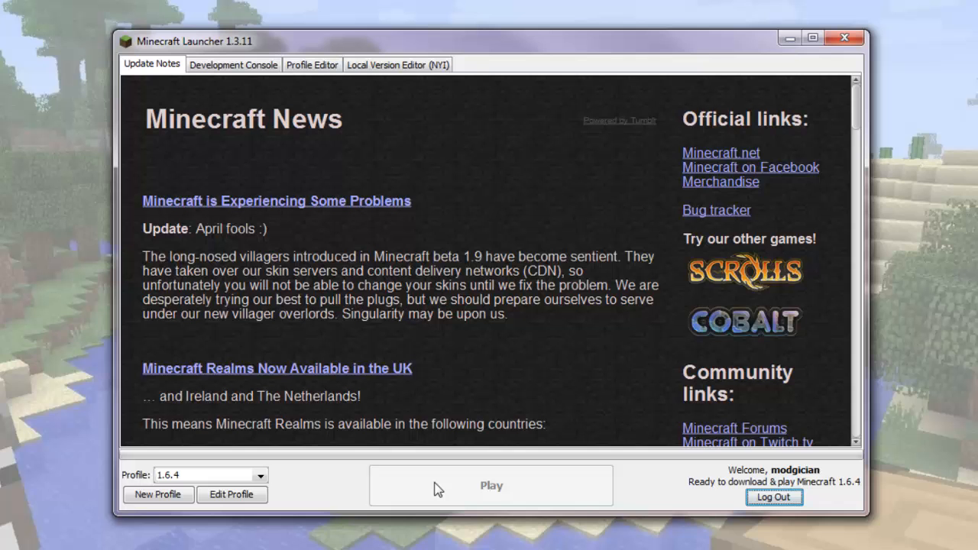
Reselect 1.7.2 from the Profile dropdown and close the launcher window
click(491, 485)
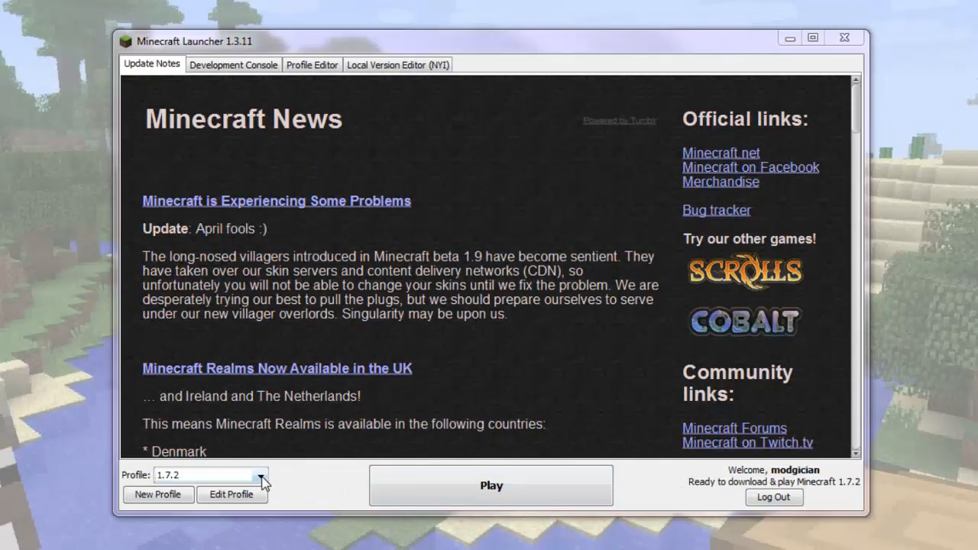
click(260, 474)
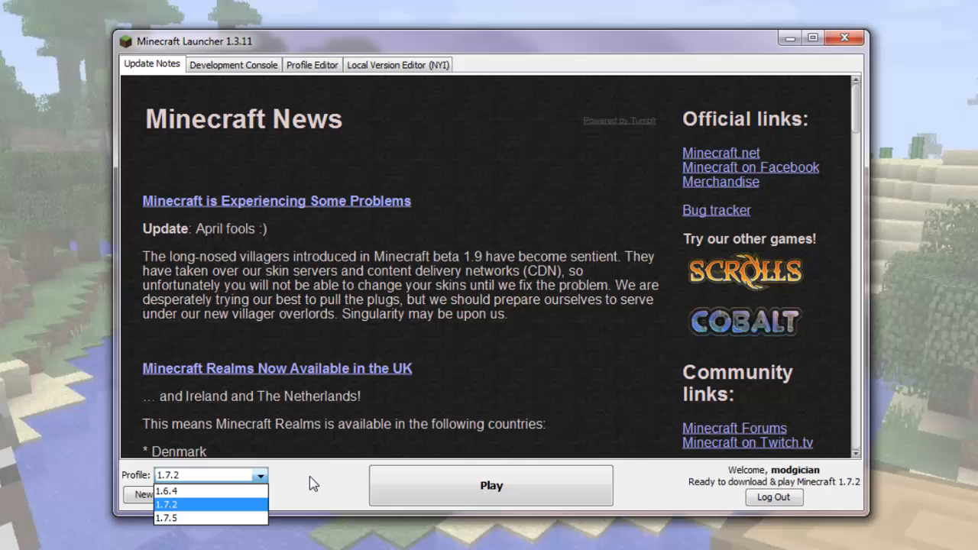
click(166, 504)
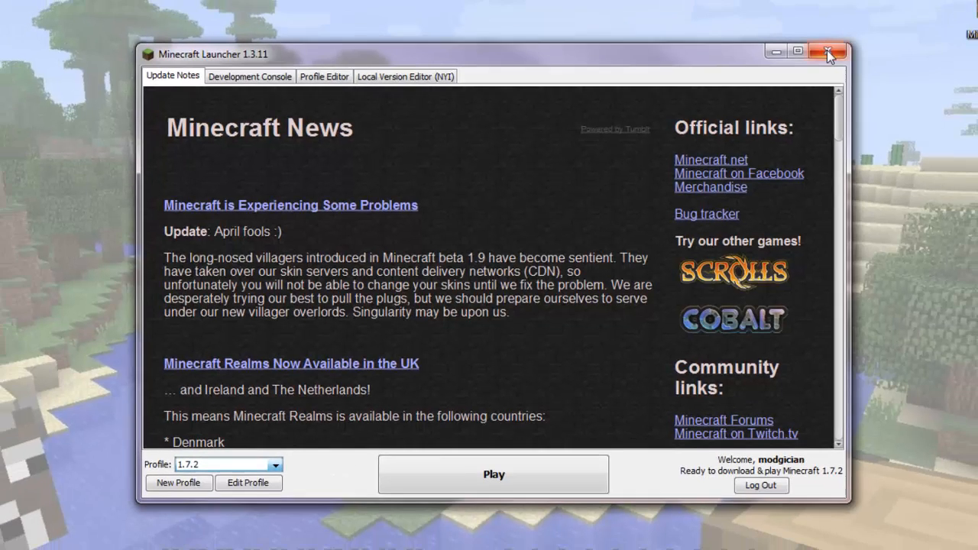
click(492, 473)
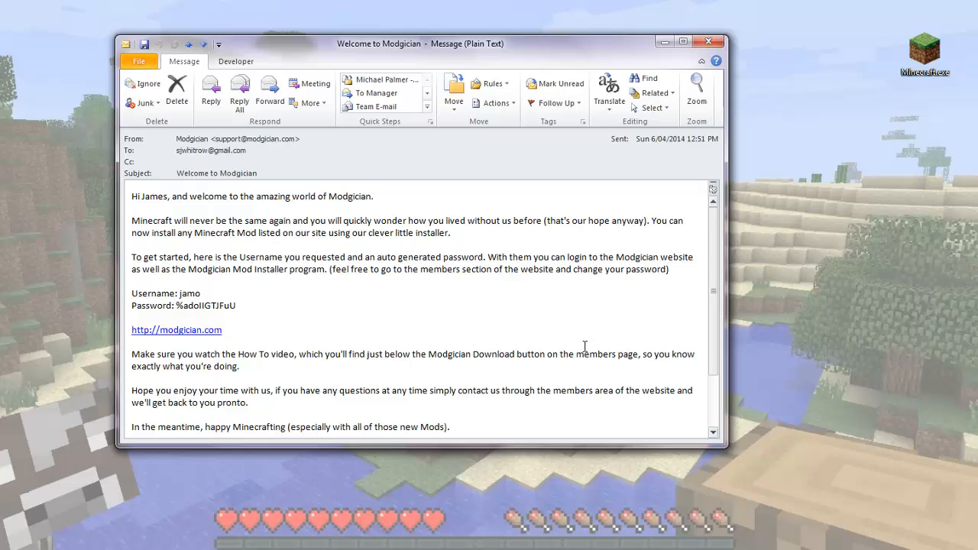
mouse_move(352, 285)
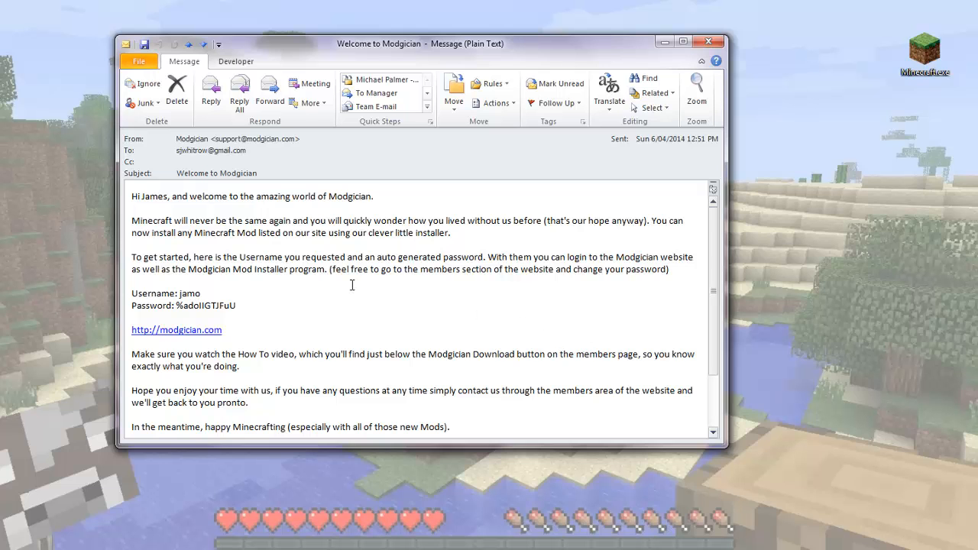
Select the generated password in the Modgician welcome email and copy it
double_click(189, 293)
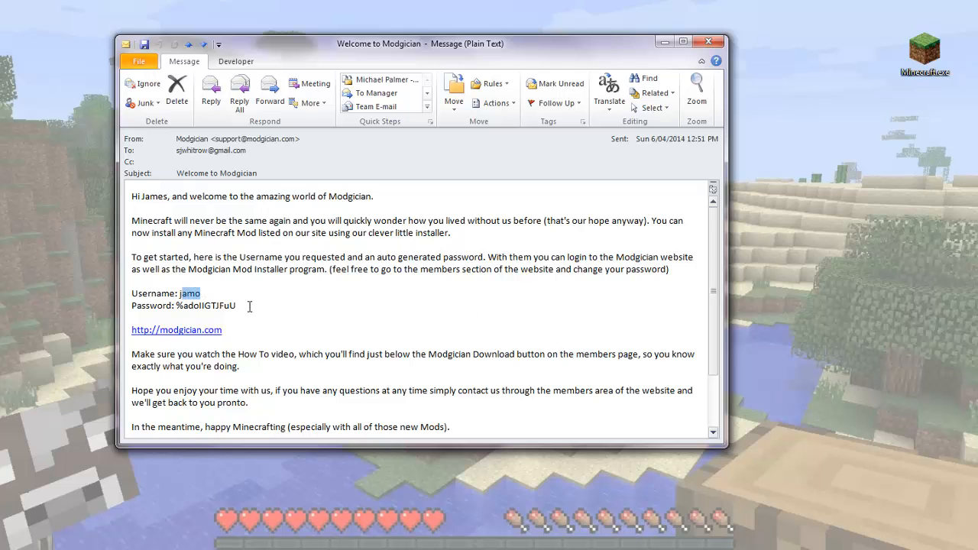
double_click(206, 305)
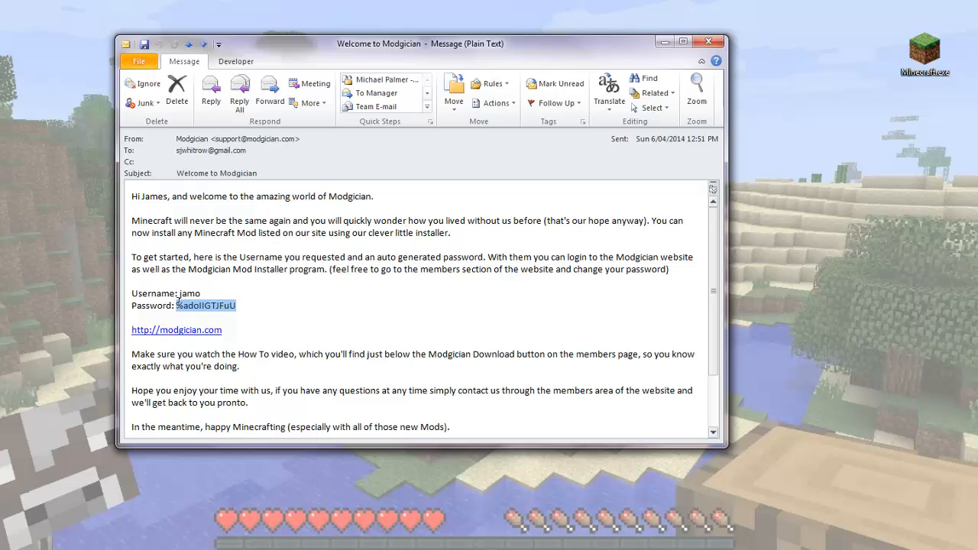
right_click(206, 304)
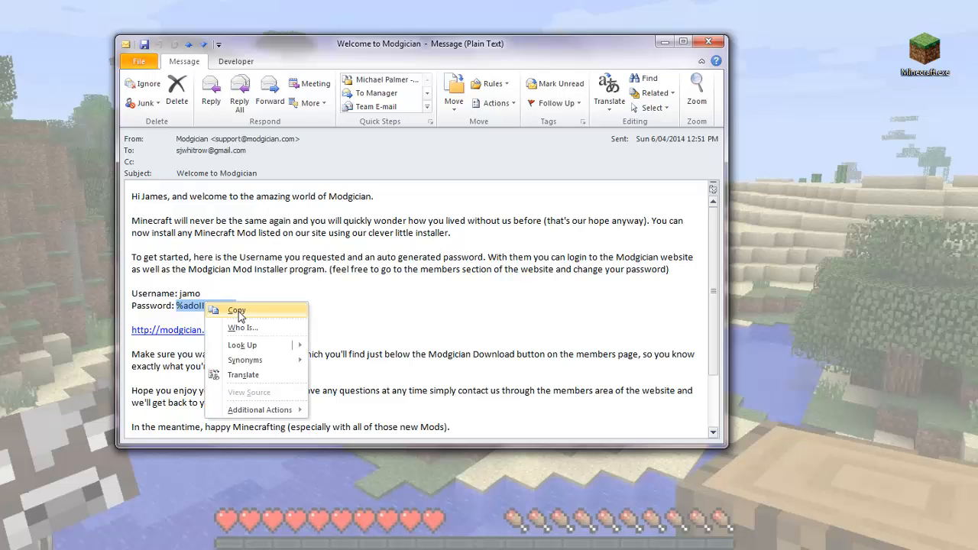
click(237, 310)
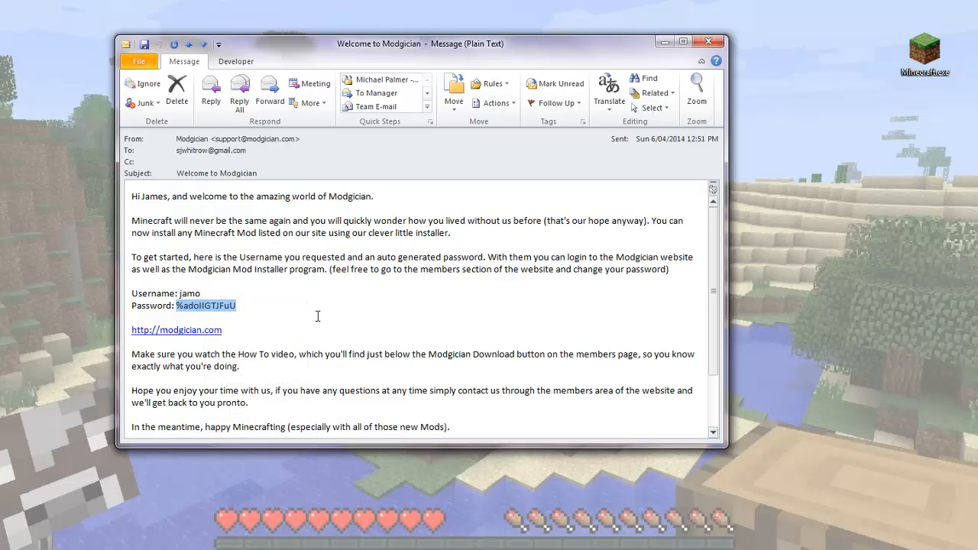
mouse_move(468, 324)
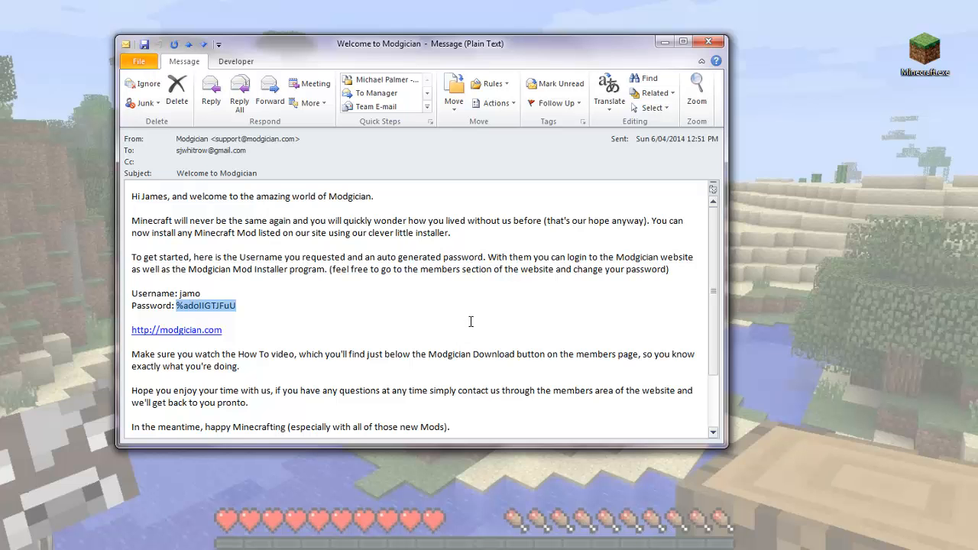
mouse_move(666, 48)
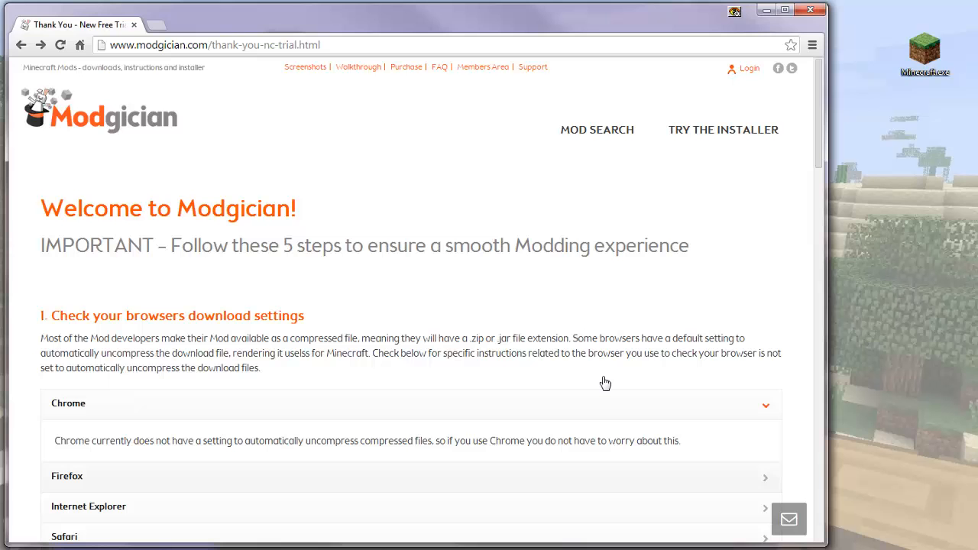
mouse_move(819, 109)
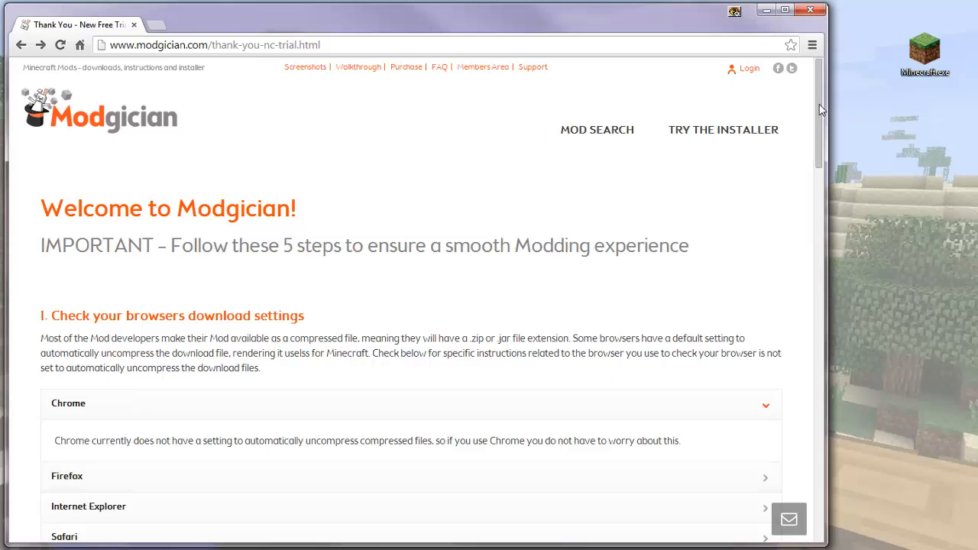
scroll(down, 3)
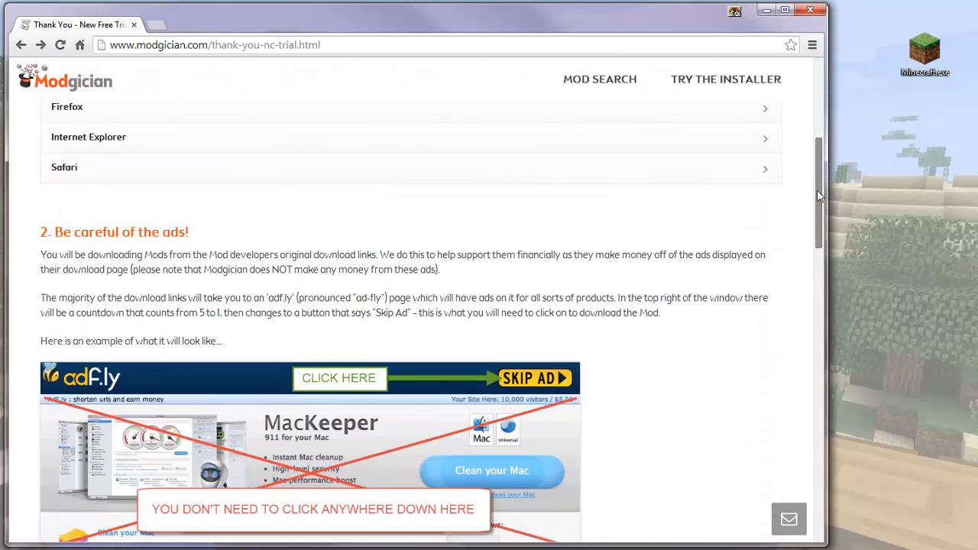
scroll(down, 3)
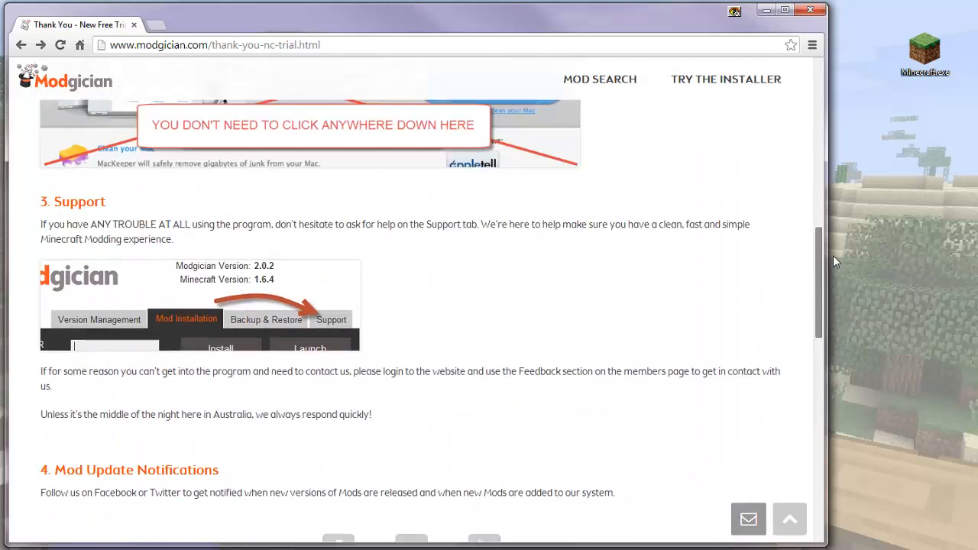
scroll(up, 3)
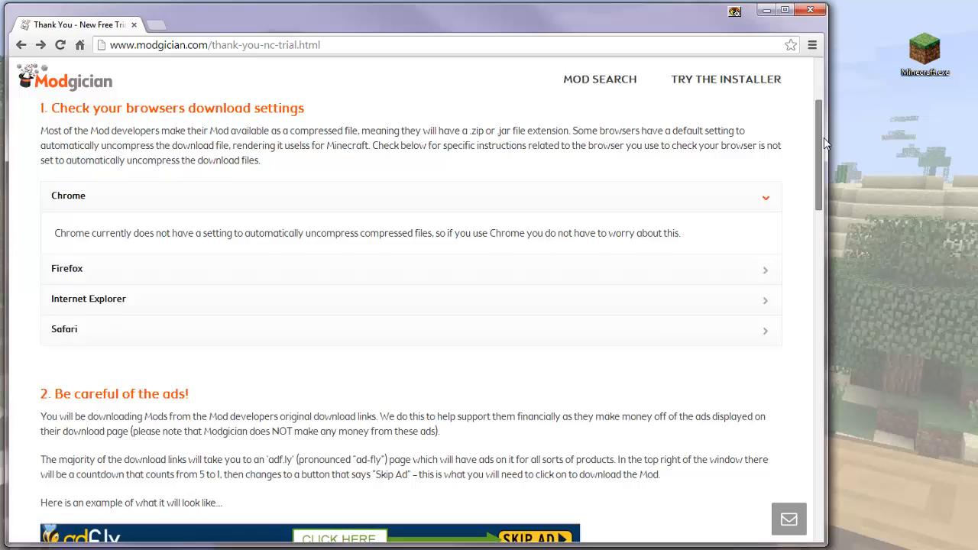
scroll(up, 3)
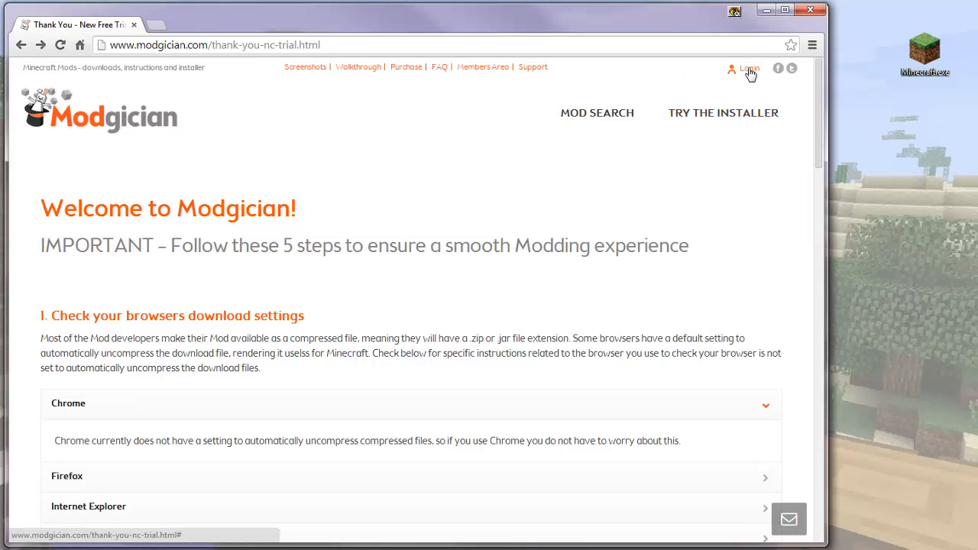
Log in to the website as jamo with Remember Me ticked
click(748, 68)
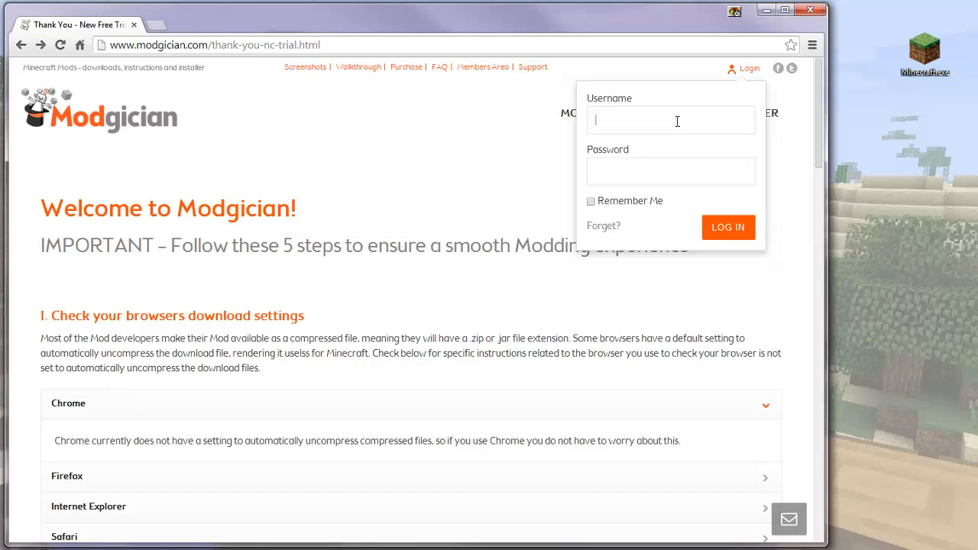
text(jamo)
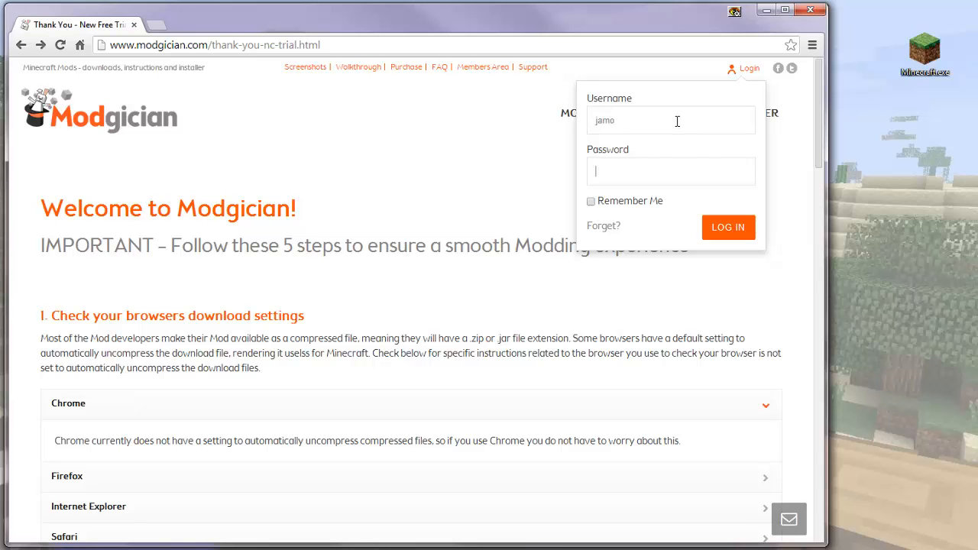
text(password)
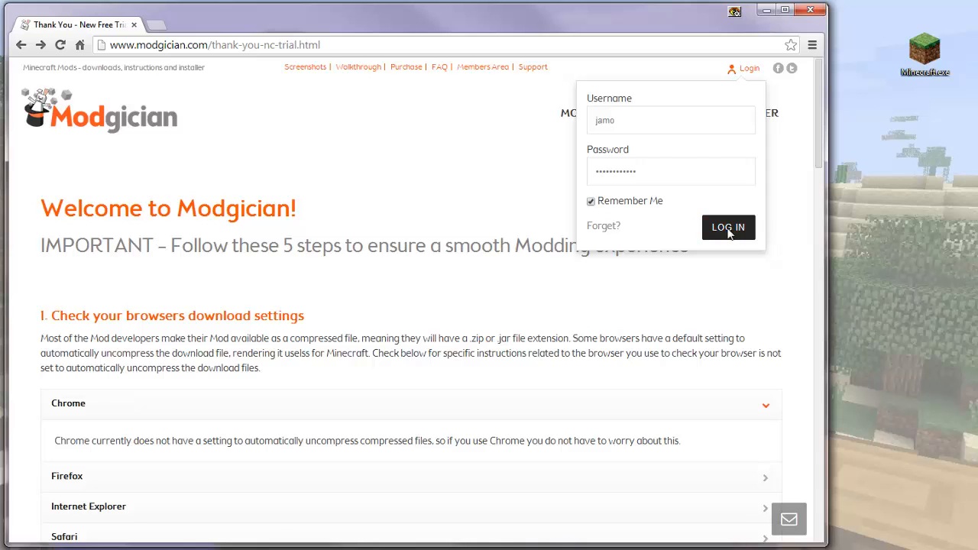
click(727, 227)
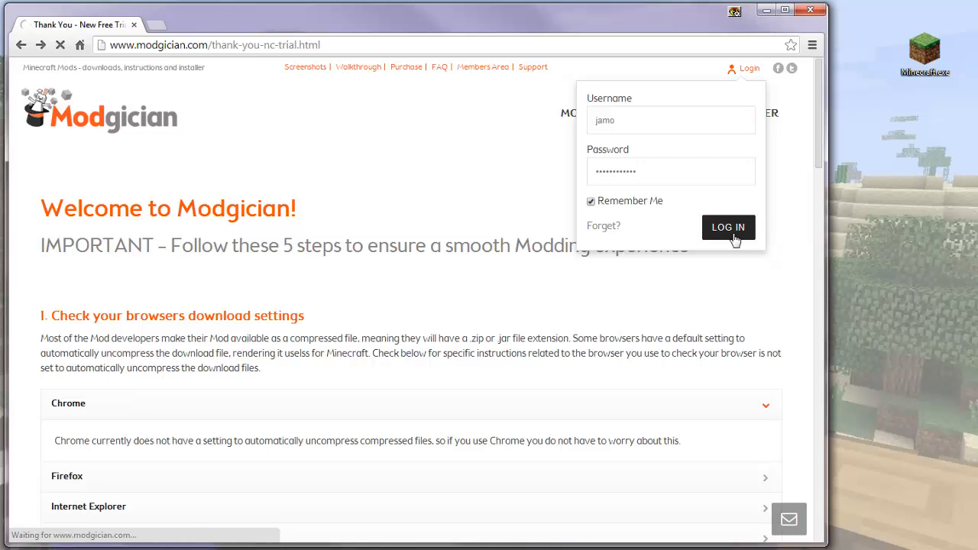
click(727, 227)
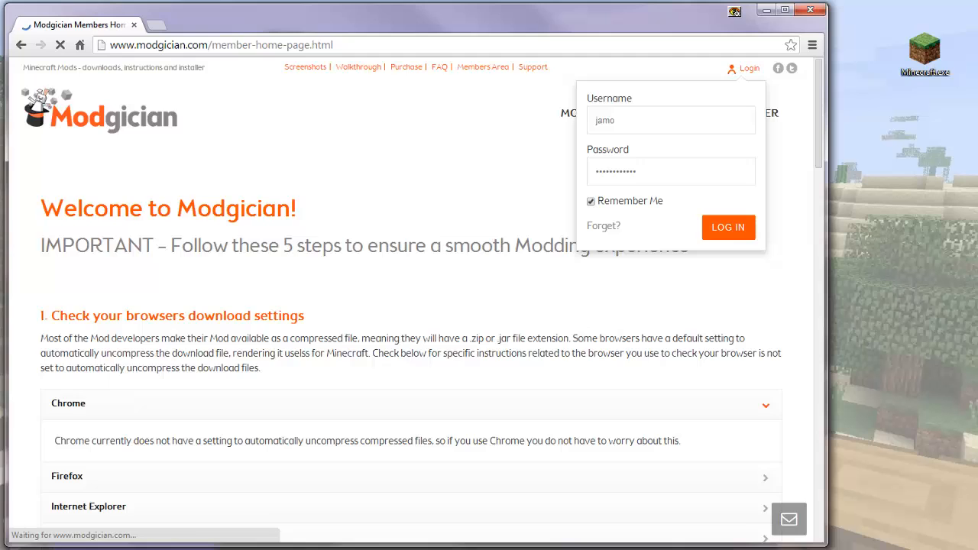
click(727, 227)
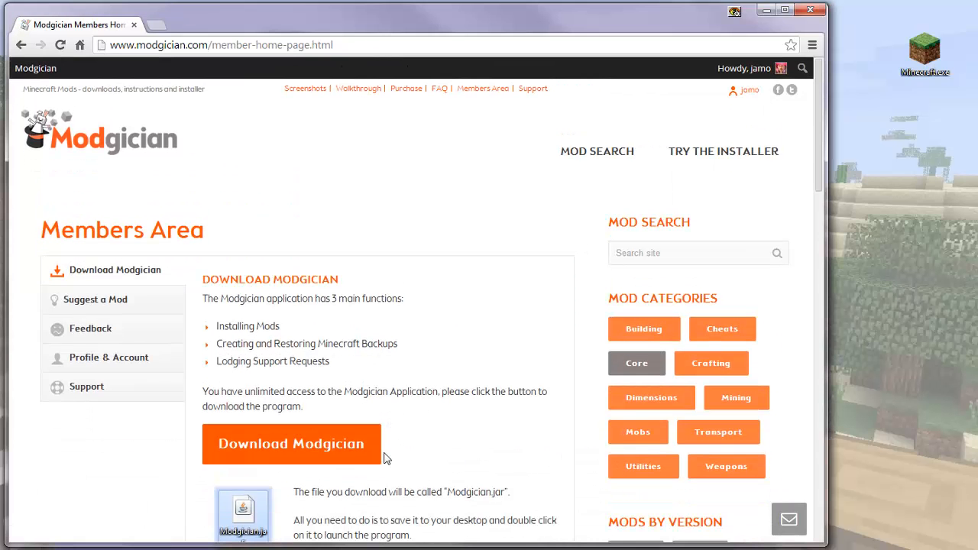
Download Modgician.jar, keep it despite the warning, and show it in its folder
click(291, 444)
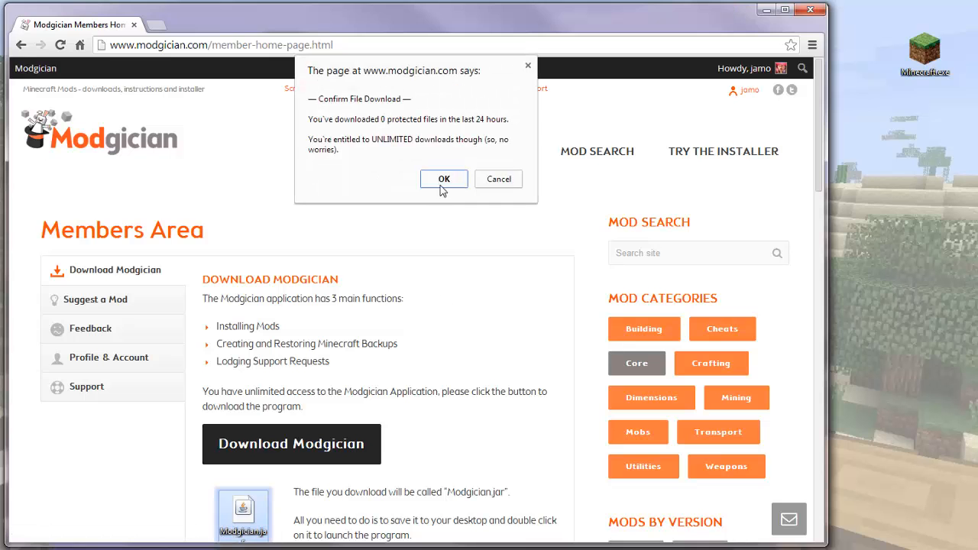
click(443, 179)
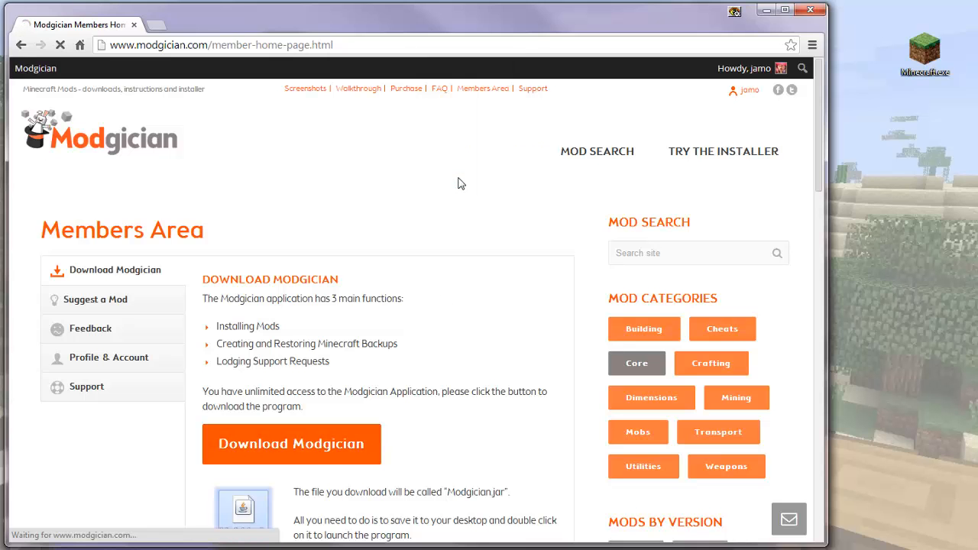
click(290, 443)
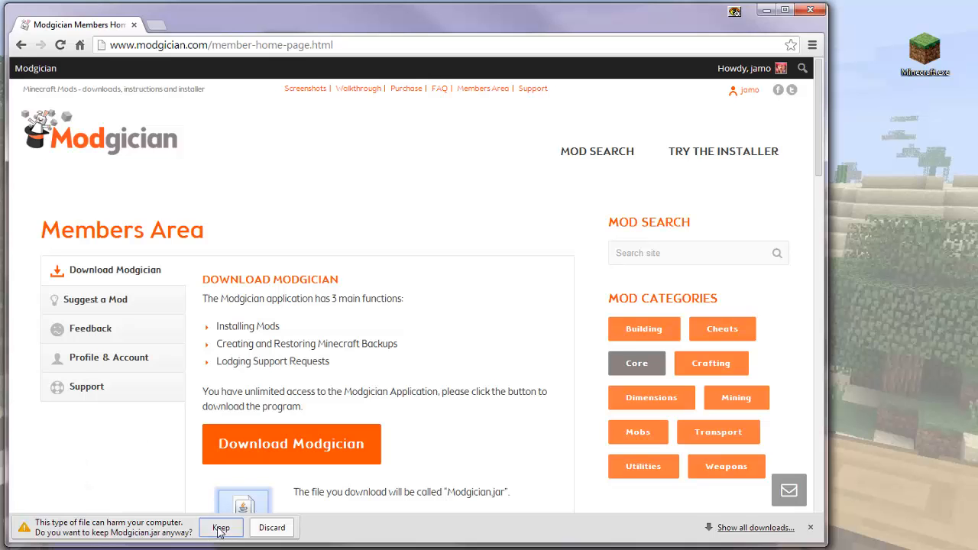
click(220, 527)
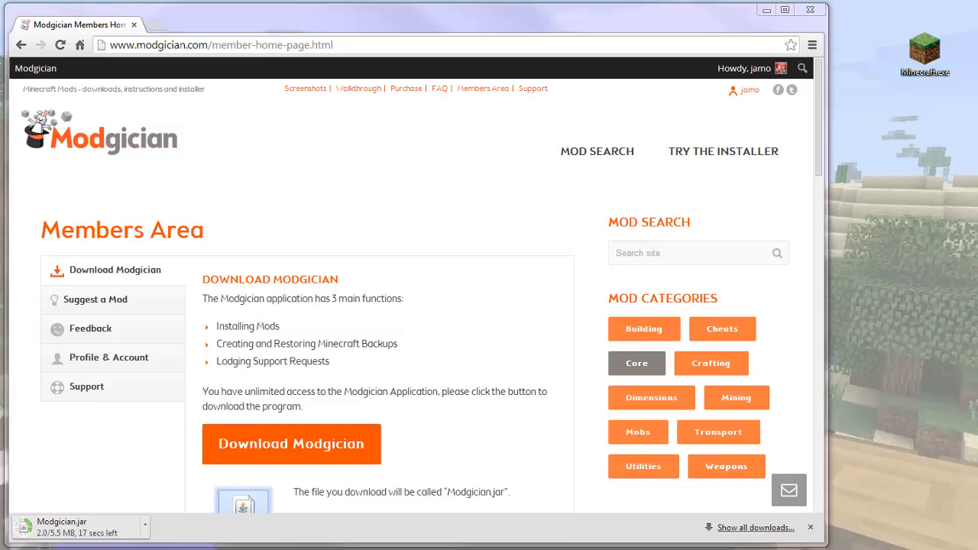
mouse_move(146, 444)
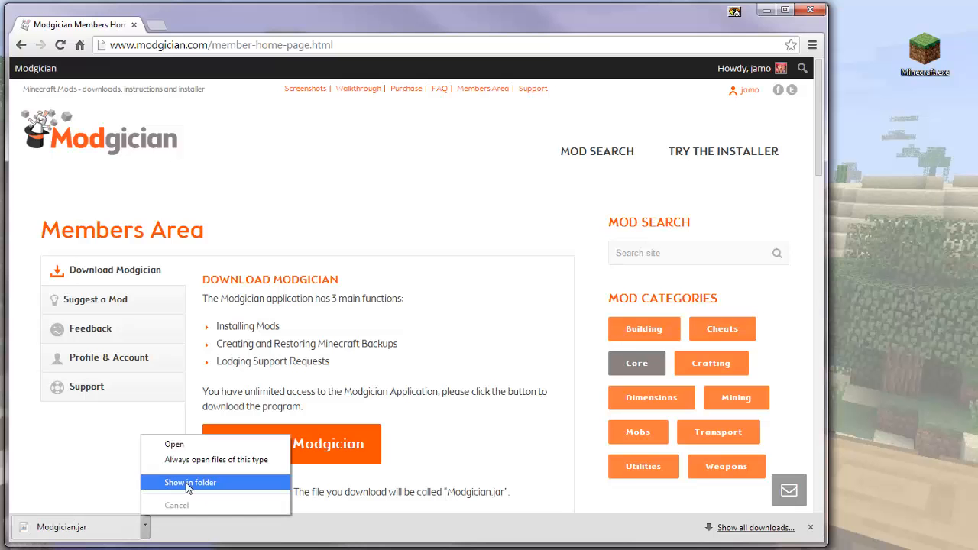
click(189, 482)
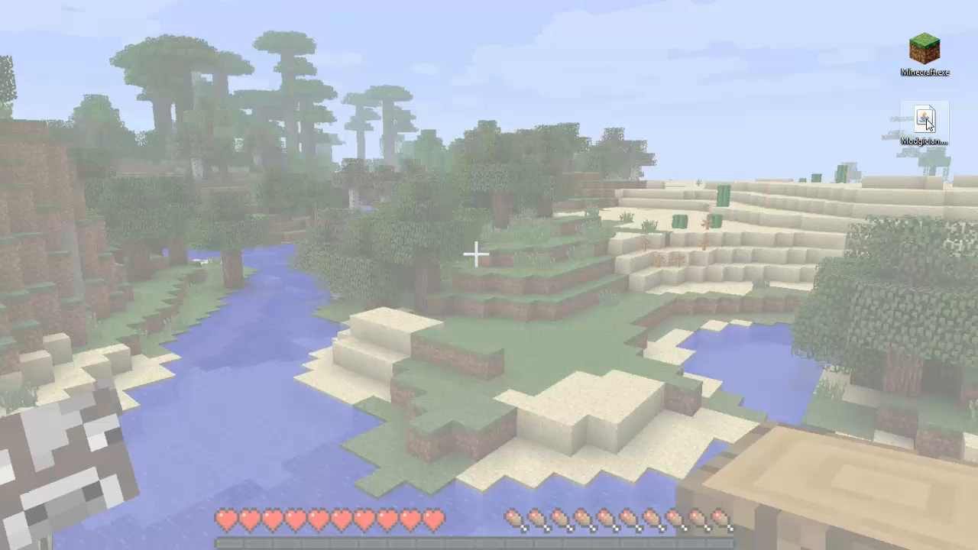
click(924, 122)
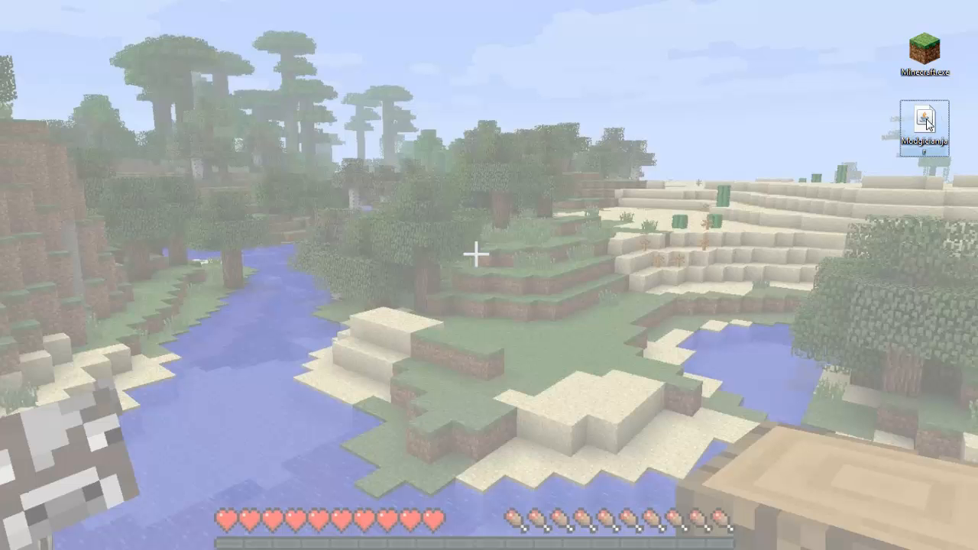
double_click(923, 122)
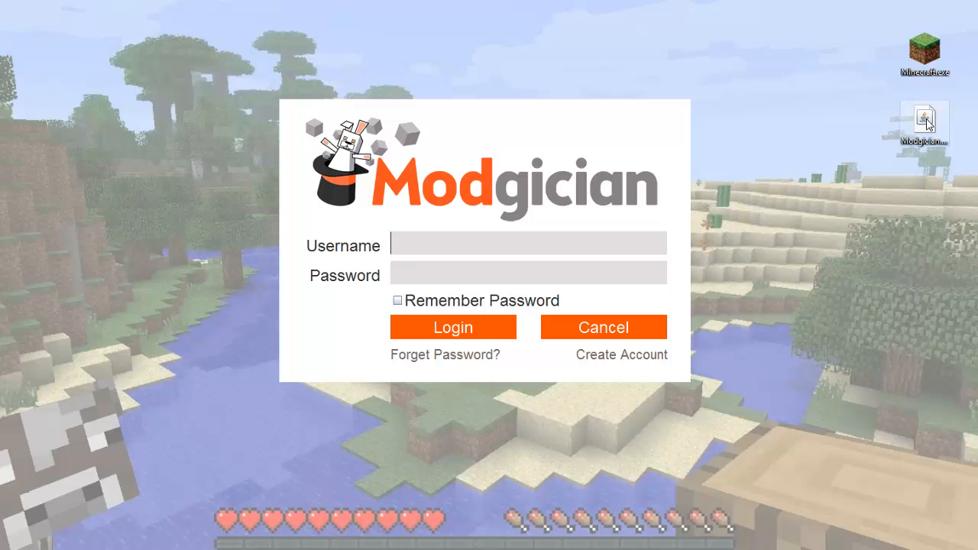
mouse_move(690, 301)
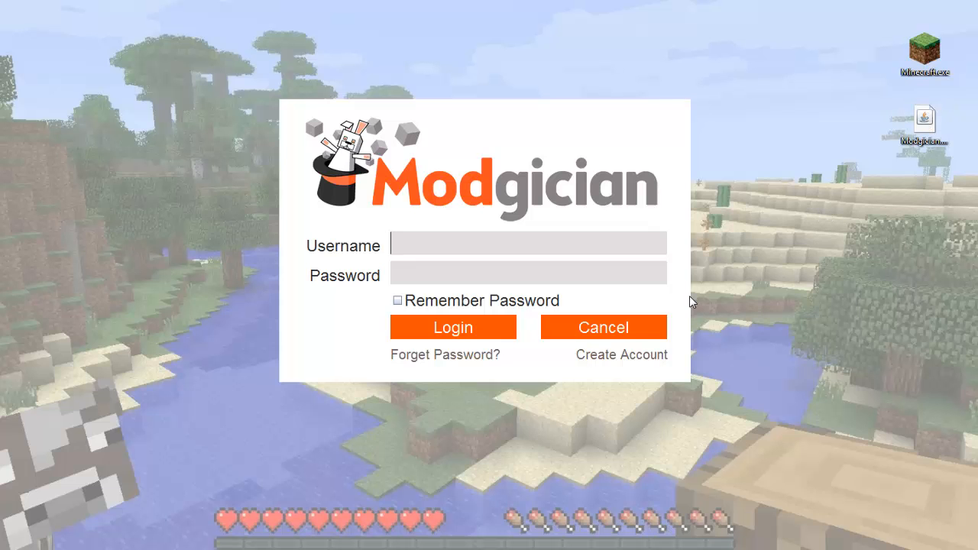
mouse_move(554, 334)
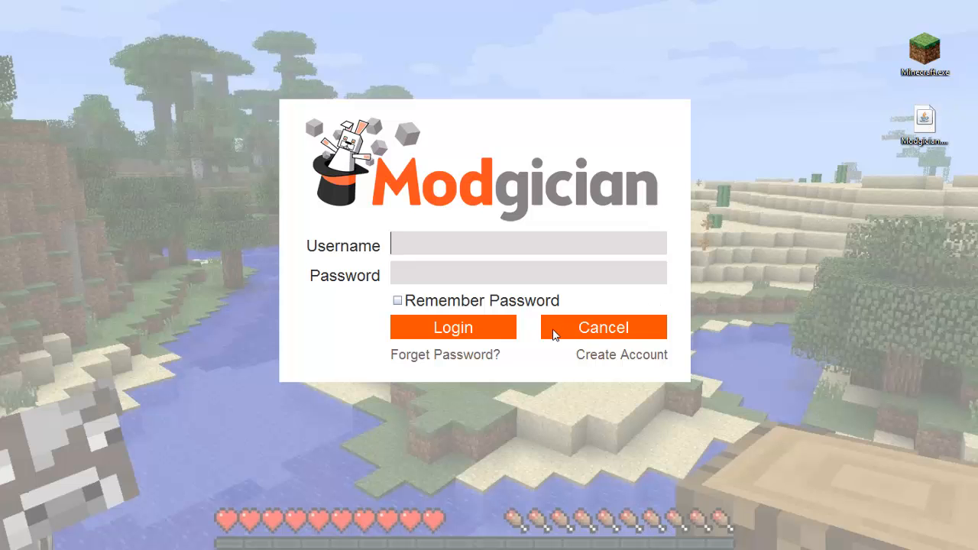
click(603, 326)
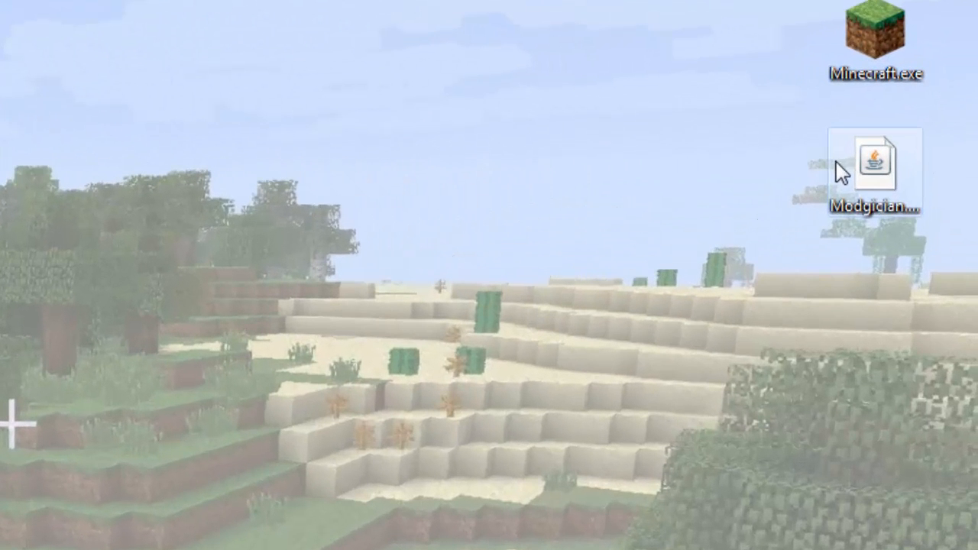
Open Modgician.jar on the desktop with Java(TM) Platform SE binary
right_click(876, 160)
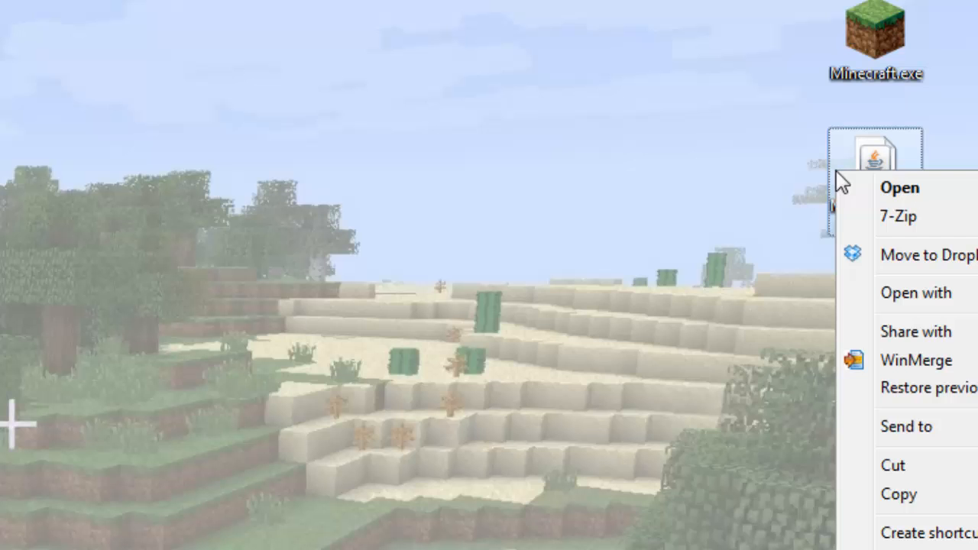
click(915, 293)
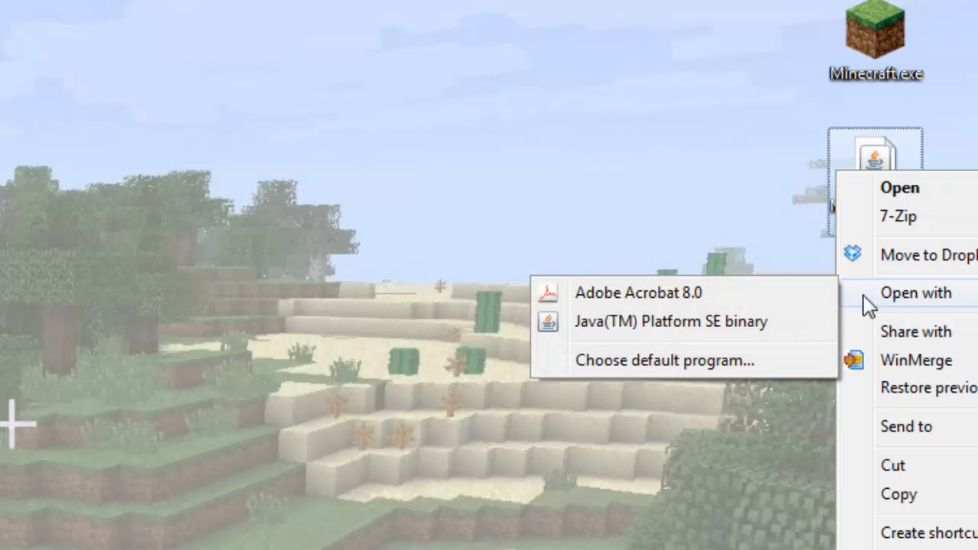
mouse_move(678, 321)
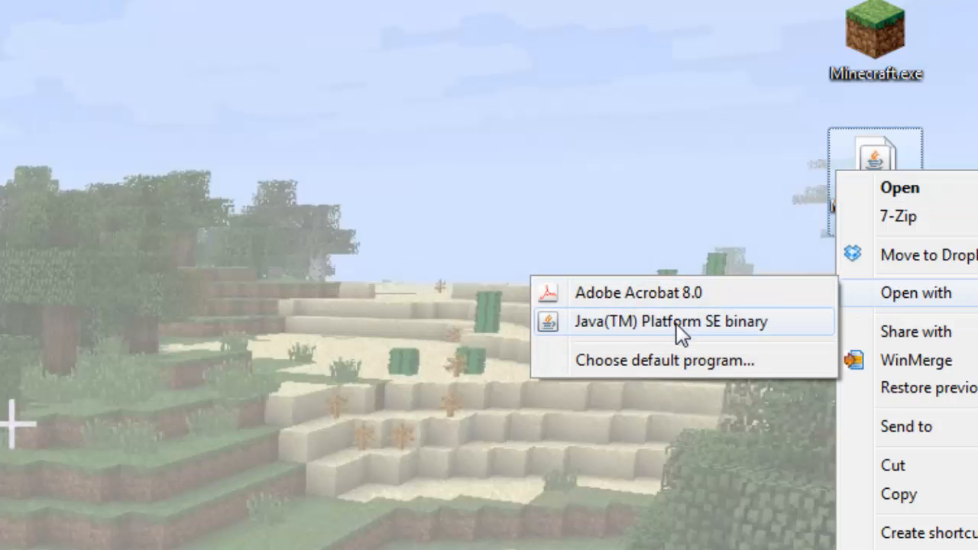
click(675, 320)
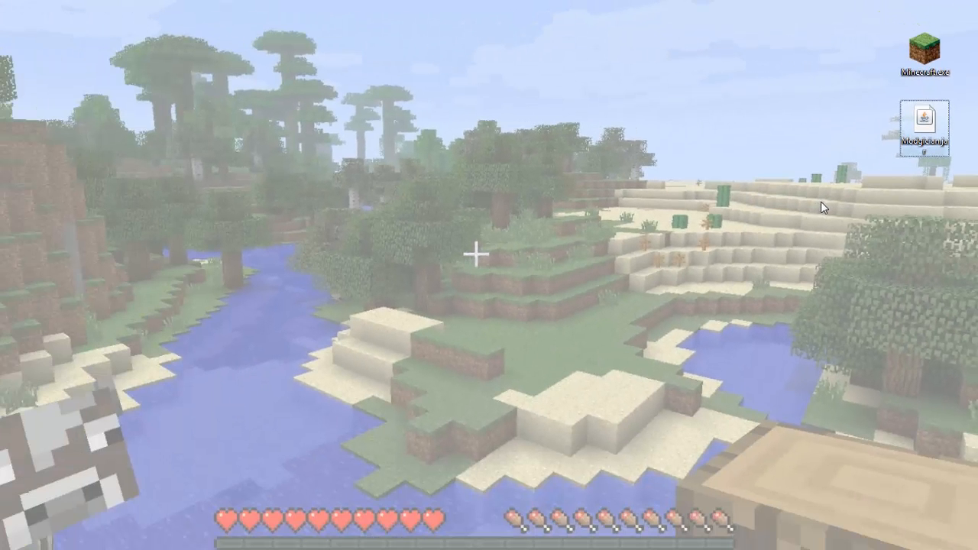
mouse_move(819, 205)
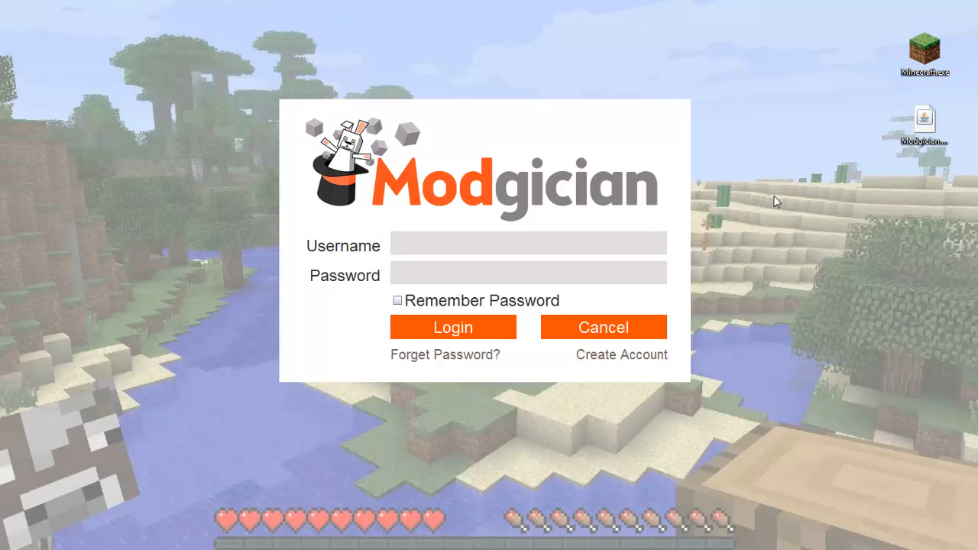
mouse_move(599, 243)
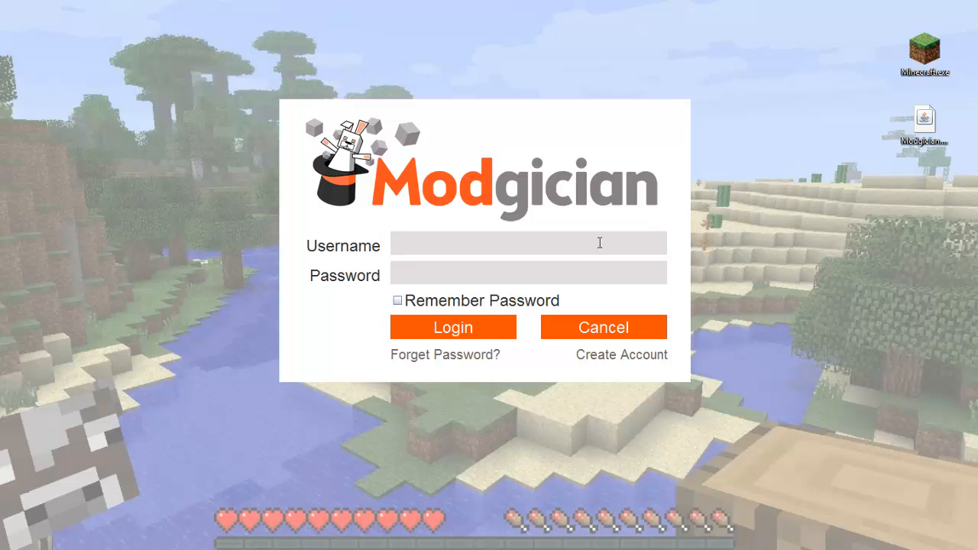
Log in to Modgician as jamo with Remember Password ticked
text(jamo)
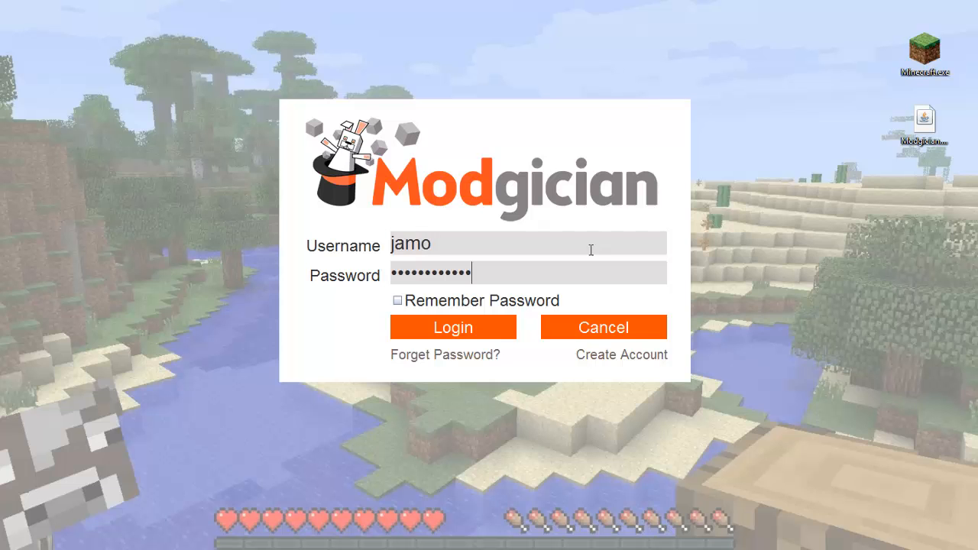
click(396, 299)
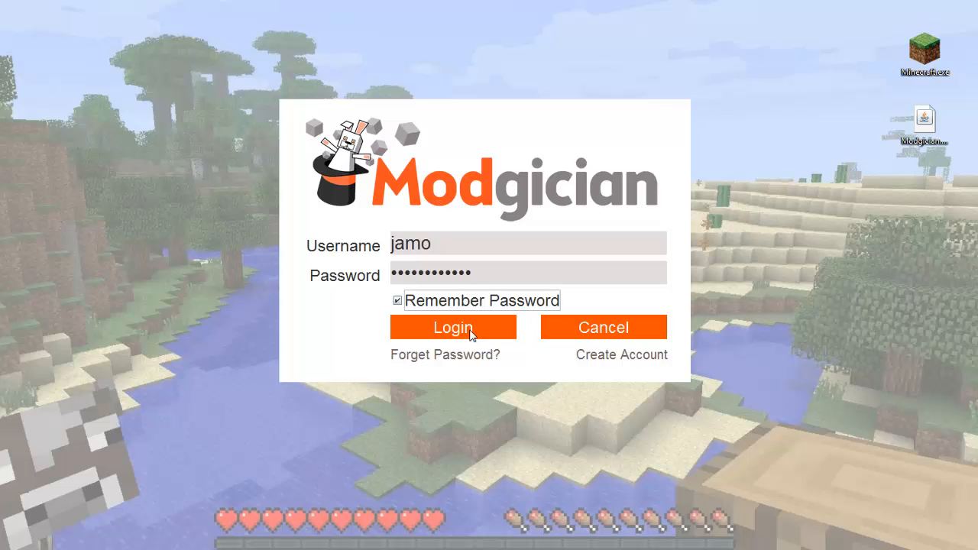
click(452, 327)
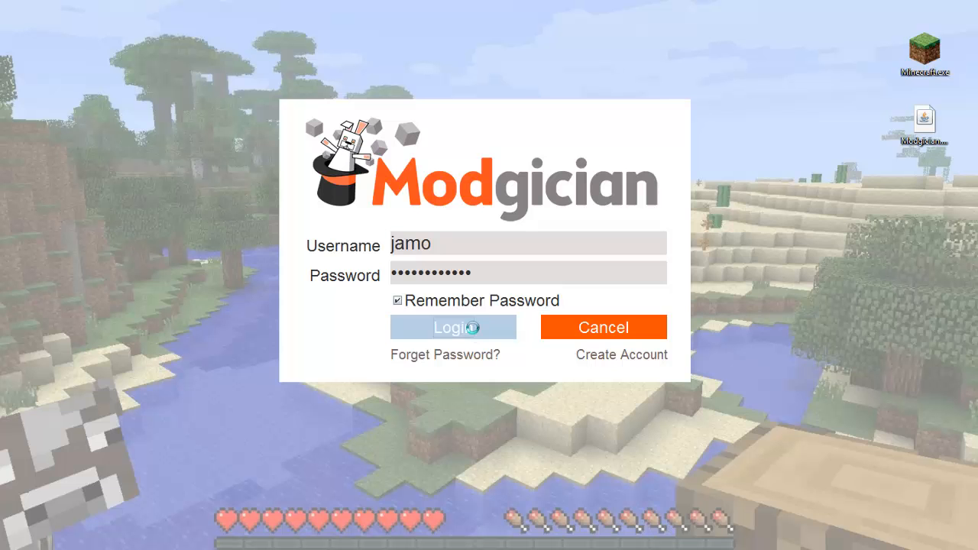
click(453, 327)
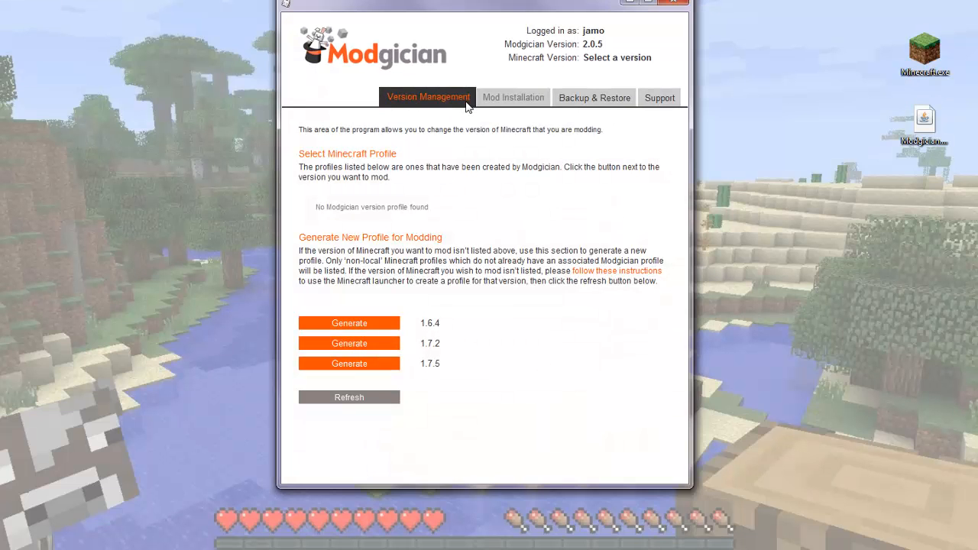
mouse_move(519, 268)
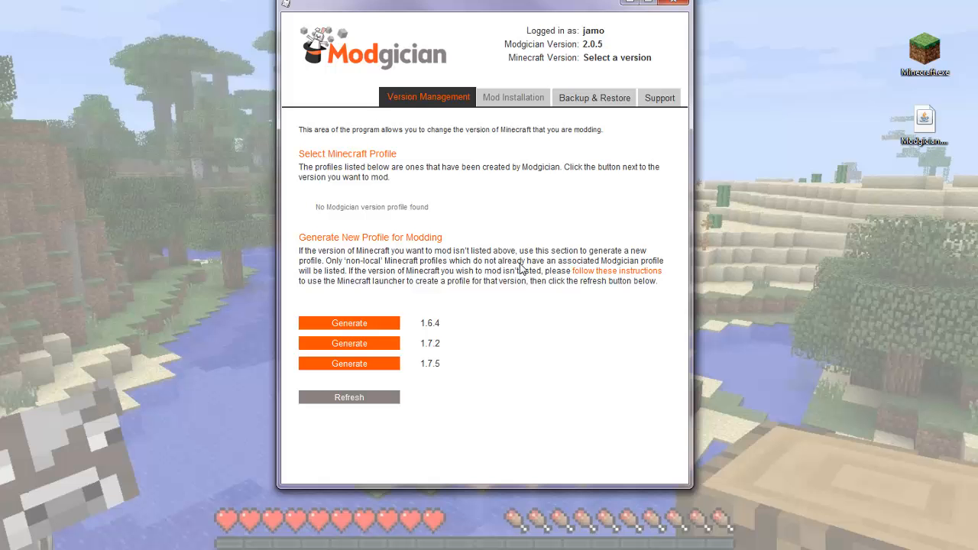
mouse_move(521, 322)
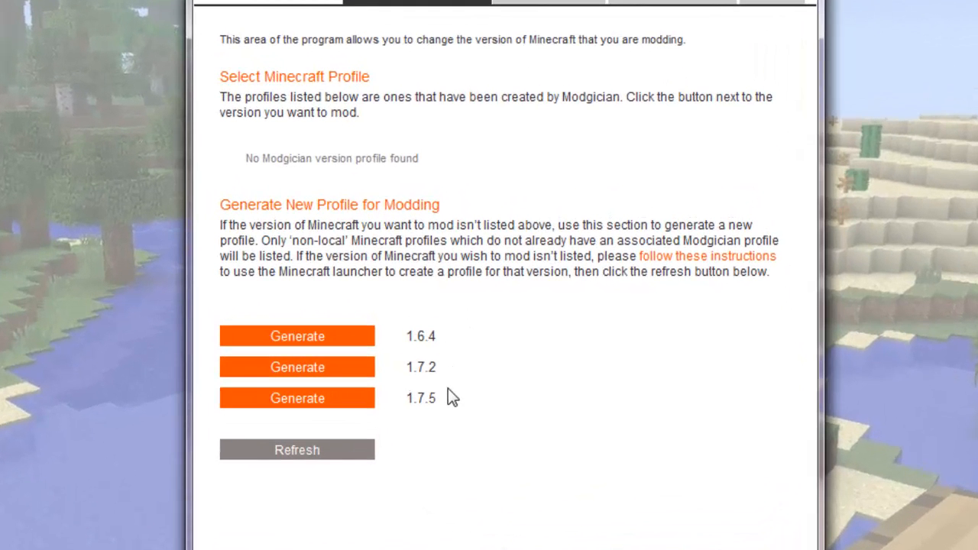
mouse_move(451, 416)
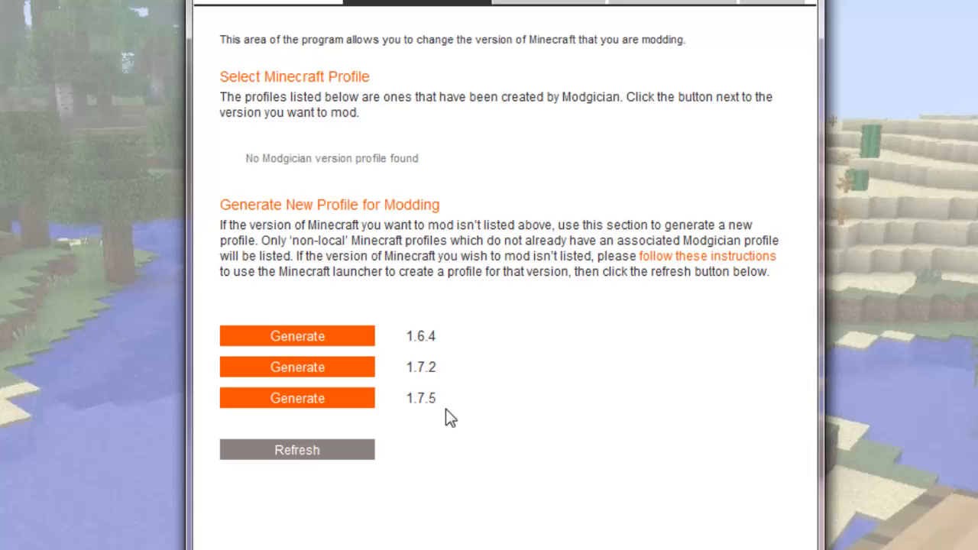
mouse_move(465, 418)
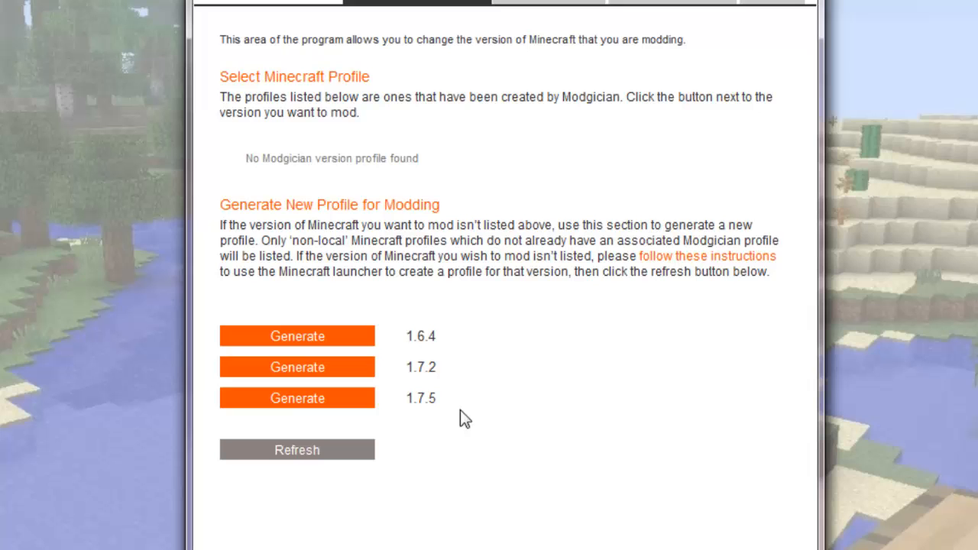
mouse_move(480, 336)
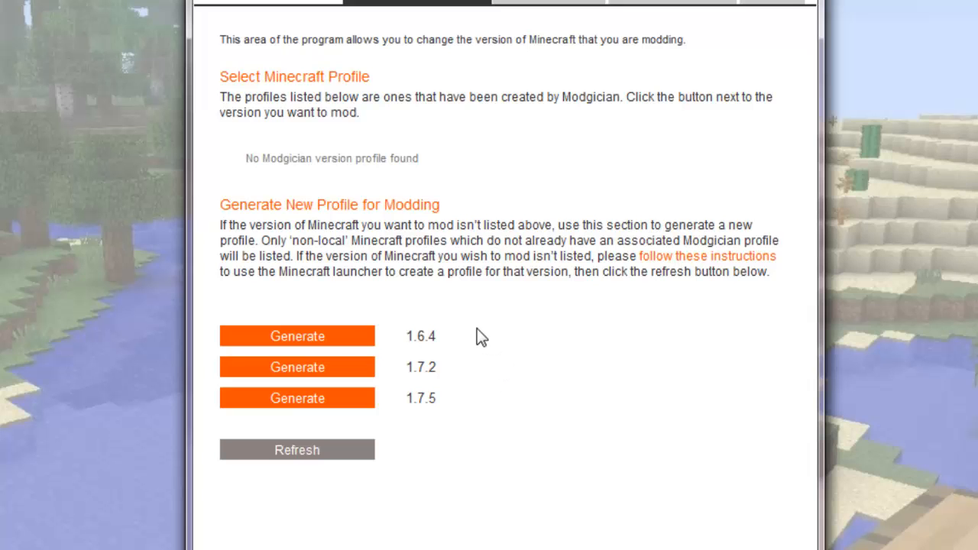
Generate the 1.6.4-Modgician profile, confirm it, and select it for modding
click(297, 336)
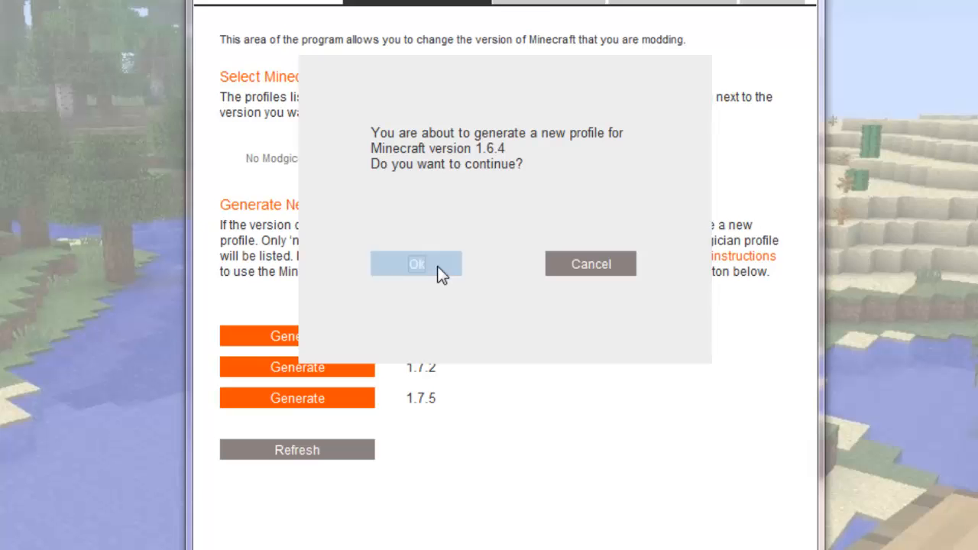
click(416, 264)
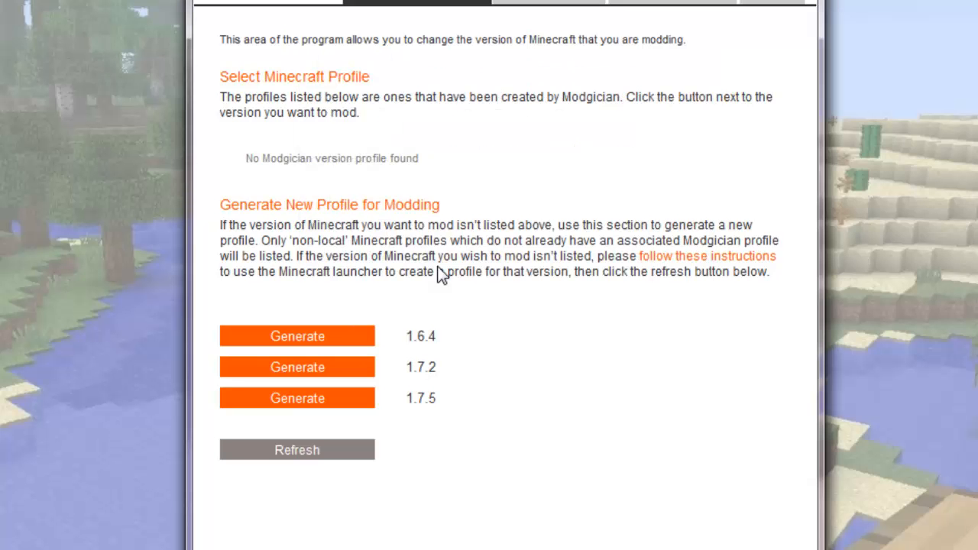
click(297, 335)
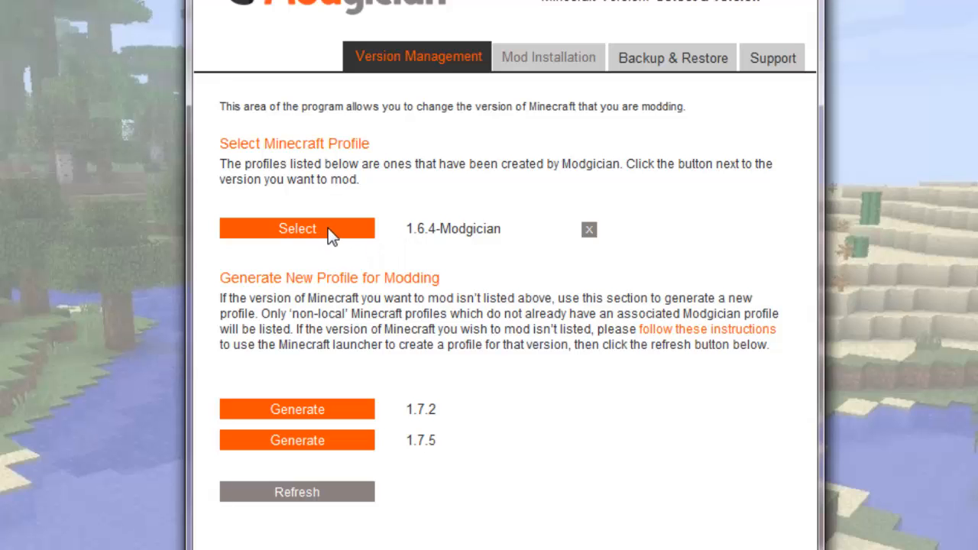
click(297, 228)
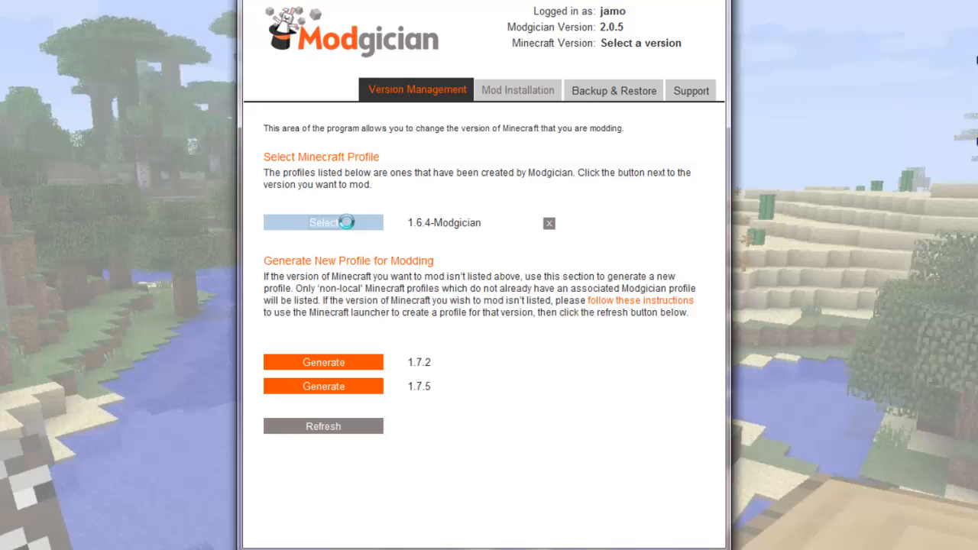
Open the 1.6.4 mod catalogue, try the Building and Crafting filters, then clear them
click(322, 222)
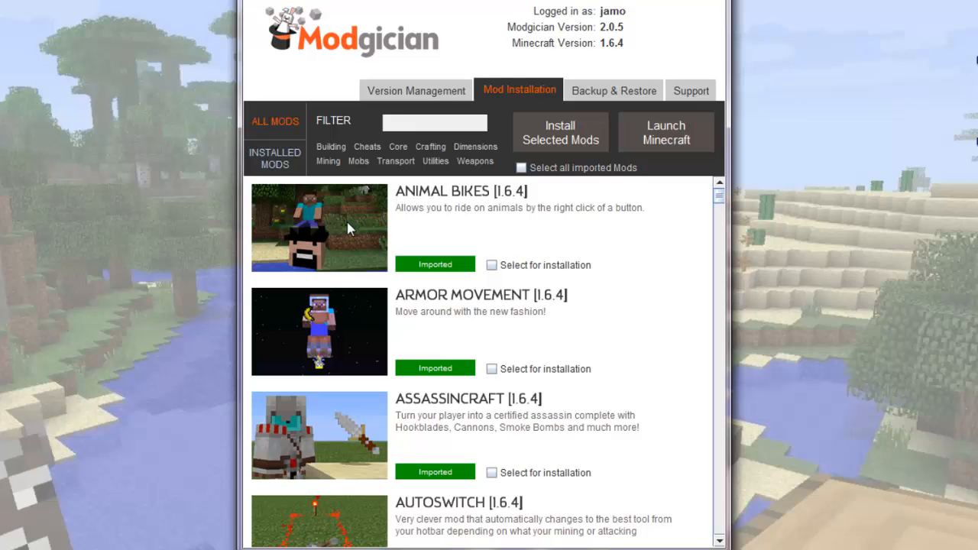
mouse_move(429, 172)
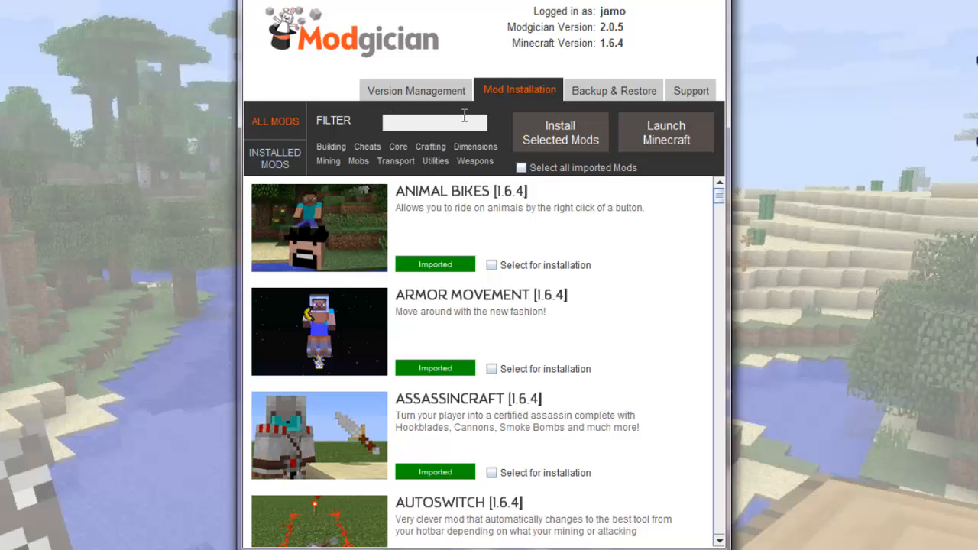
mouse_move(349, 118)
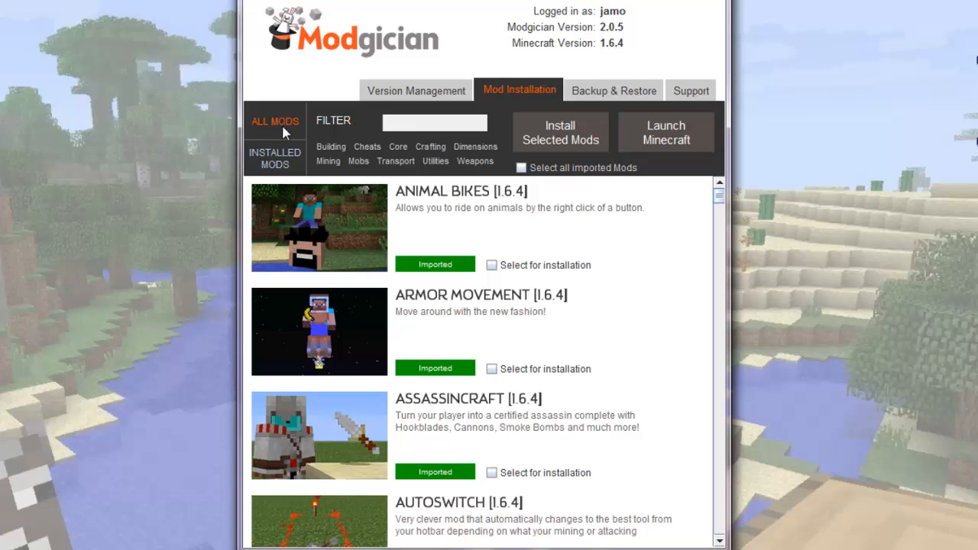
mouse_move(341, 152)
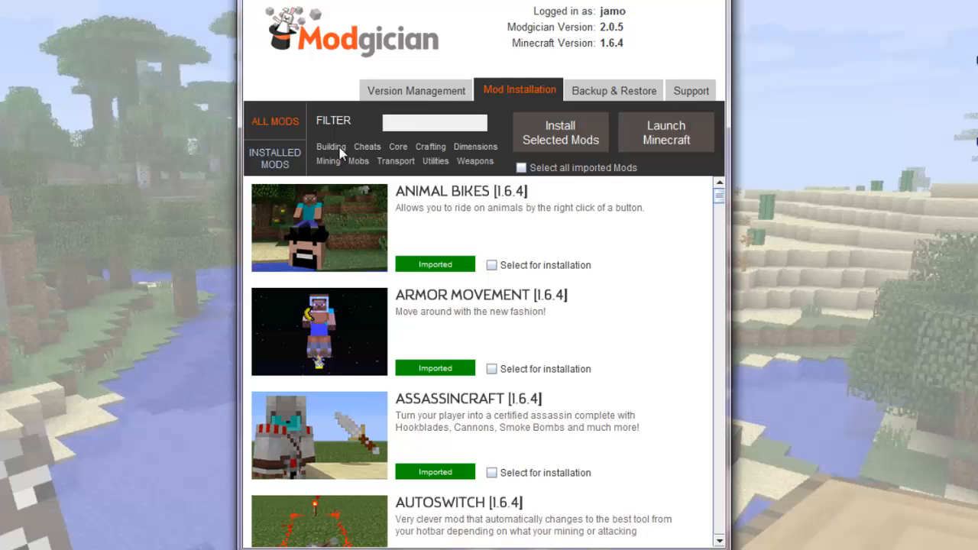
click(367, 146)
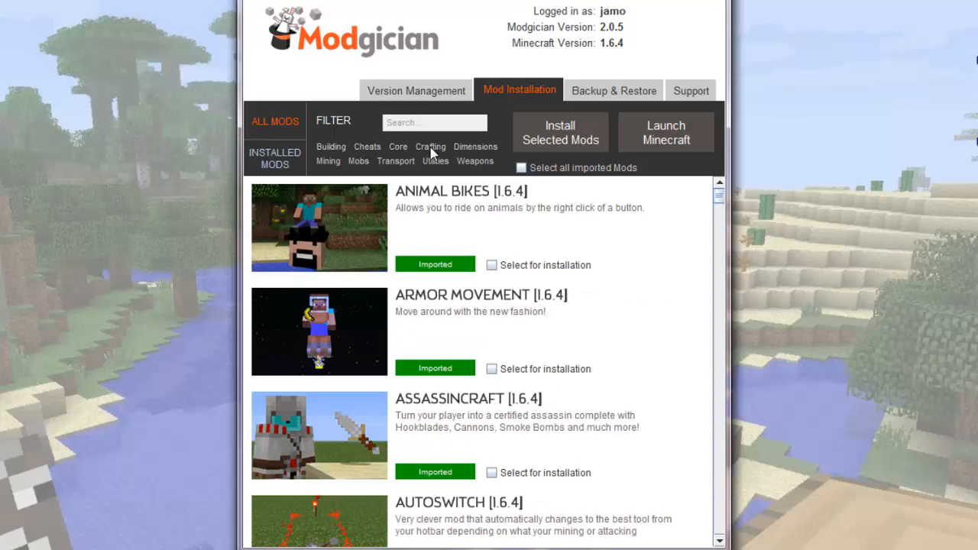
click(430, 146)
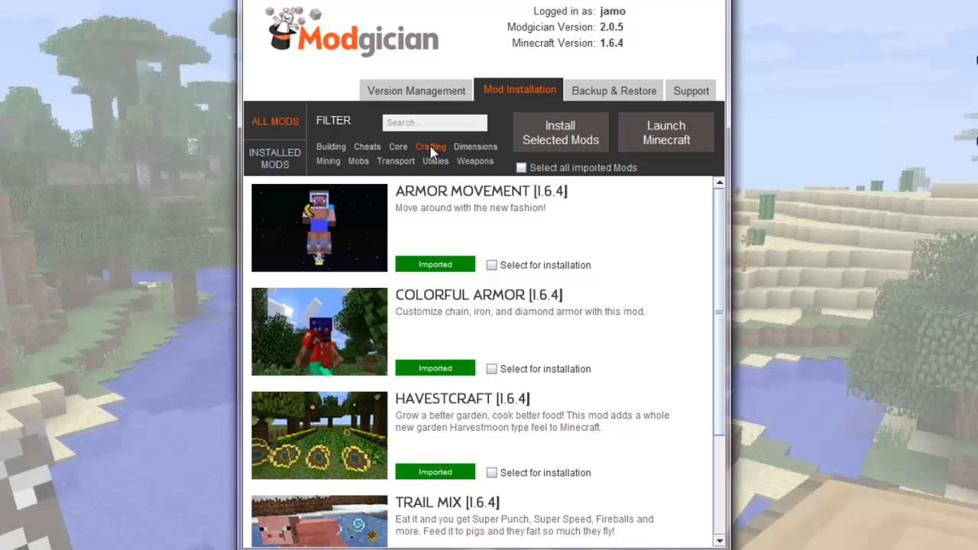
scroll(down, 3)
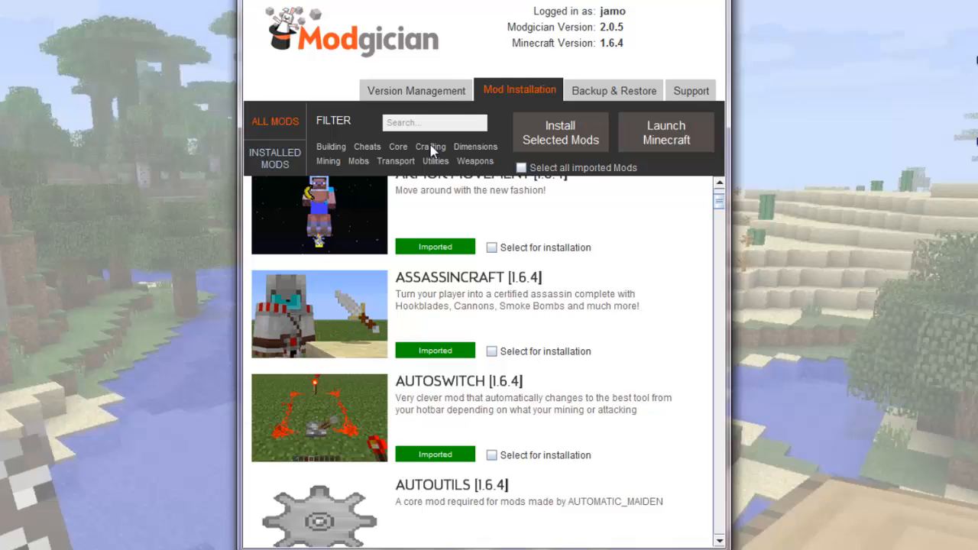
click(474, 146)
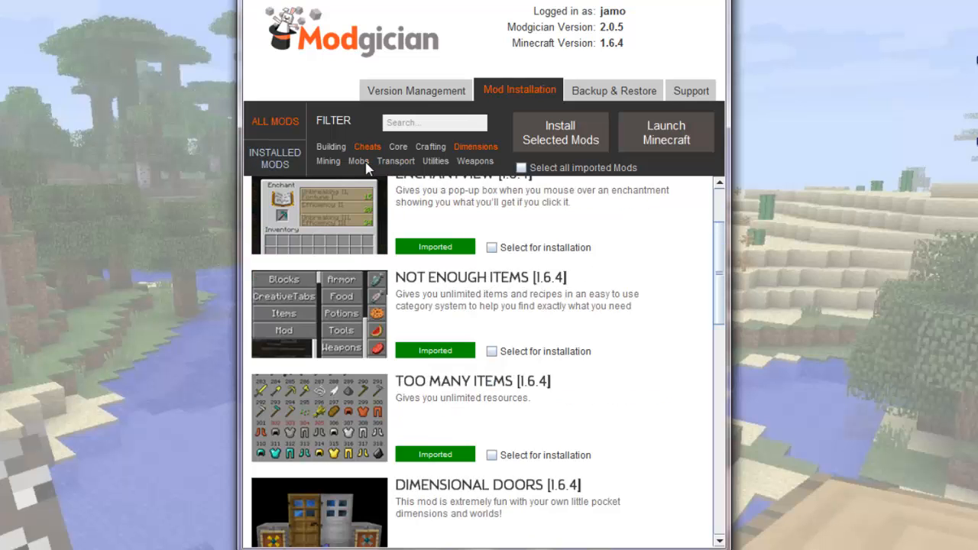
click(274, 121)
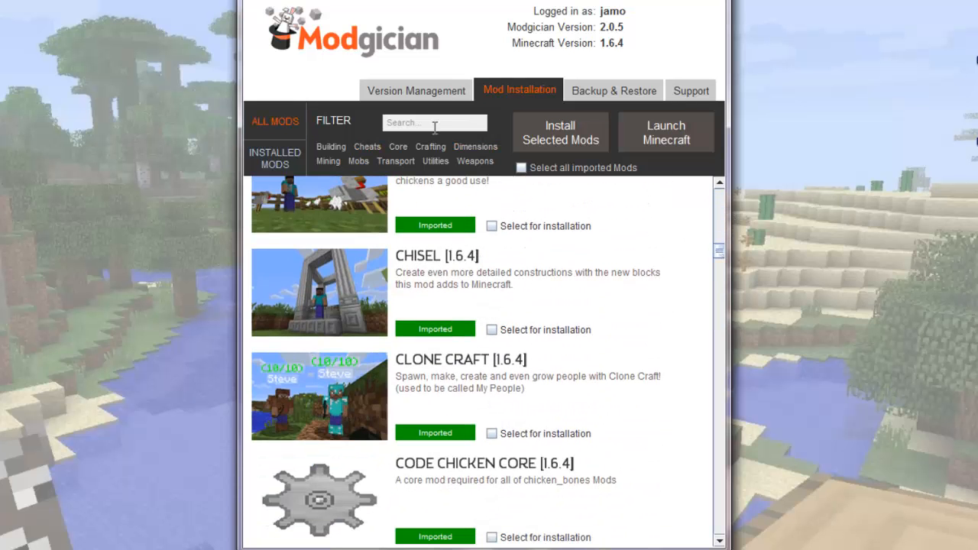
Search the catalogue for 'mo', then return the full list to Animal Bikes
click(434, 123)
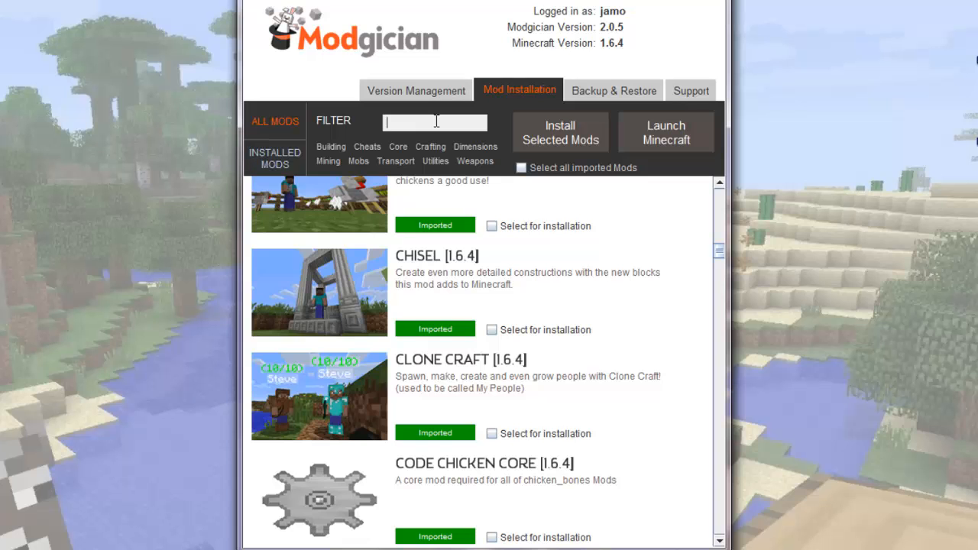
text(mo)
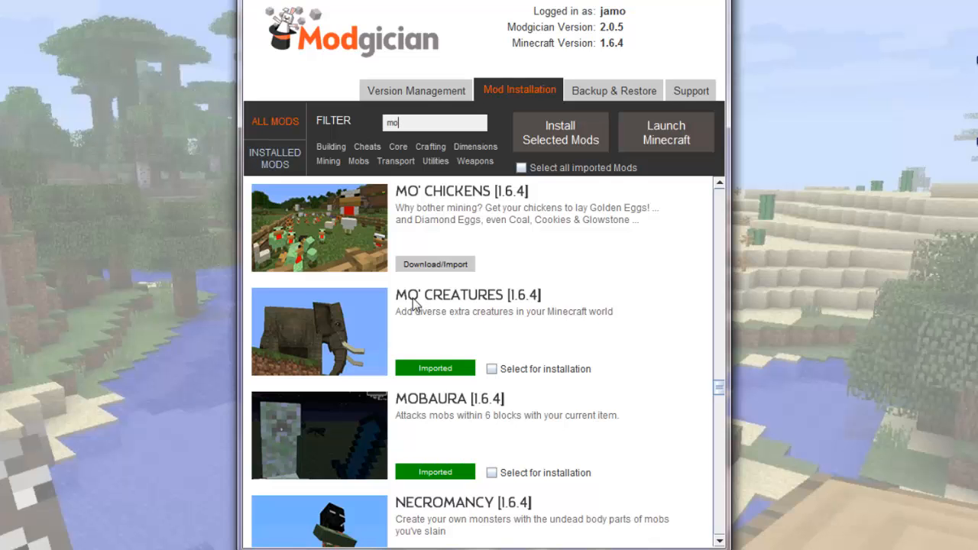
mouse_move(415, 165)
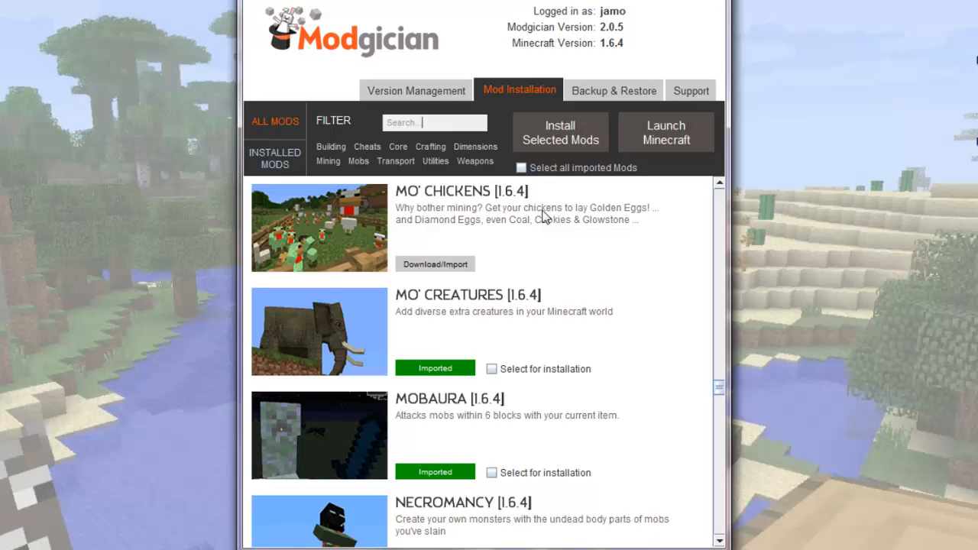
mouse_move(312, 182)
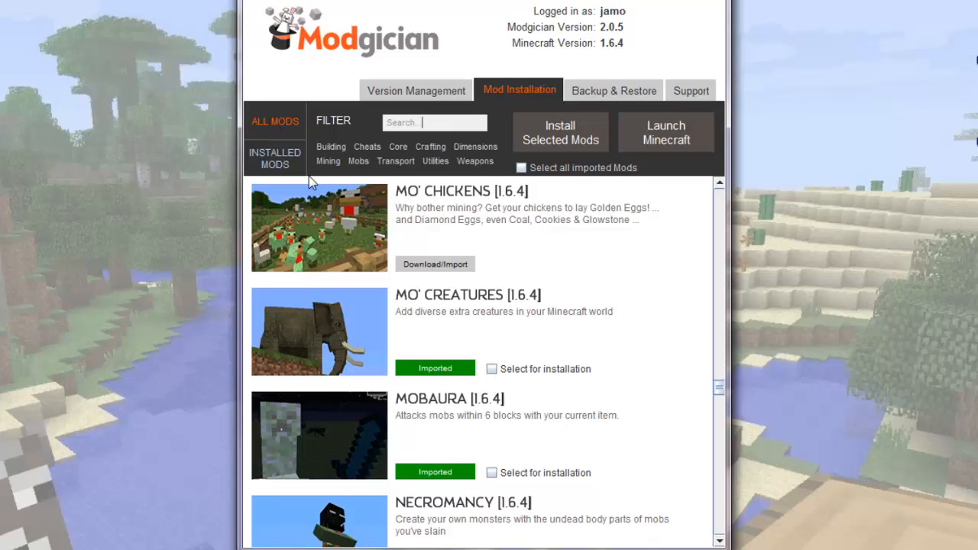
mouse_move(289, 175)
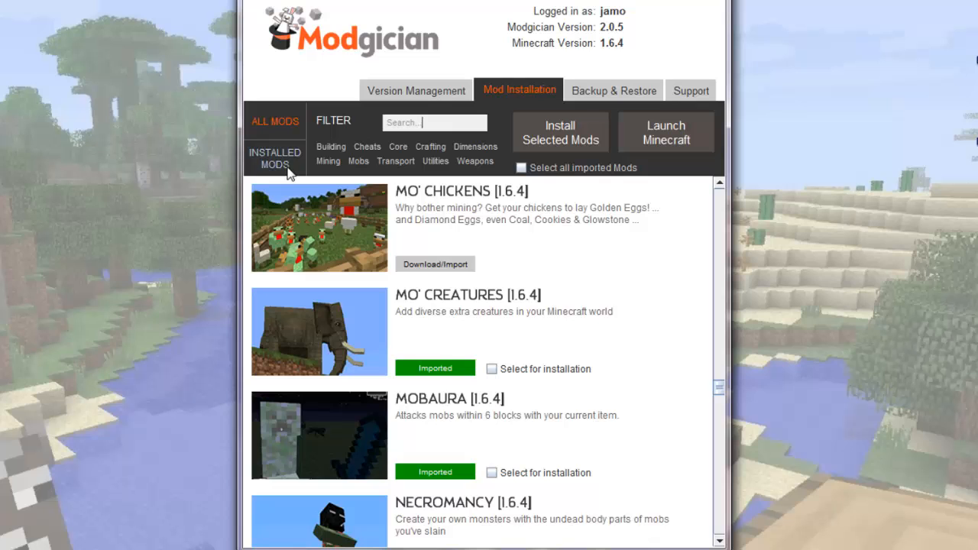
mouse_move(293, 169)
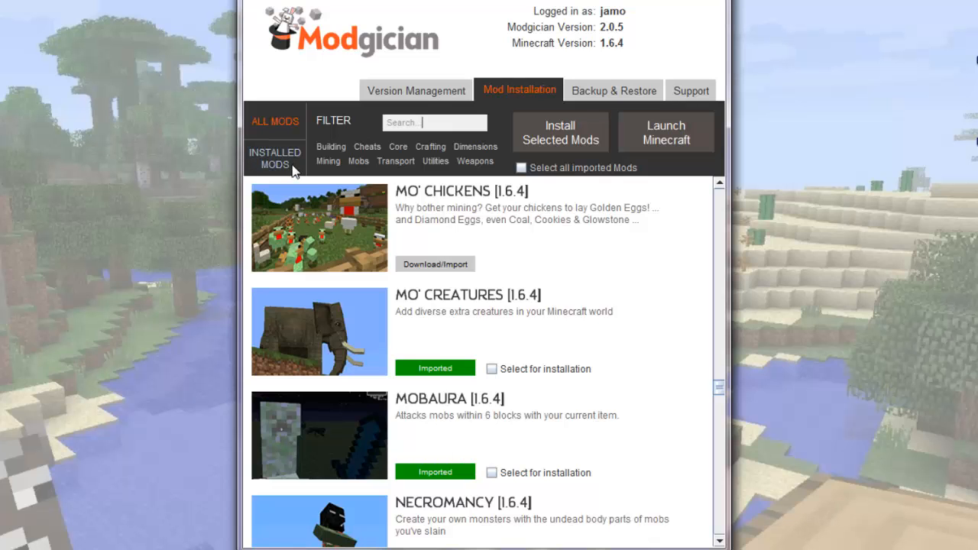
mouse_move(353, 169)
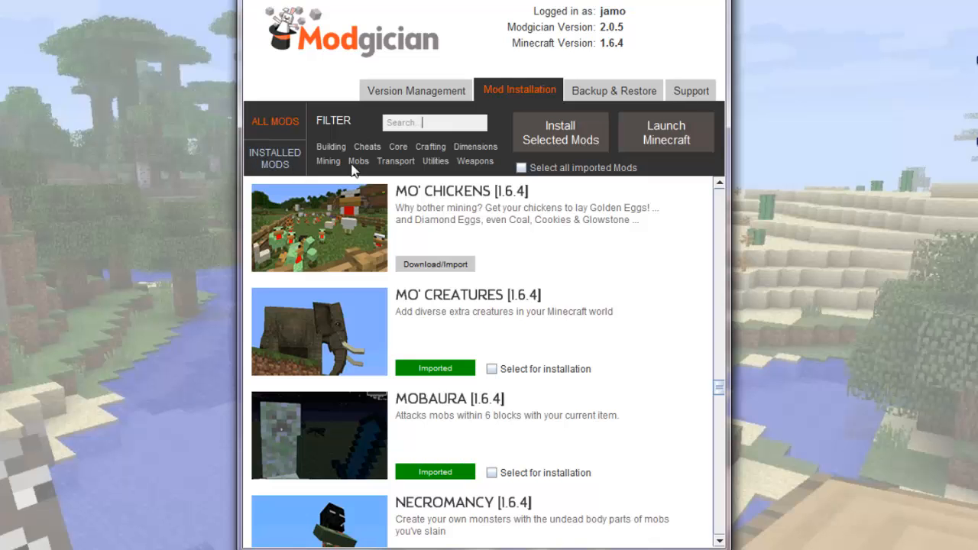
scroll(down, 3)
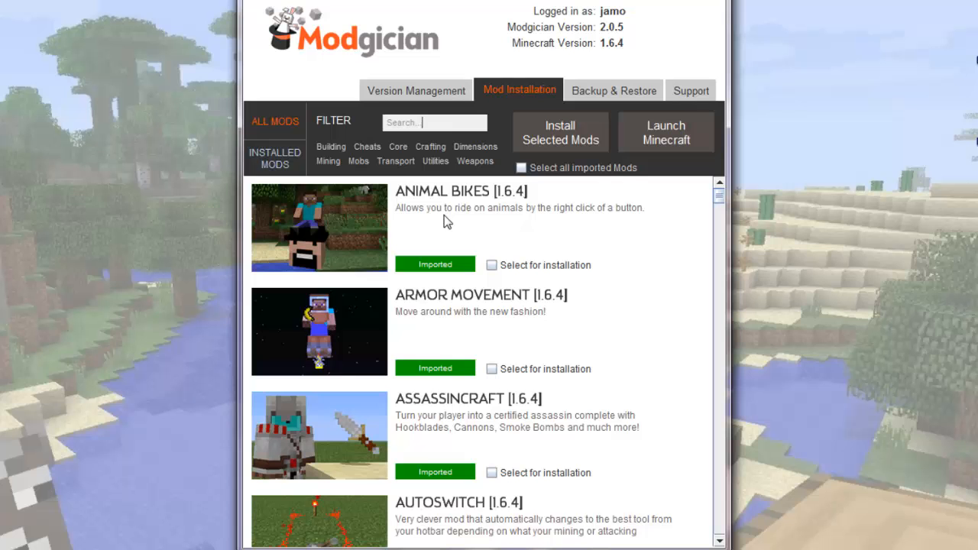
Filter to Core mods and open Forge [1.6.4]'s Download/Import dialog
click(397, 147)
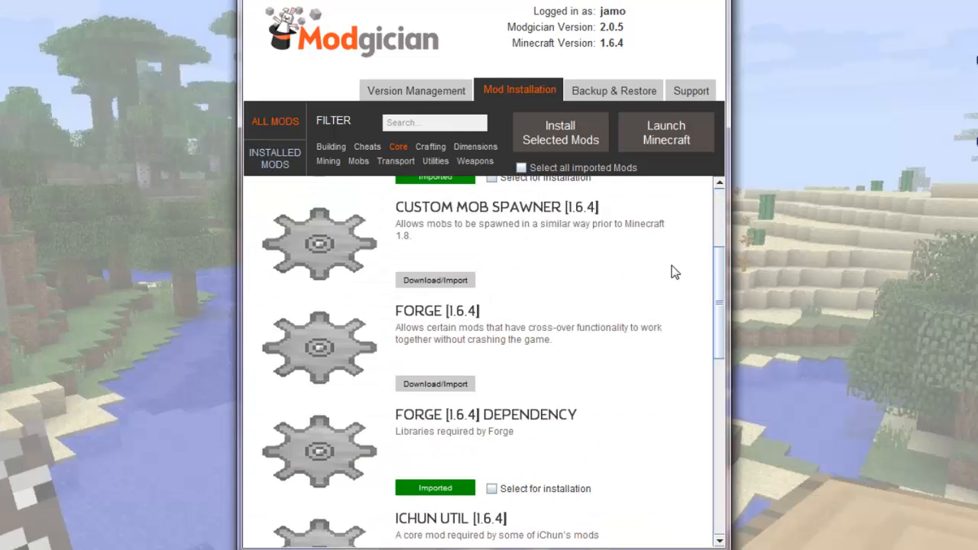
mouse_move(419, 426)
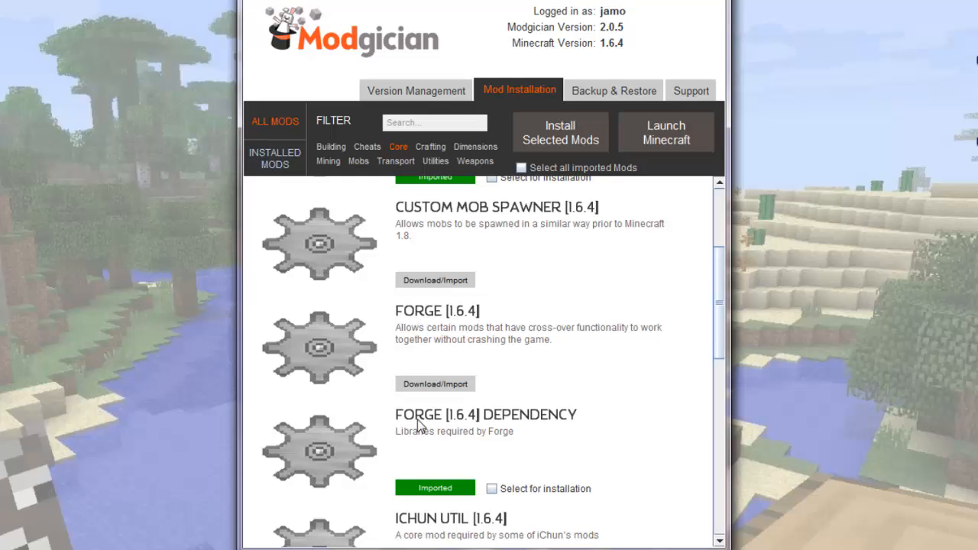
mouse_move(524, 458)
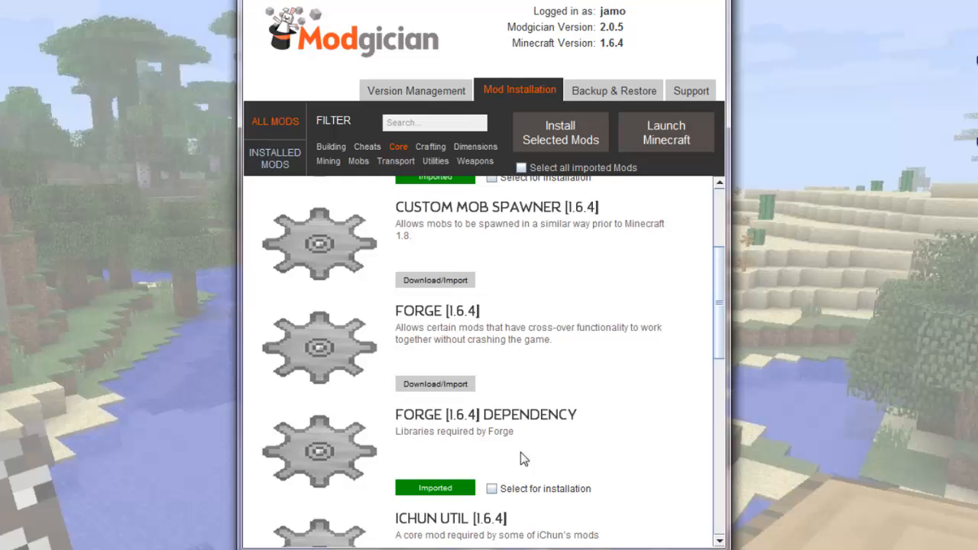
mouse_move(460, 489)
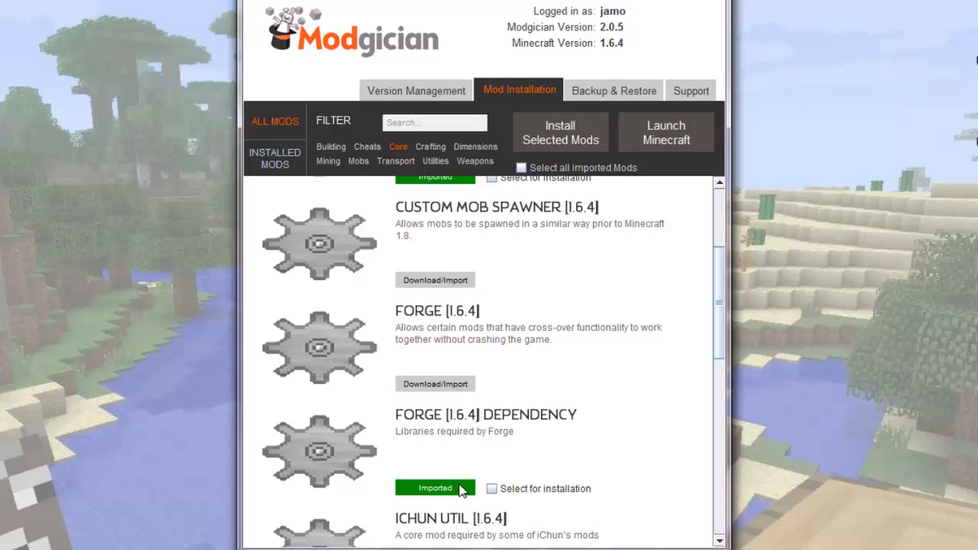
mouse_move(456, 388)
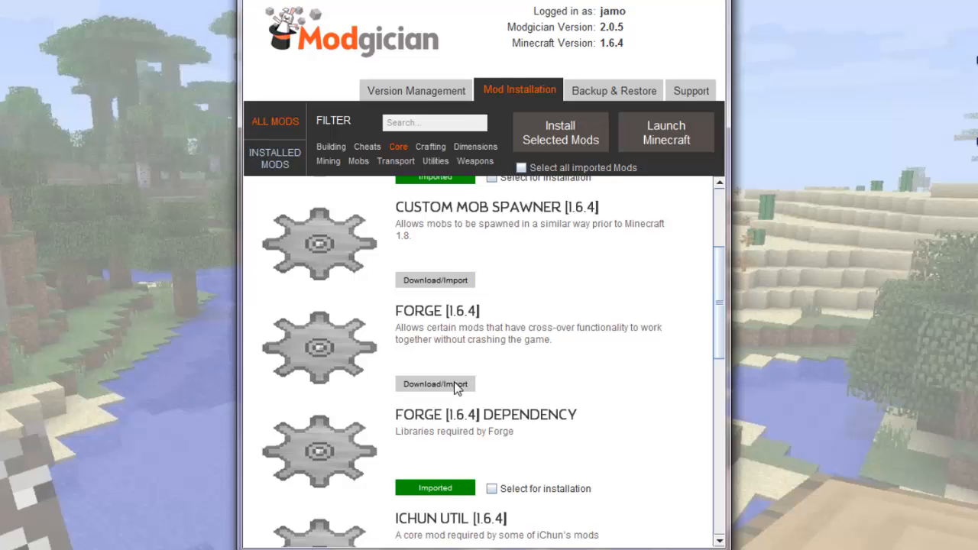
click(434, 383)
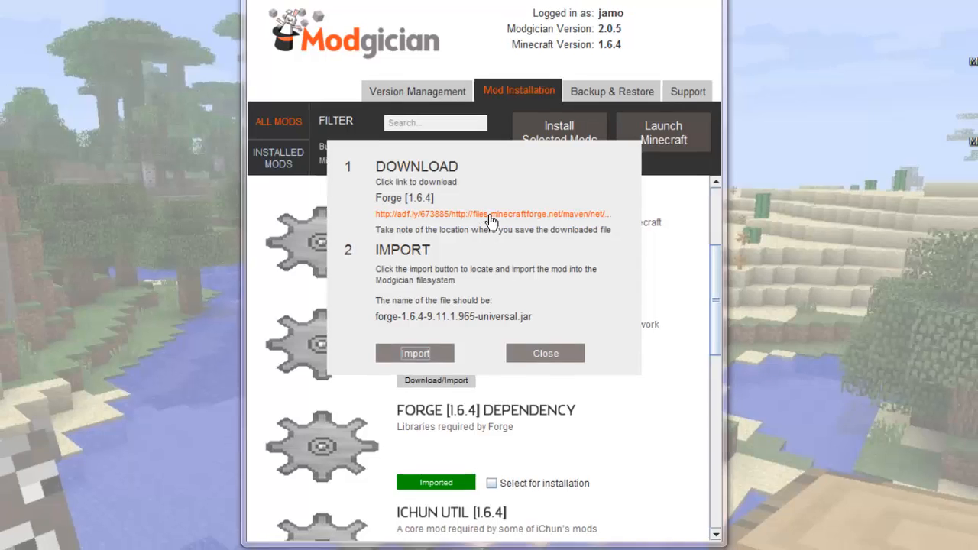
Download the forge-1.6.4 universal jar via the adf.ly link and keep it despite the warning
click(493, 214)
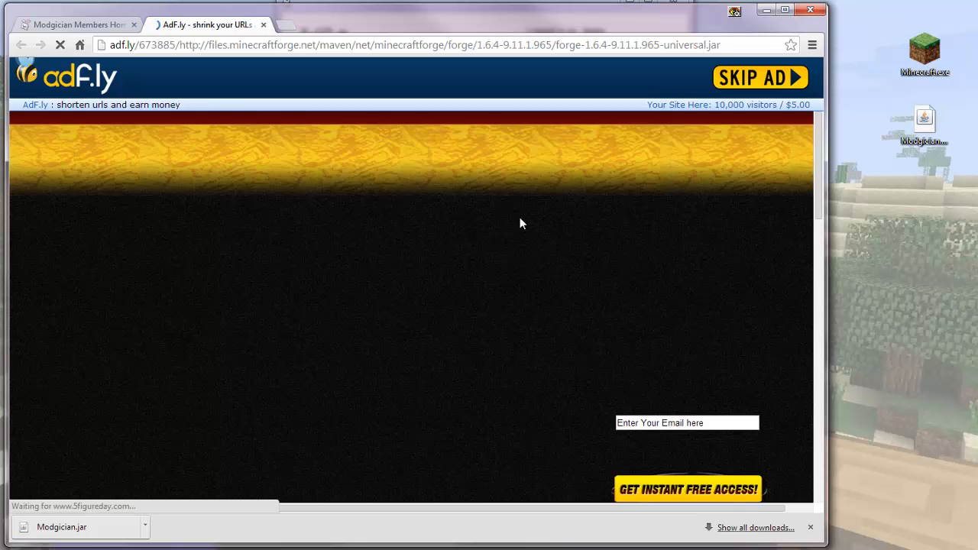
mouse_move(360, 385)
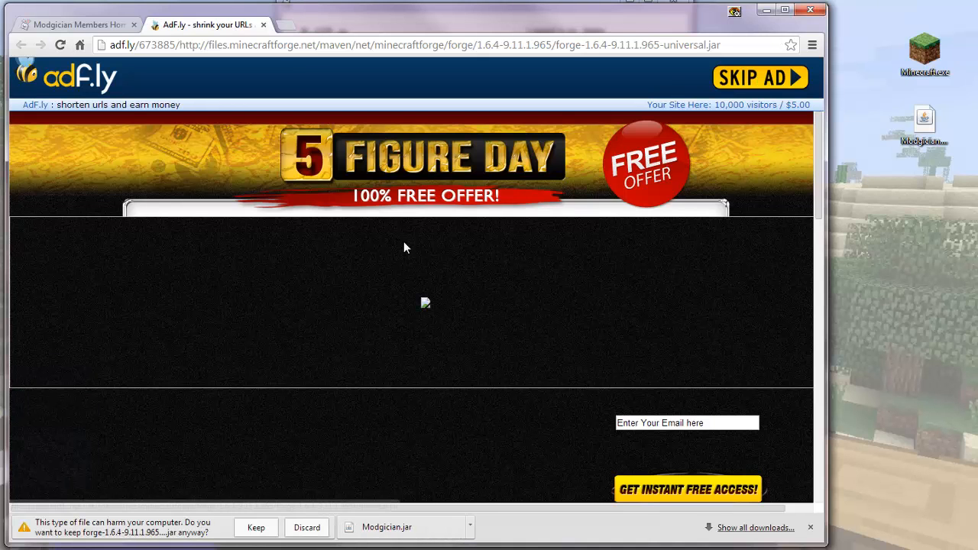
click(255, 527)
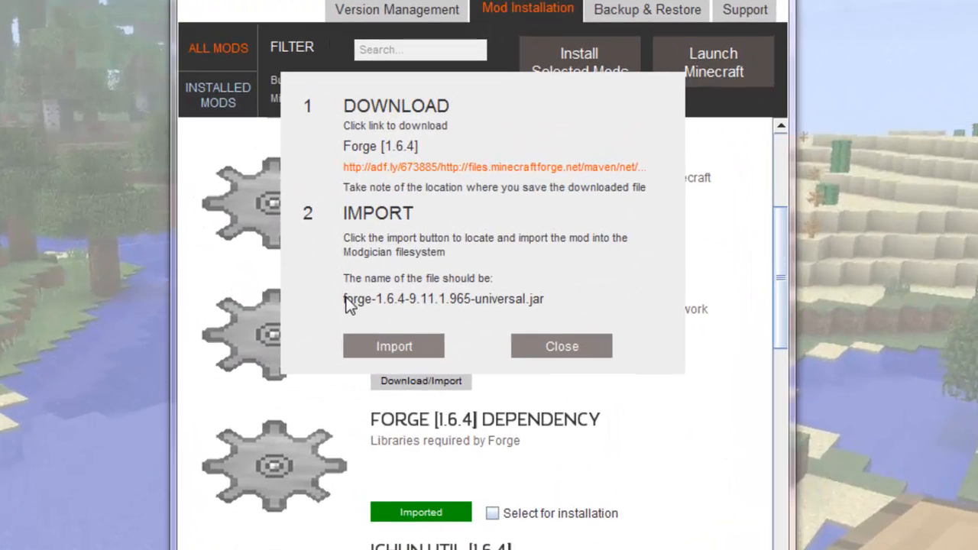
mouse_move(510, 316)
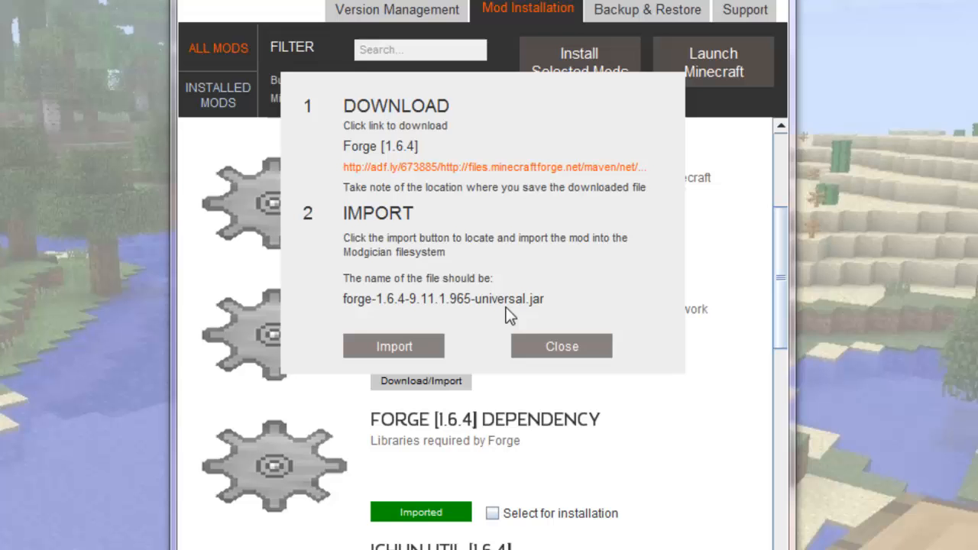
mouse_move(459, 350)
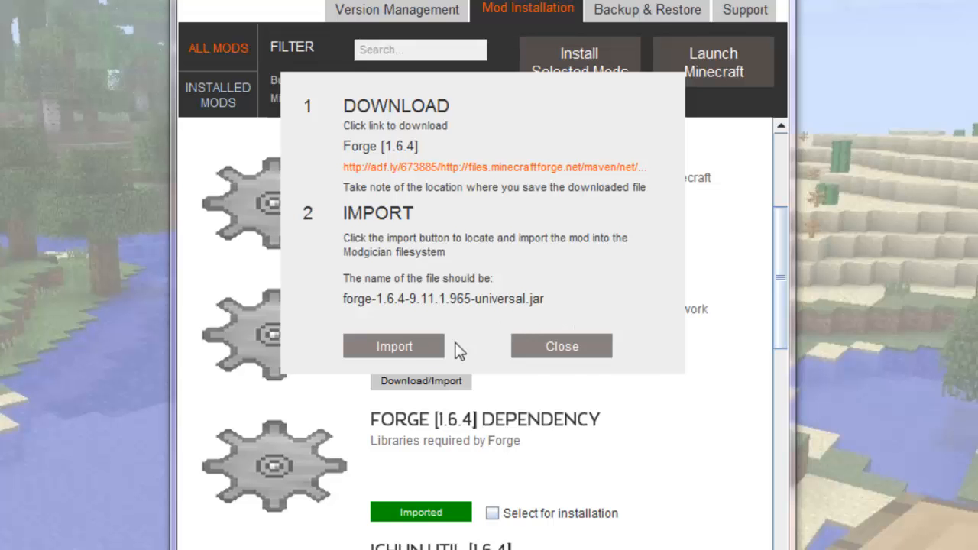
Import the downloaded forge-1.6.4 jar into Modgician
click(393, 346)
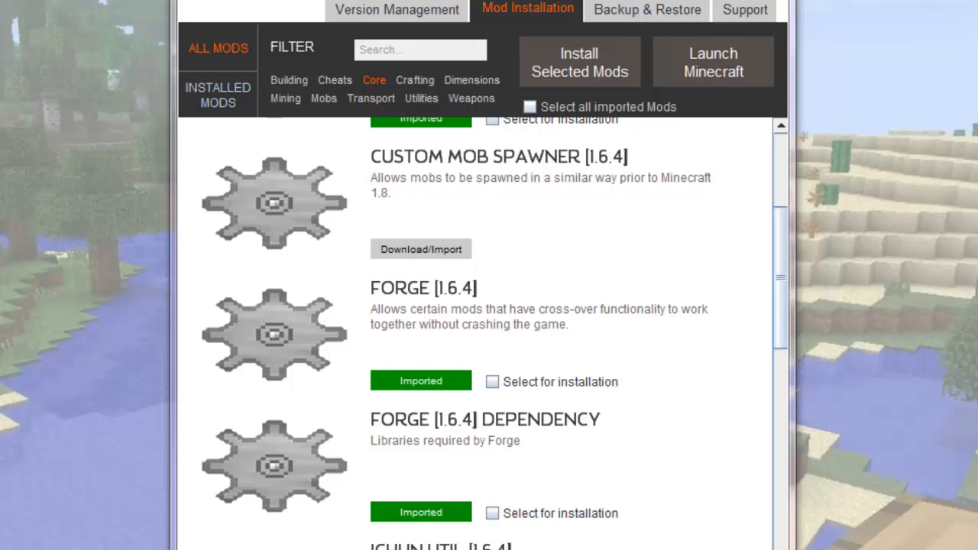
mouse_move(490, 359)
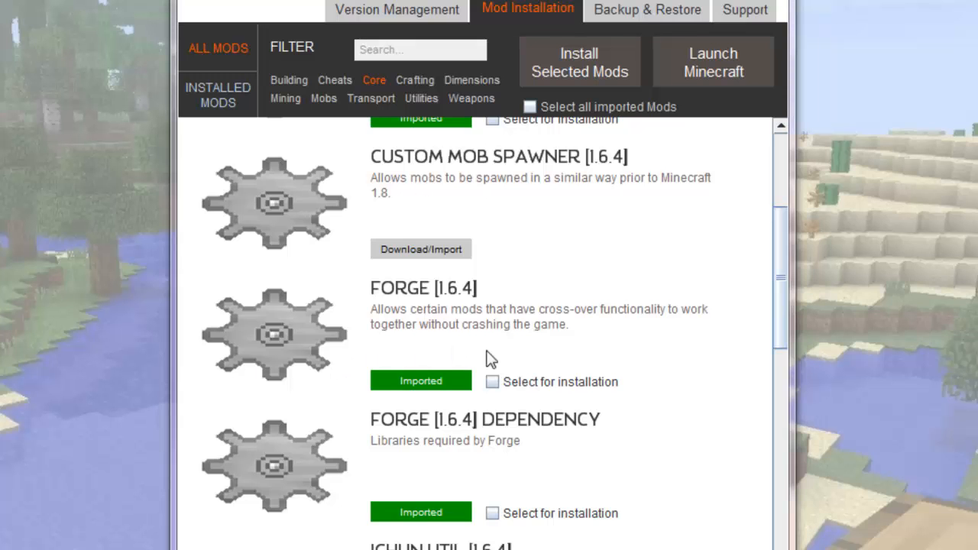
mouse_move(395, 391)
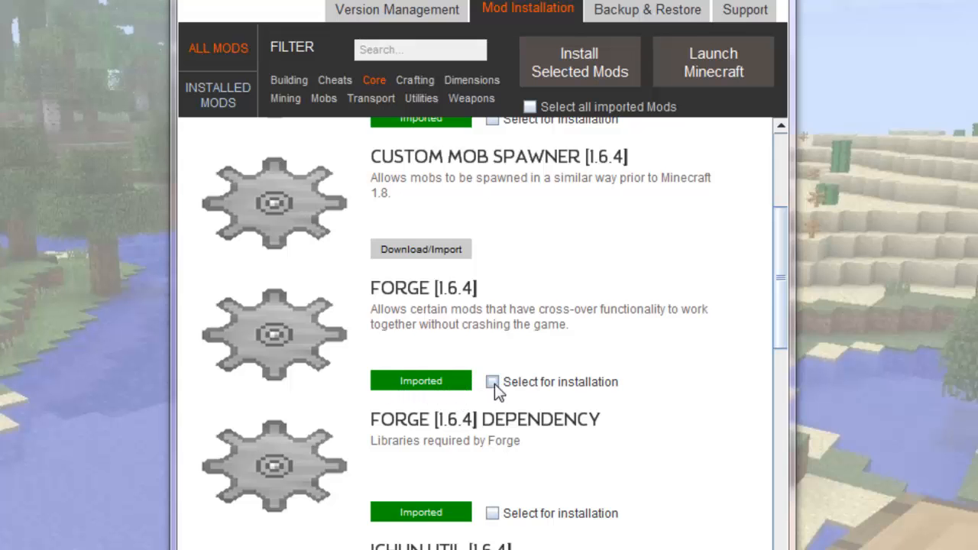
mouse_move(630, 395)
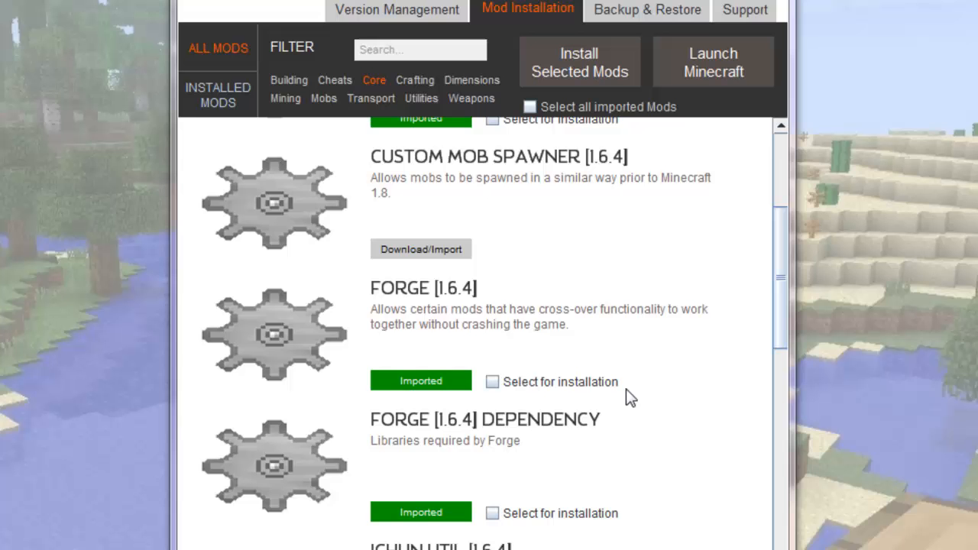
mouse_move(681, 384)
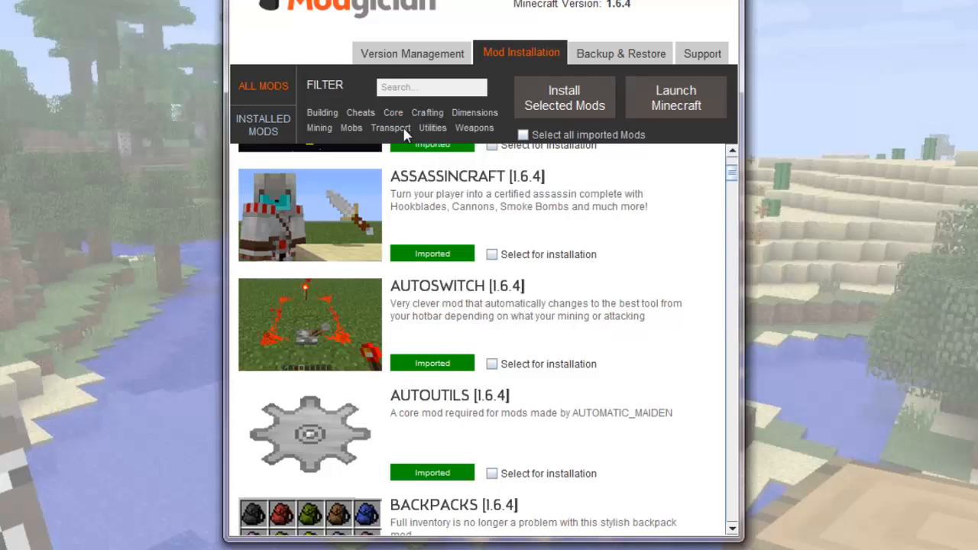
Filter to Transport and Utilities mods and open Dragon Mounts' Download/Import dialog
click(390, 127)
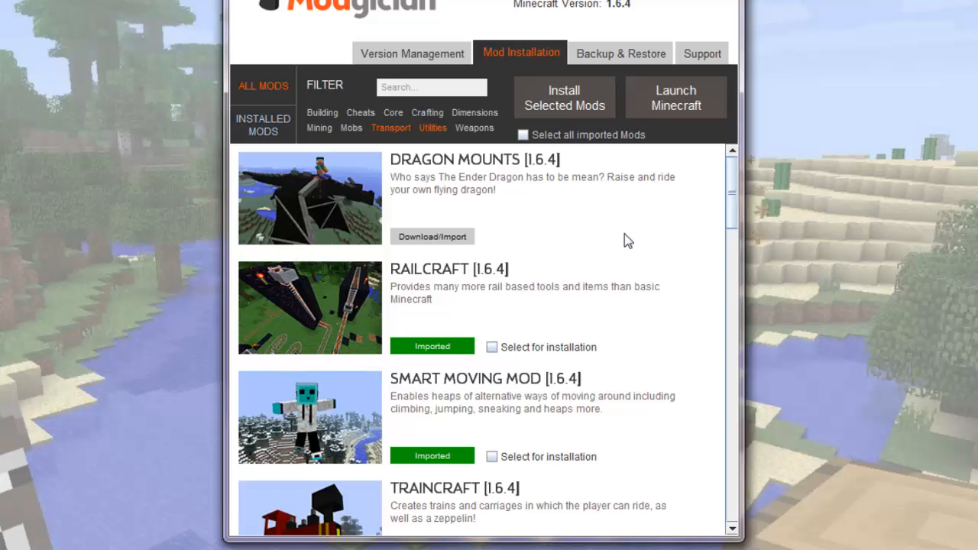
scroll(down, 3)
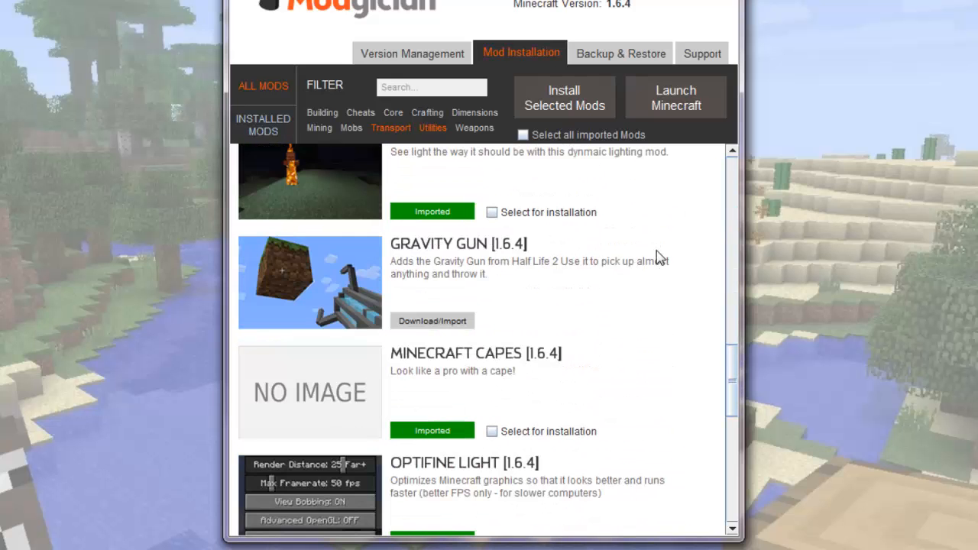
mouse_move(768, 349)
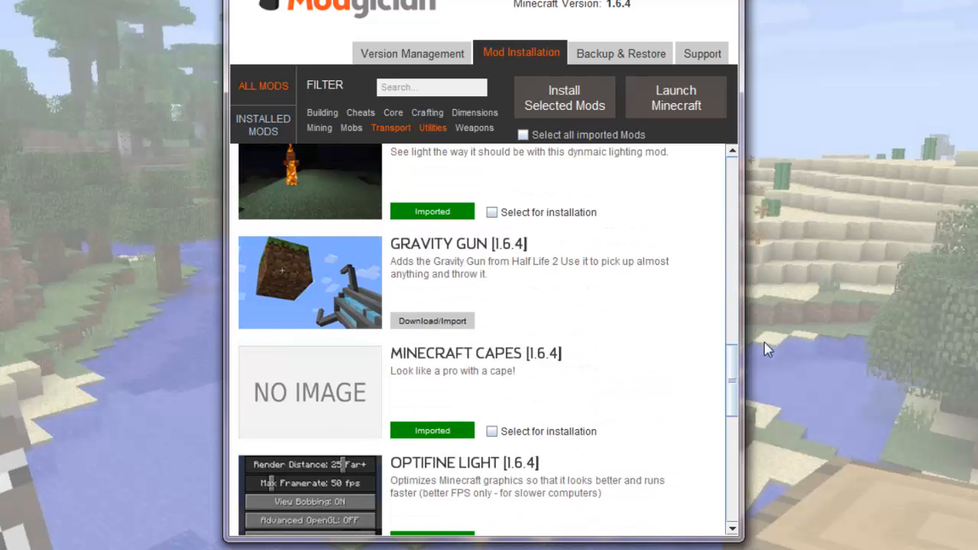
scroll(down, 3)
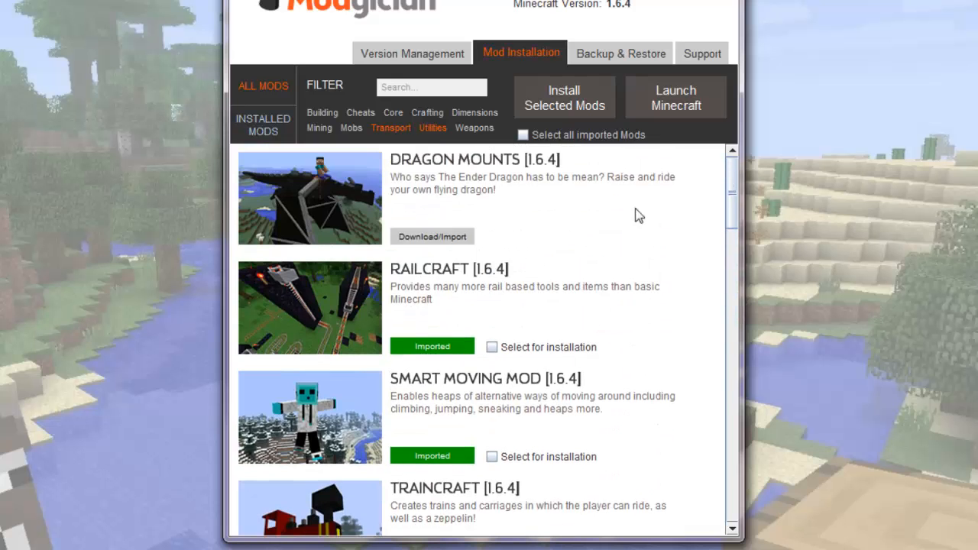
click(432, 236)
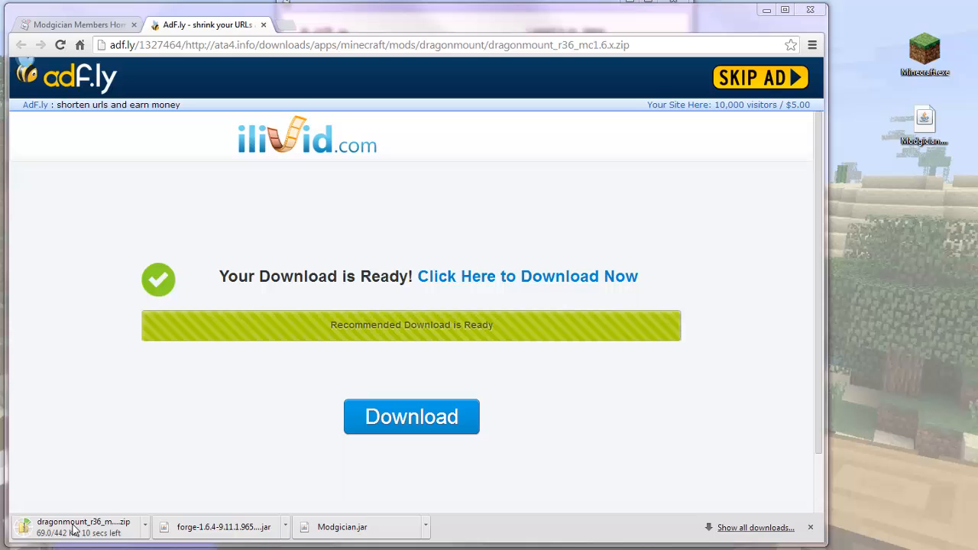
mouse_move(262, 119)
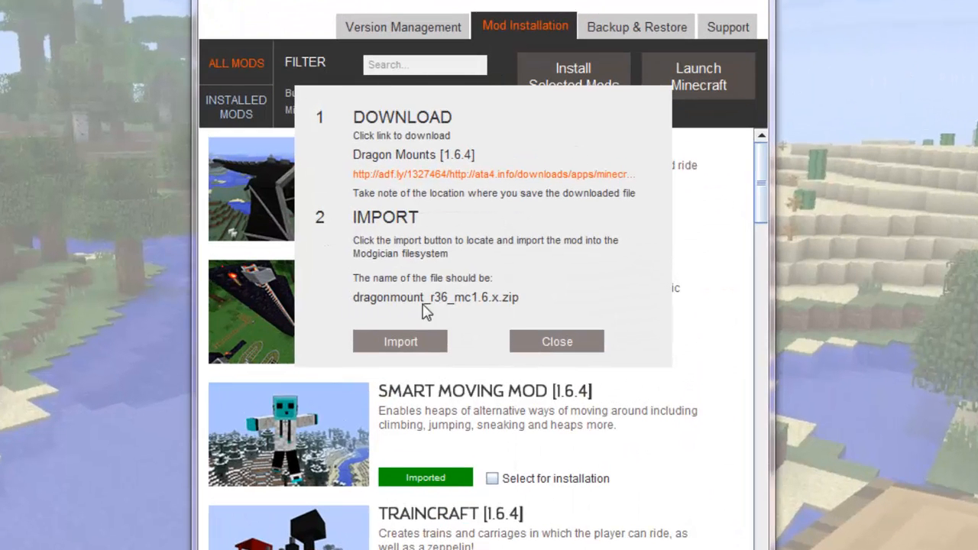
Import the downloaded Dragon Mounts zip into Modgician
click(400, 341)
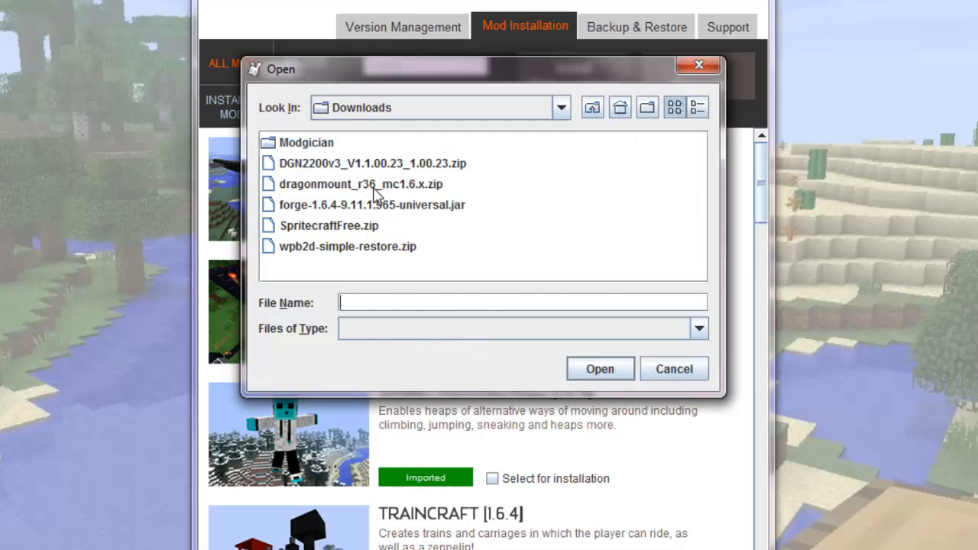
click(360, 183)
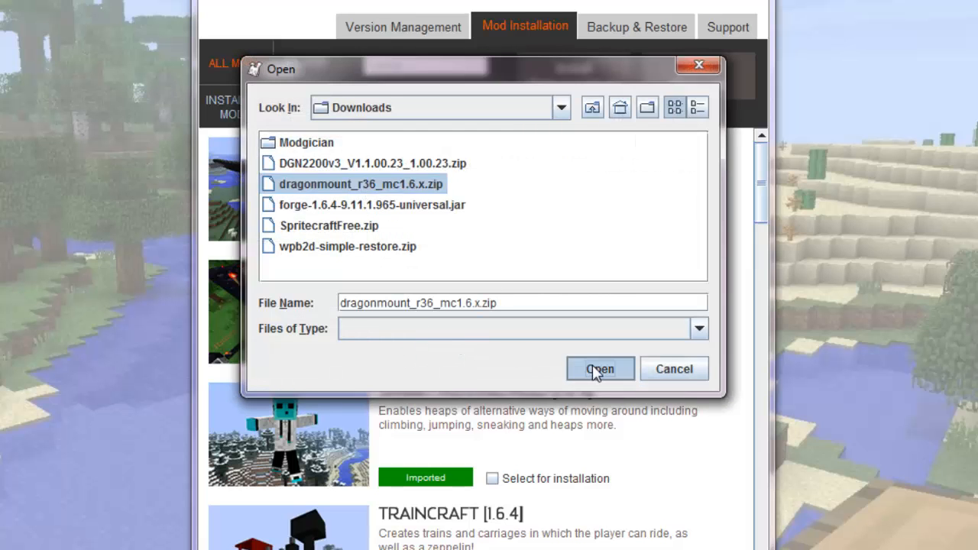
click(600, 369)
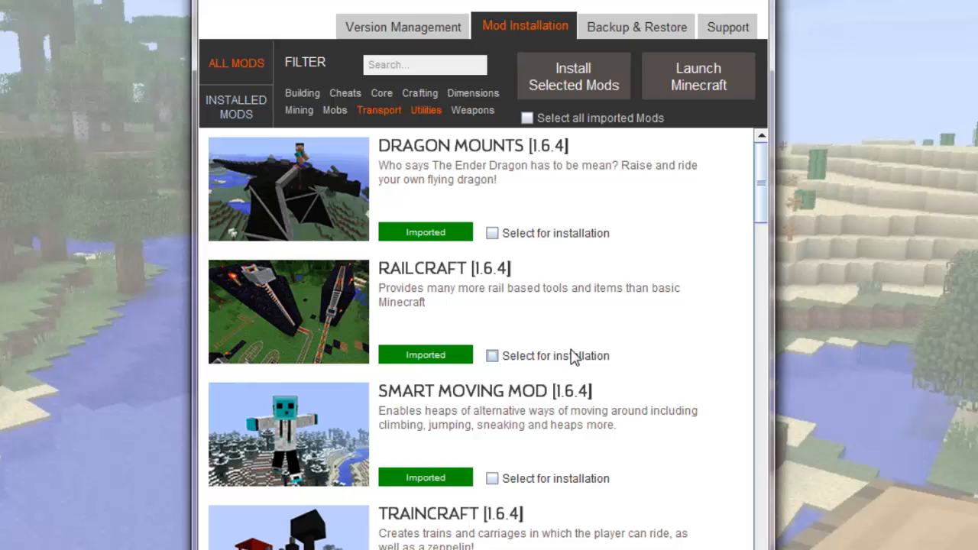
mouse_move(618, 251)
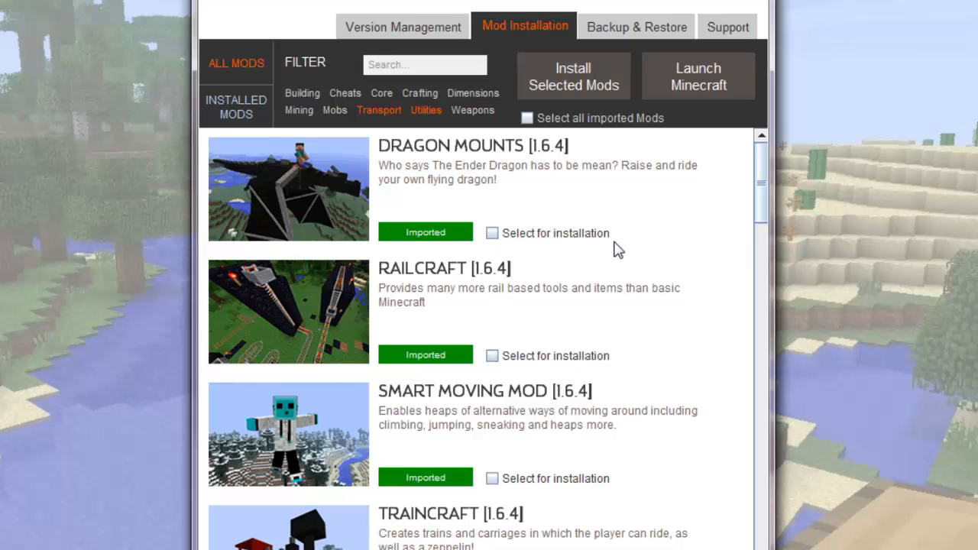
Open Gravity Gun's download instructions and follow its adf.ly download link
scroll(down, 3)
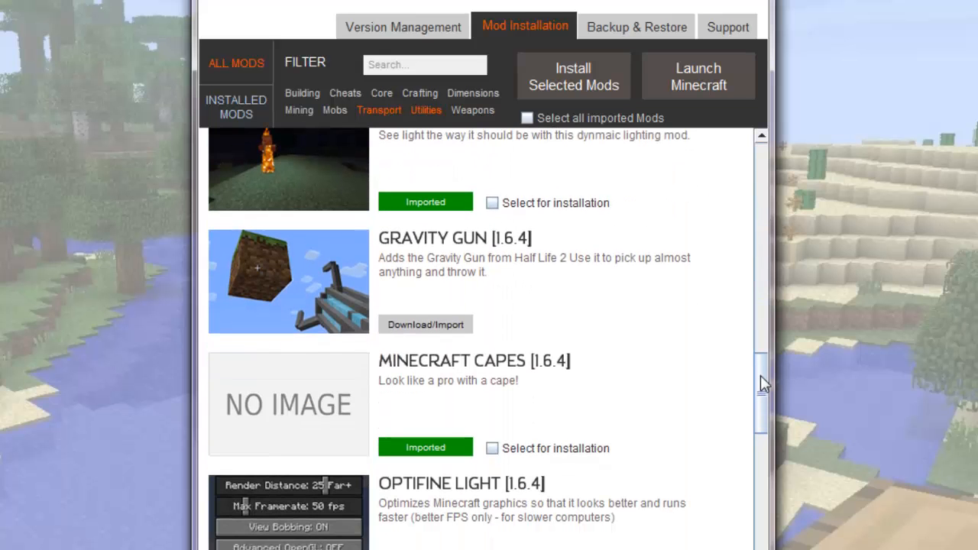
mouse_move(425, 328)
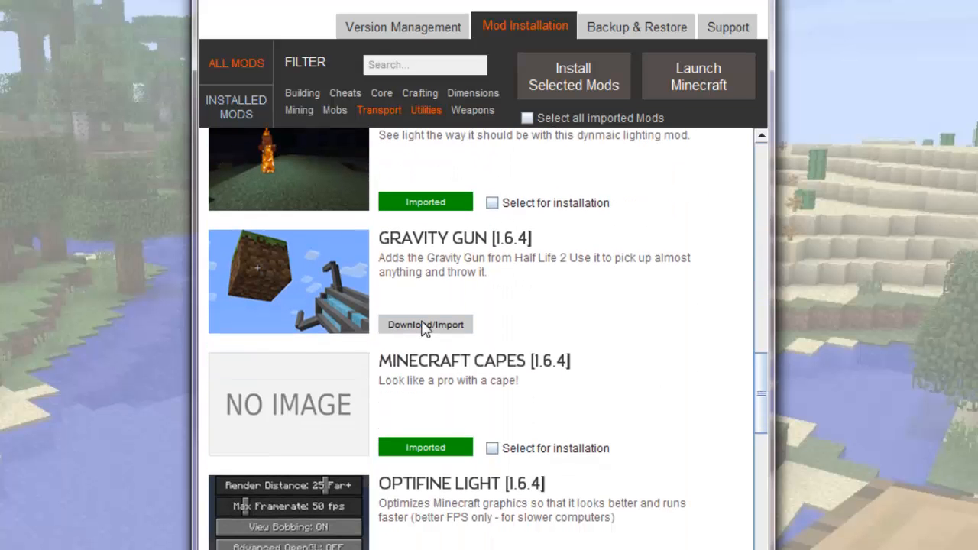
click(425, 324)
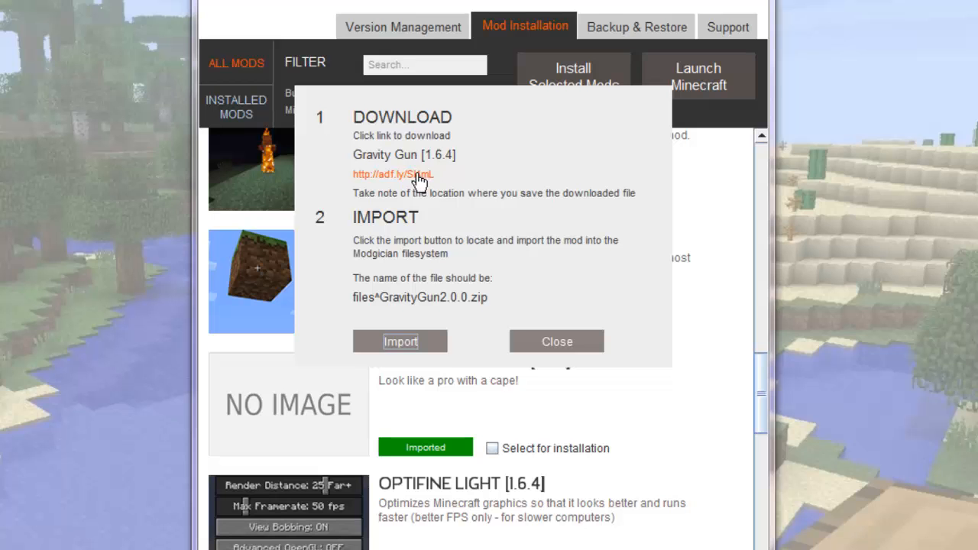
click(393, 174)
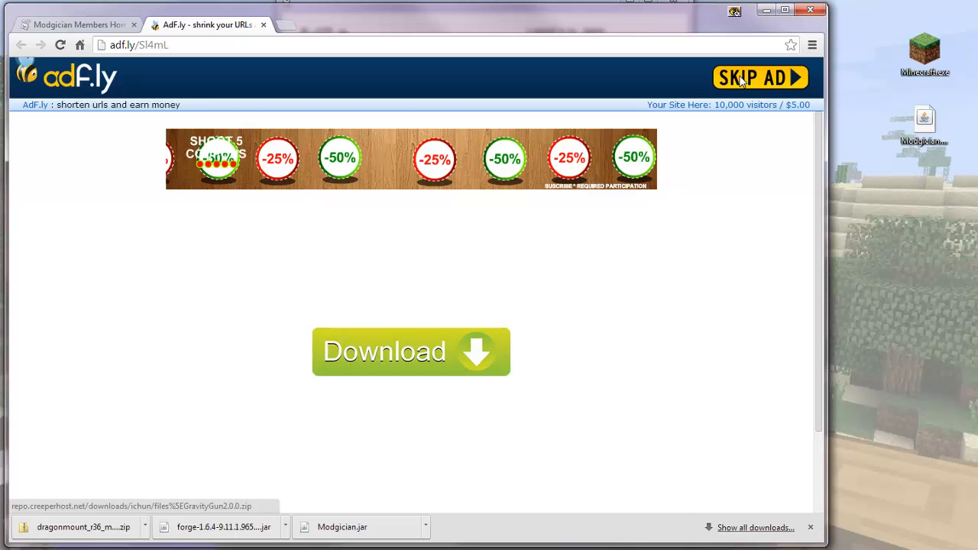
Skip the adf.ly ad to download GravityGun2.0.0.zip, then return to Modgician
click(410, 352)
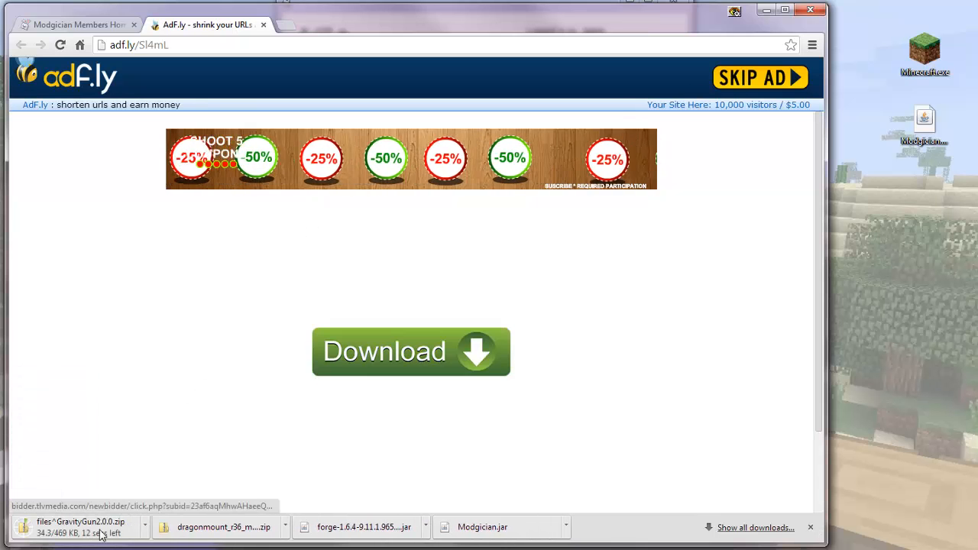
click(263, 25)
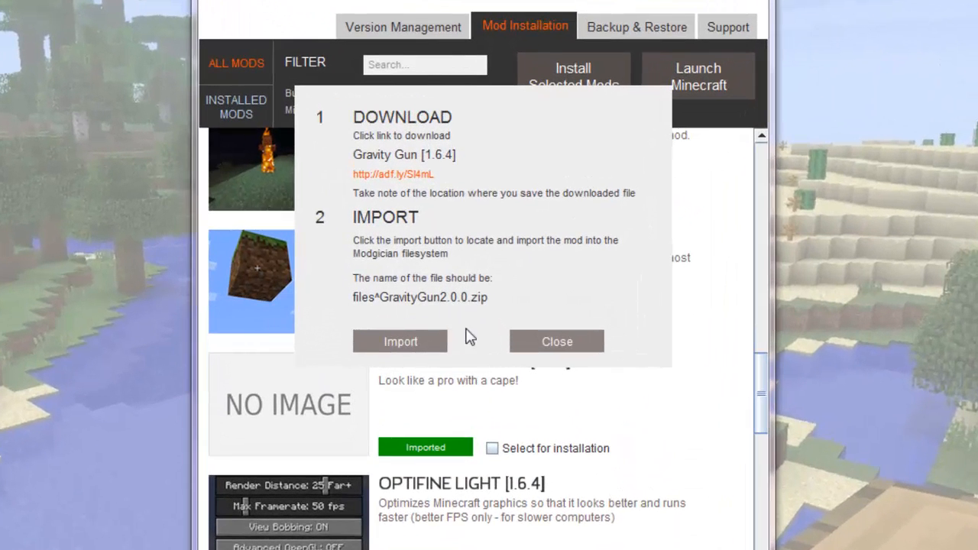
Import the downloaded GravityGun2.0.0.zip into Modgician
click(400, 341)
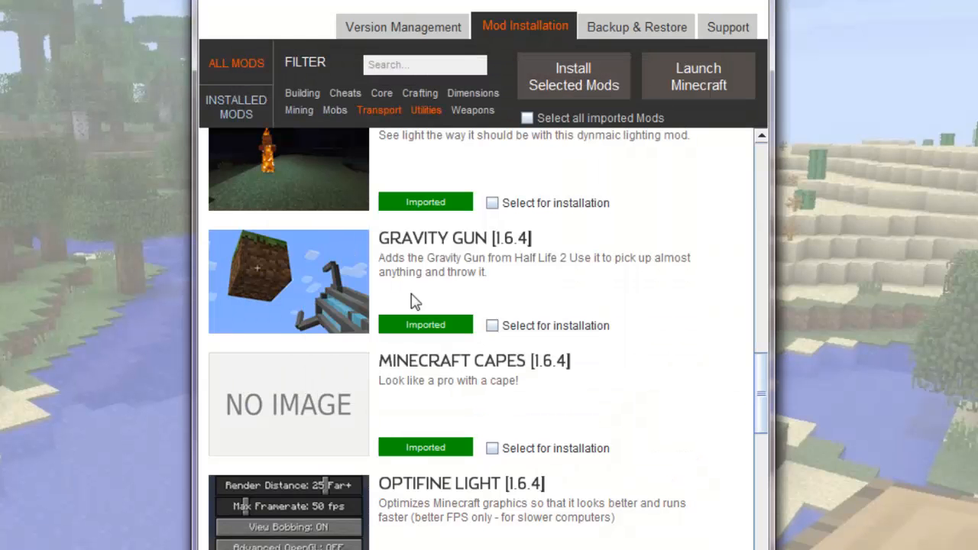
mouse_move(649, 359)
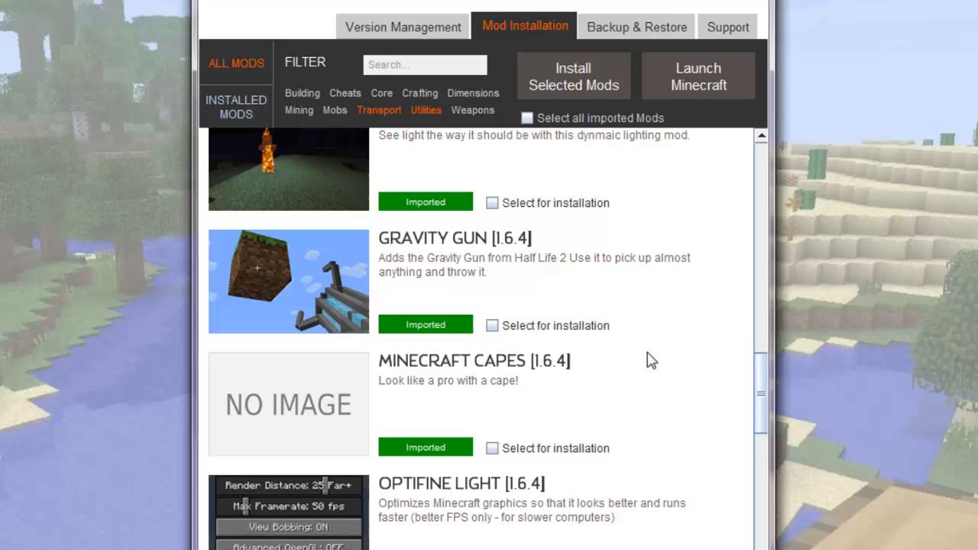
mouse_move(611, 345)
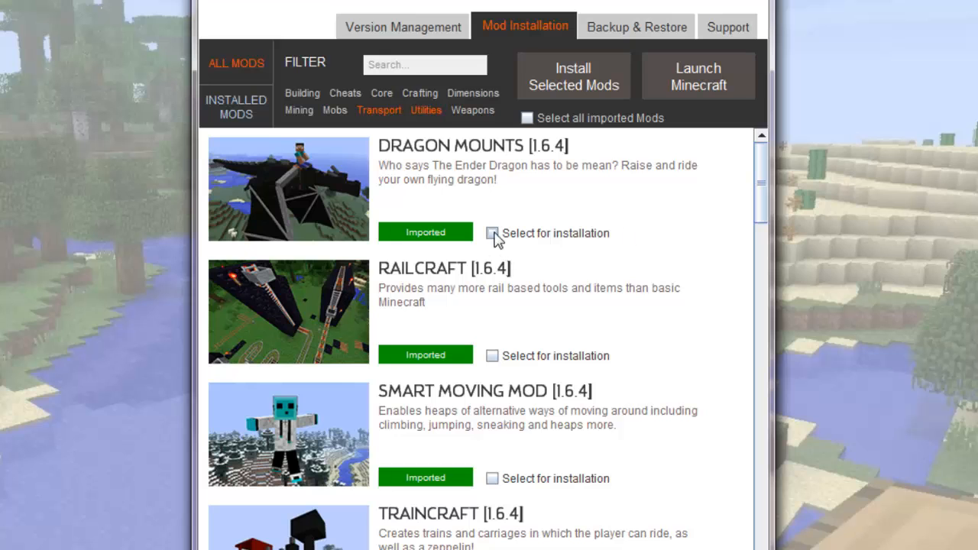
Try installing Dragon Mounts, cancel after the missing iChun Util warning, and filter to Core mods
click(492, 233)
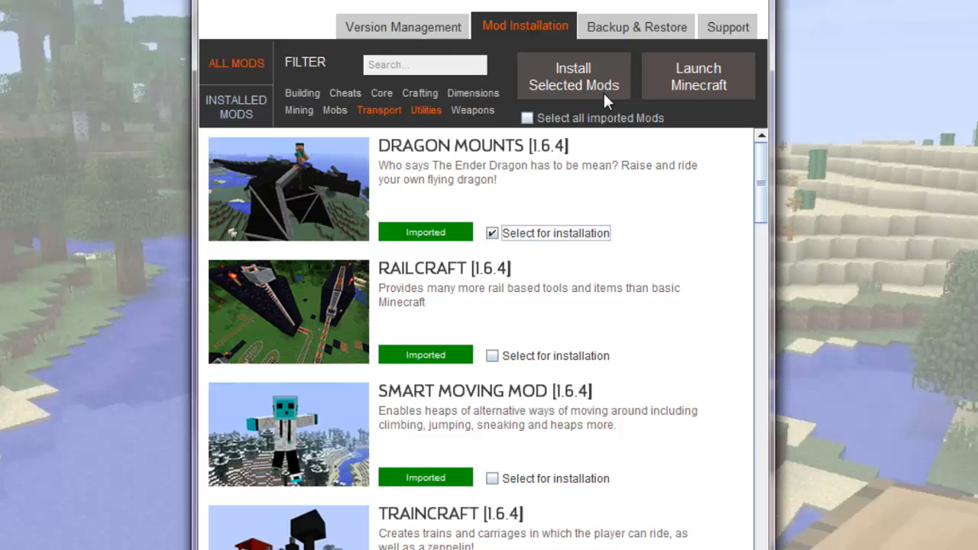
mouse_move(617, 95)
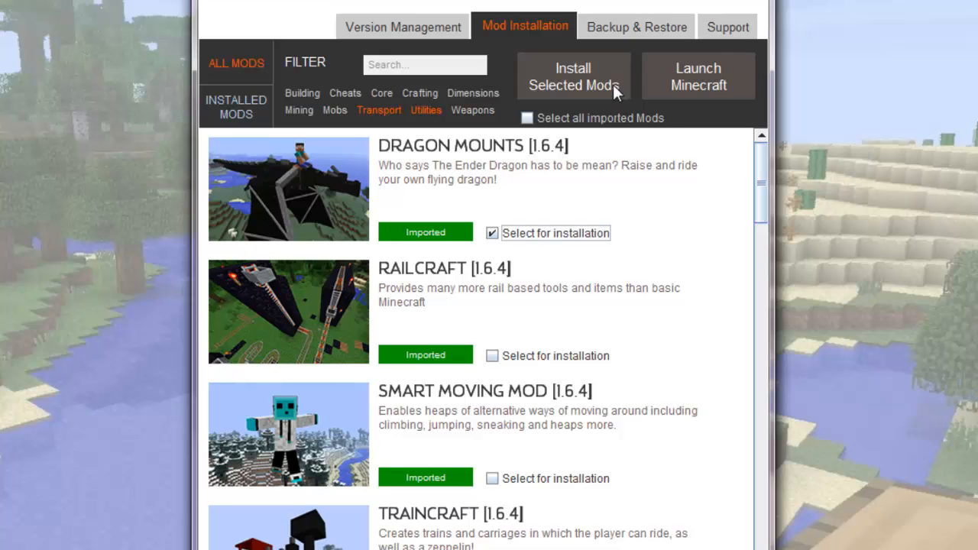
click(573, 76)
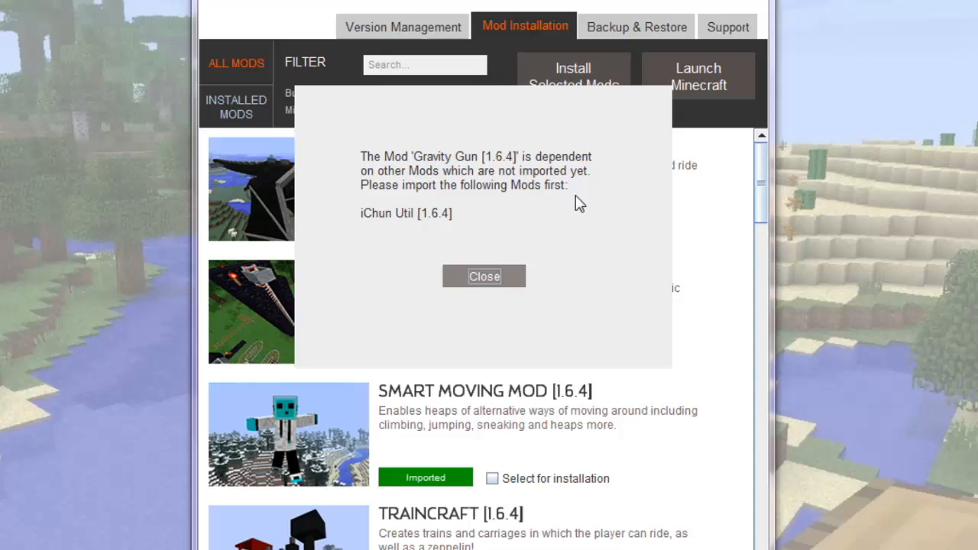
mouse_move(588, 206)
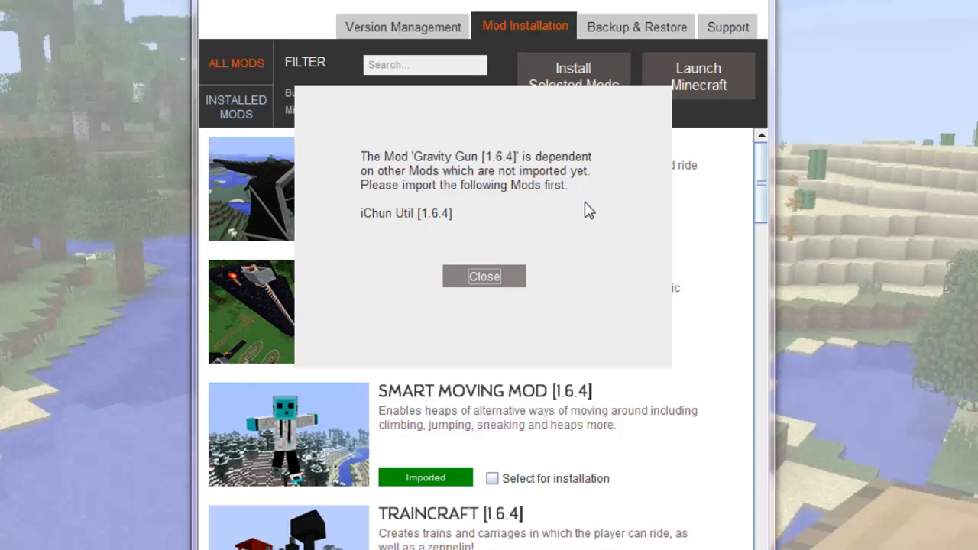
mouse_move(487, 282)
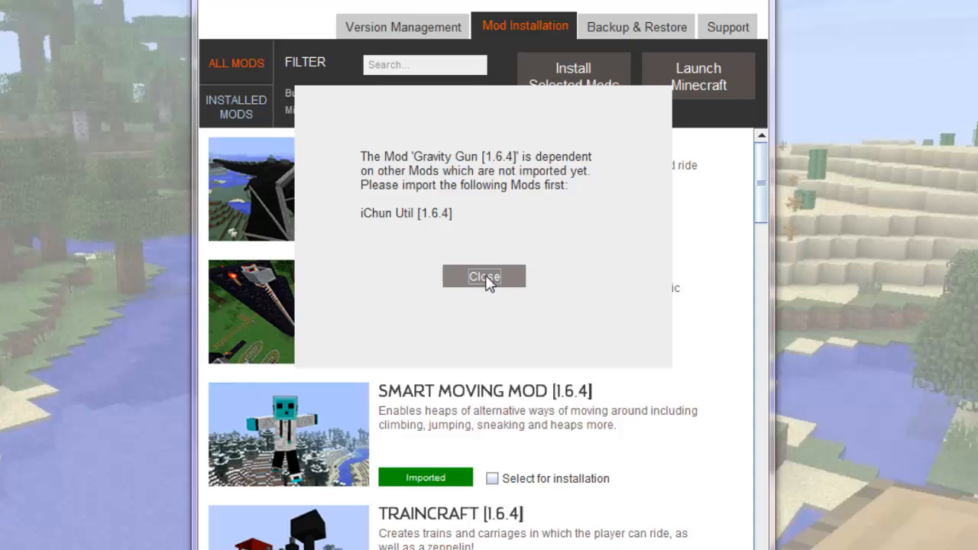
click(483, 276)
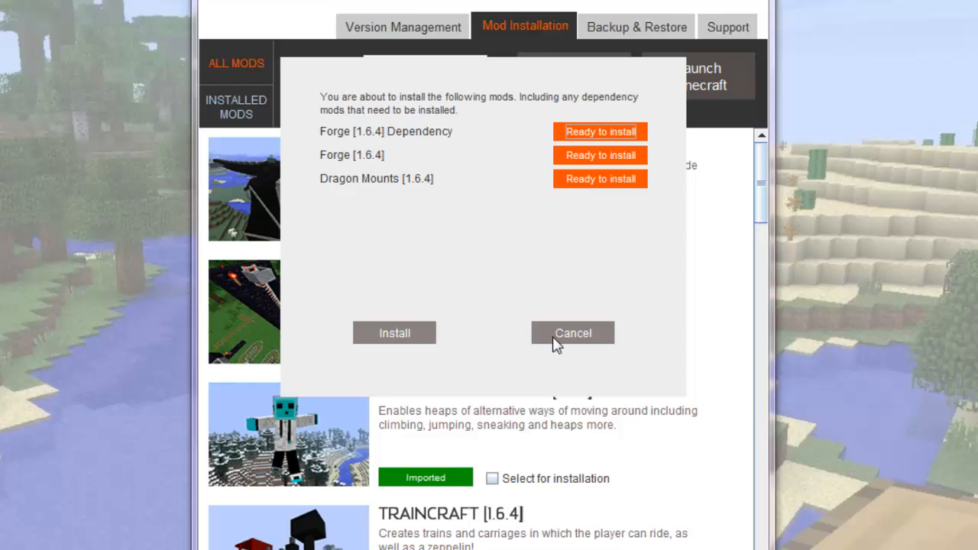
click(572, 332)
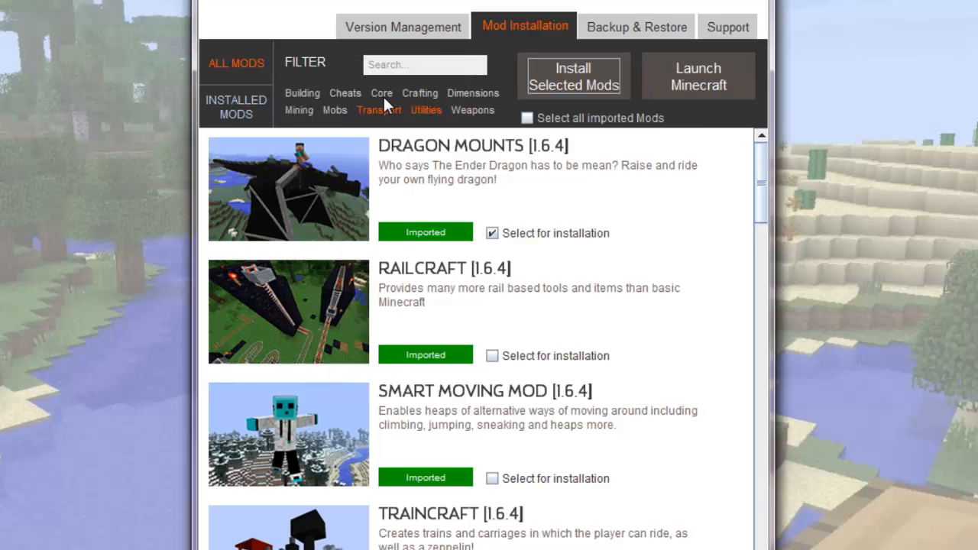
click(382, 93)
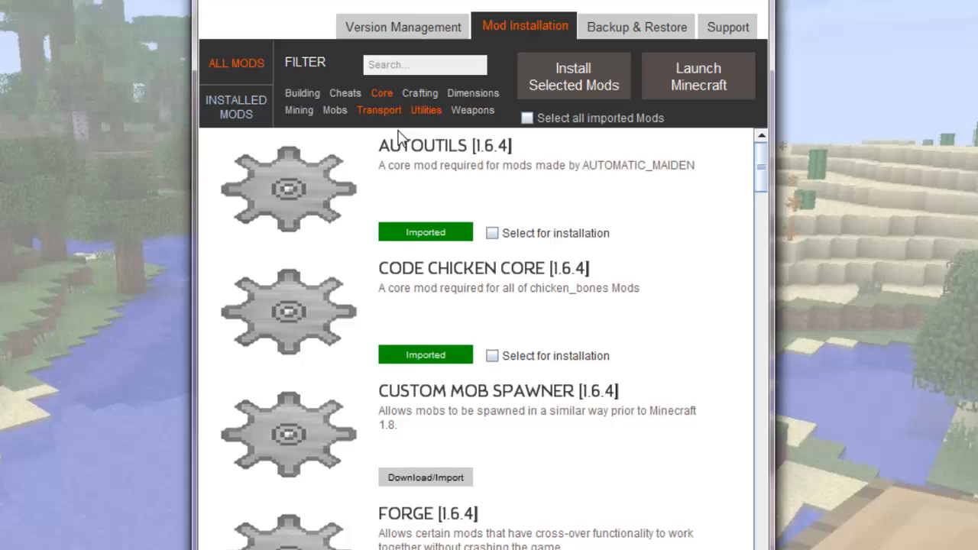
Scroll to iChun Util and follow the adf.ly link in its Download/Import instructions
scroll(down, 3)
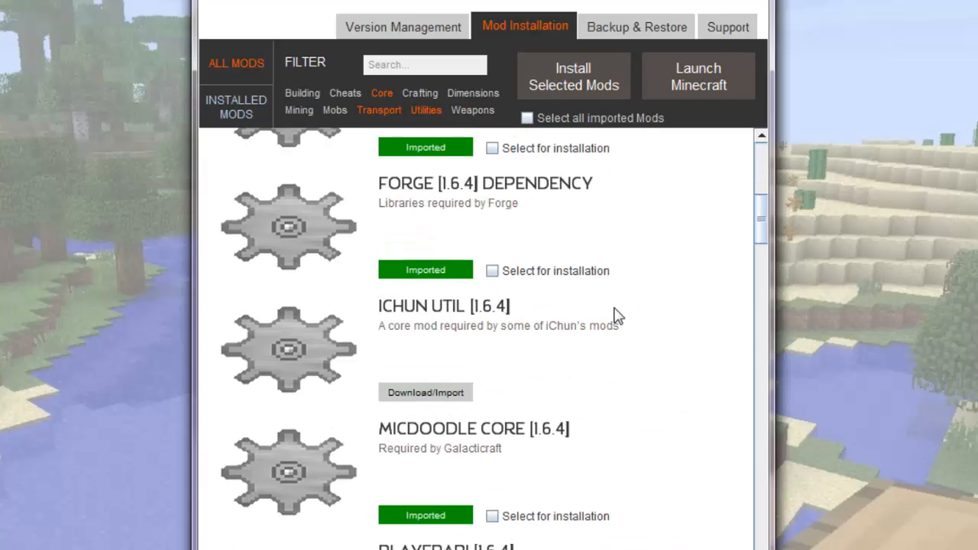
click(426, 392)
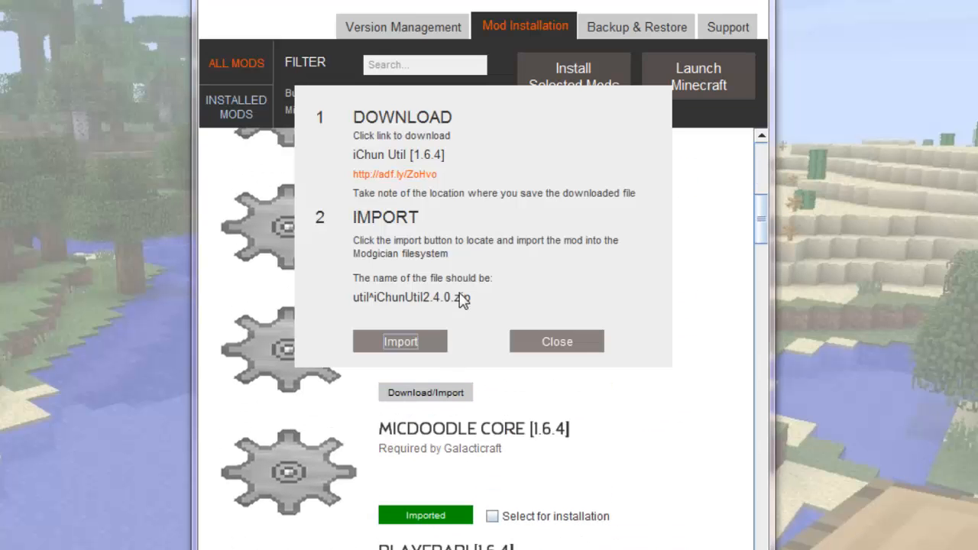
mouse_move(423, 180)
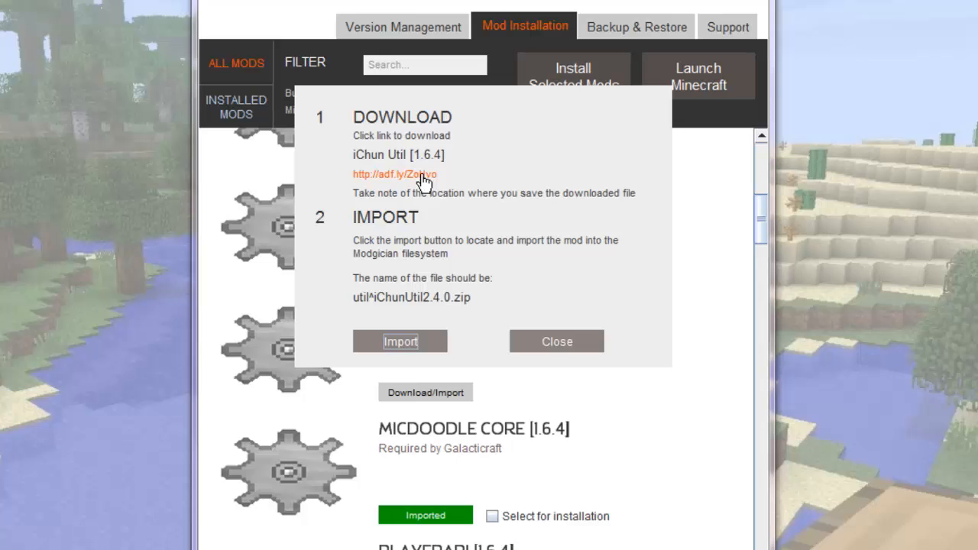
click(394, 174)
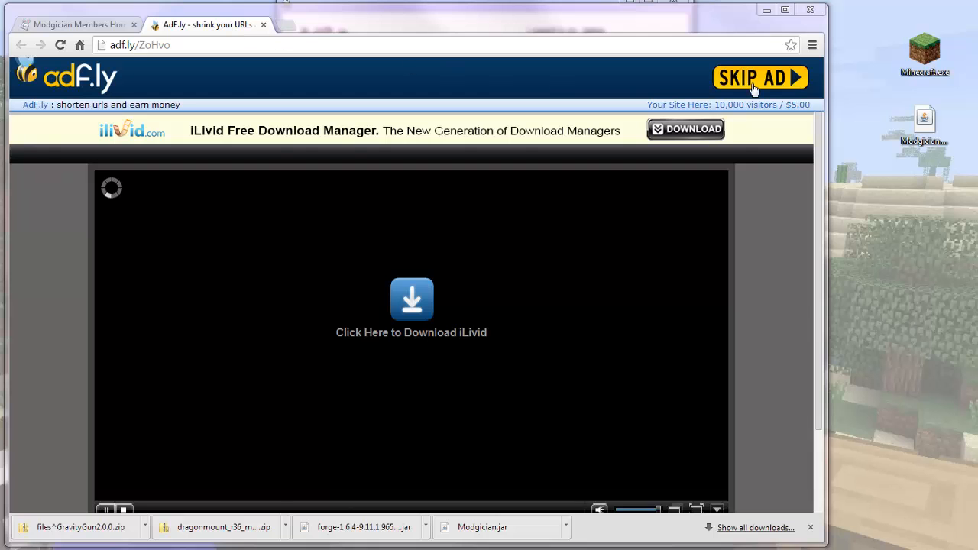
Download util^iChunUtil2.4.0.zip past the ad and import it into Modgician from Downloads
click(760, 78)
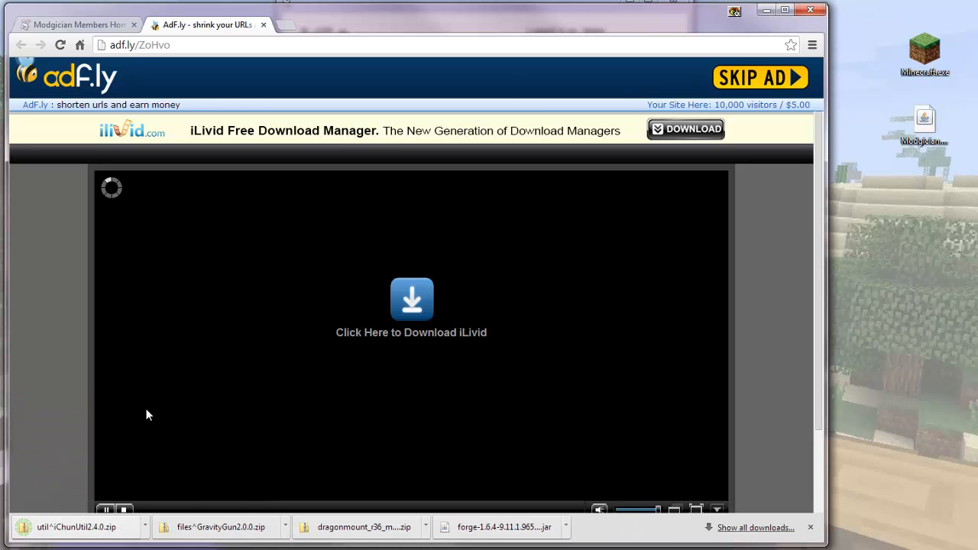
click(72, 25)
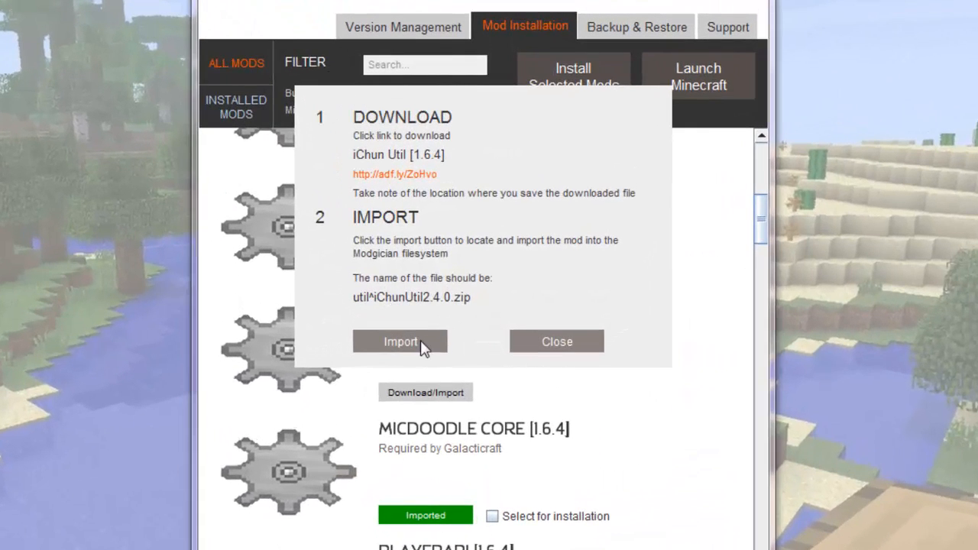
click(399, 342)
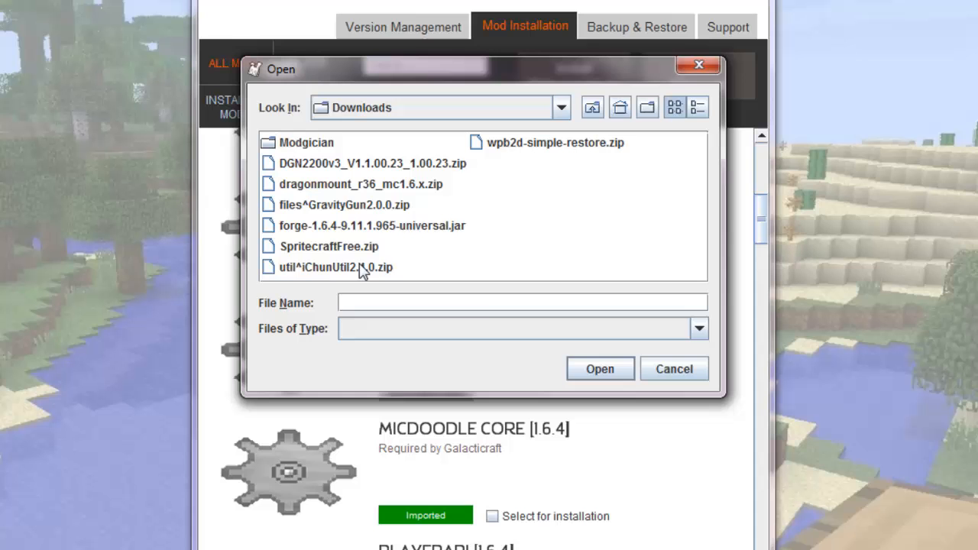
click(335, 266)
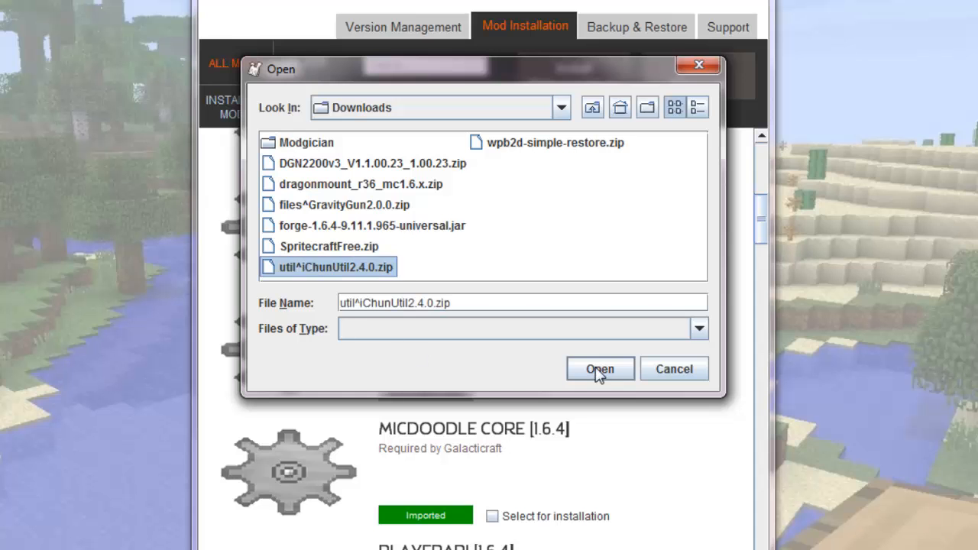
click(599, 368)
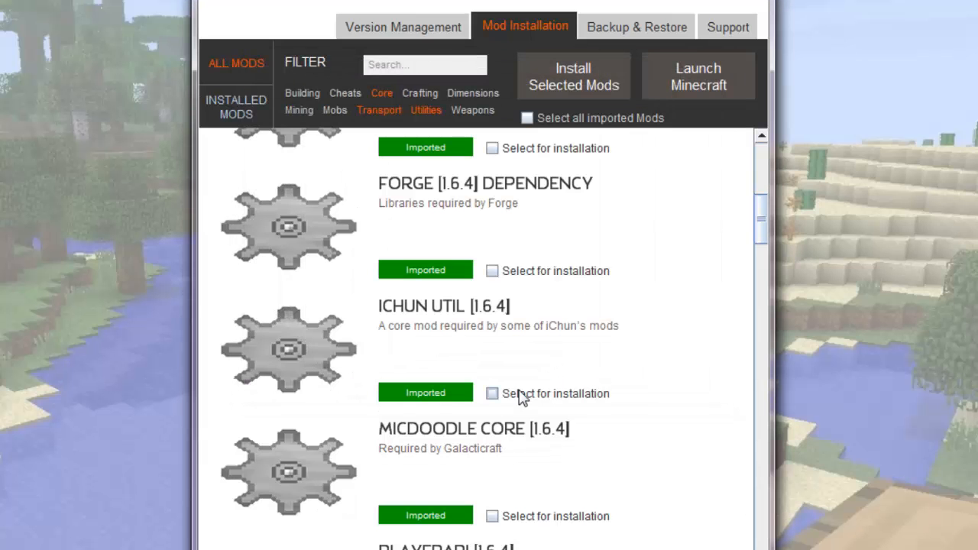
mouse_move(381, 99)
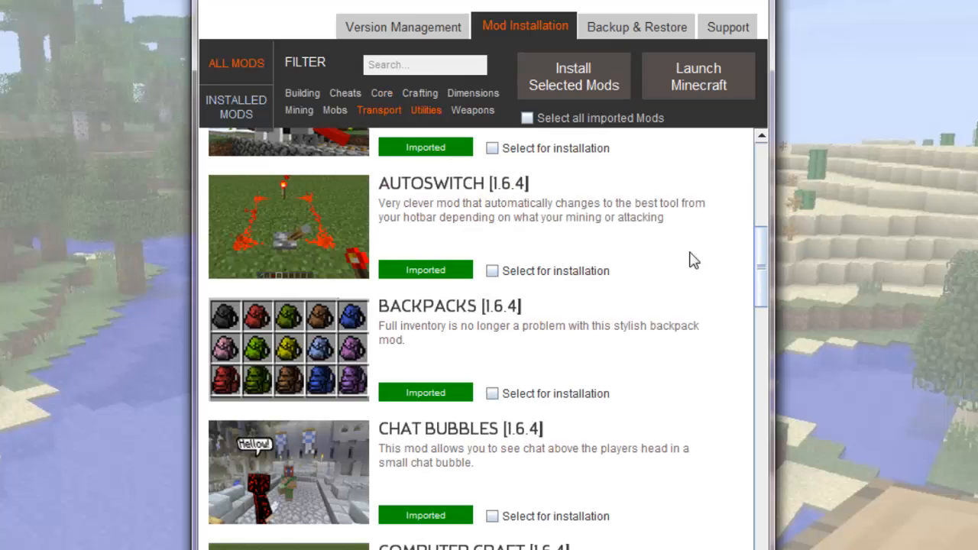
Scroll down Modgician's mod list toward Dragon Mounts and Gravity Gun
scroll(down, 3)
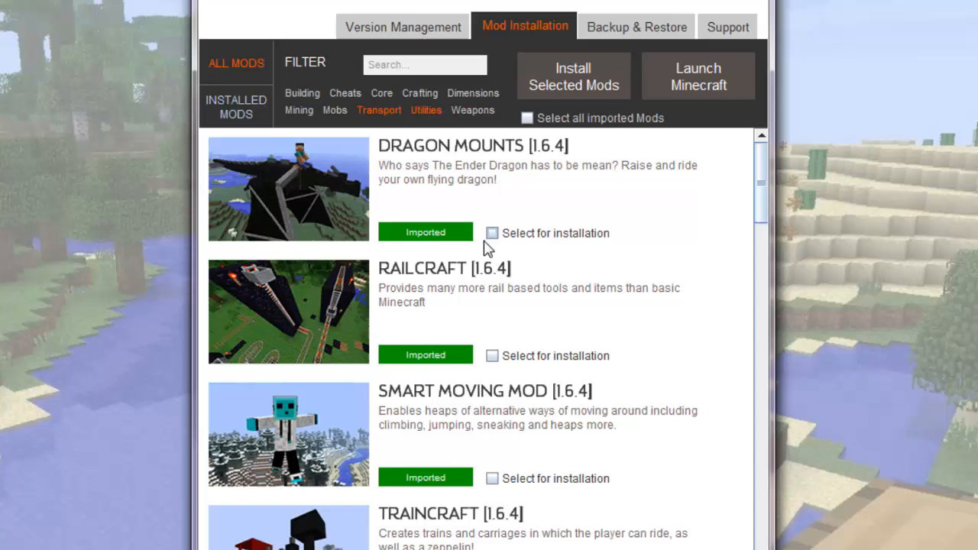
scroll(down, 3)
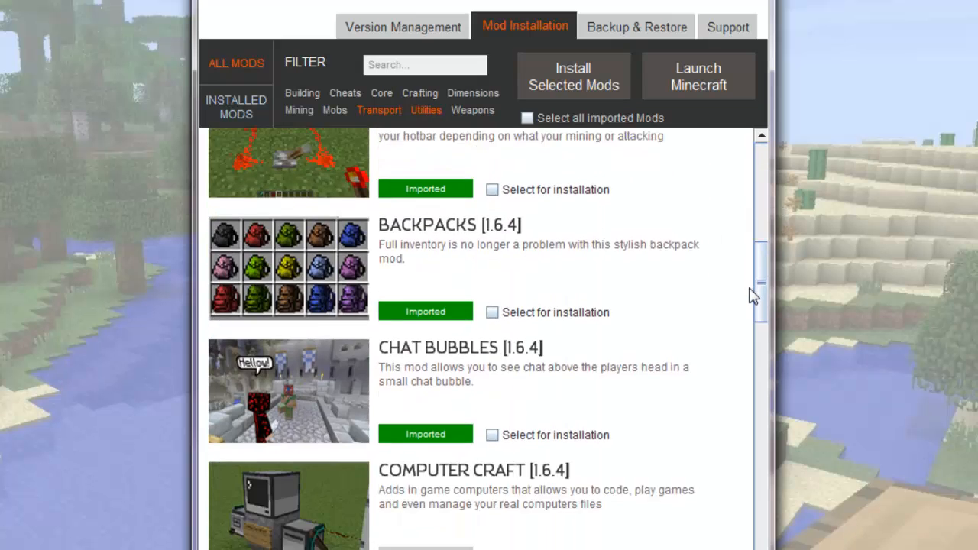
scroll(down, 3)
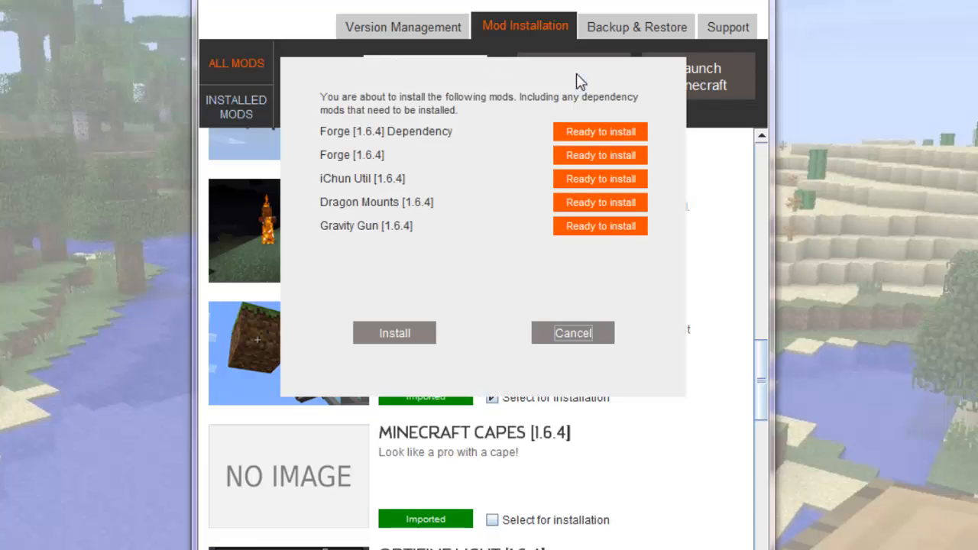
mouse_move(526, 166)
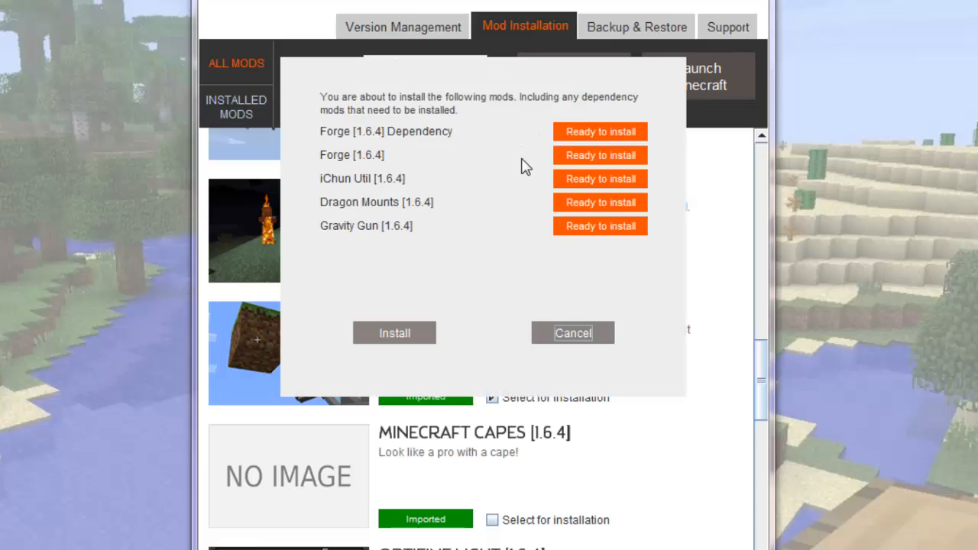
mouse_move(456, 378)
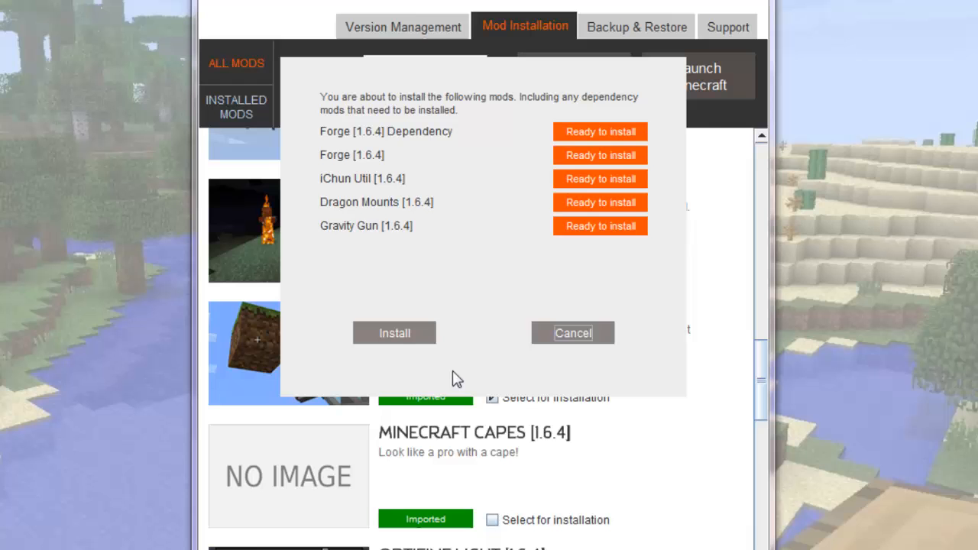
Install the Forge dependency, Forge, iChun Util, Dragon Mounts and Gravity Gun
click(394, 332)
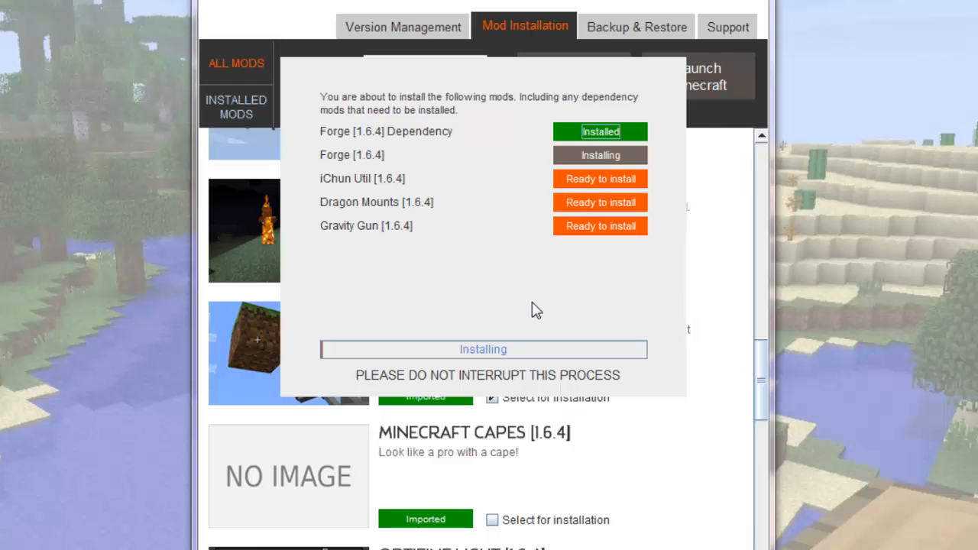
mouse_move(533, 307)
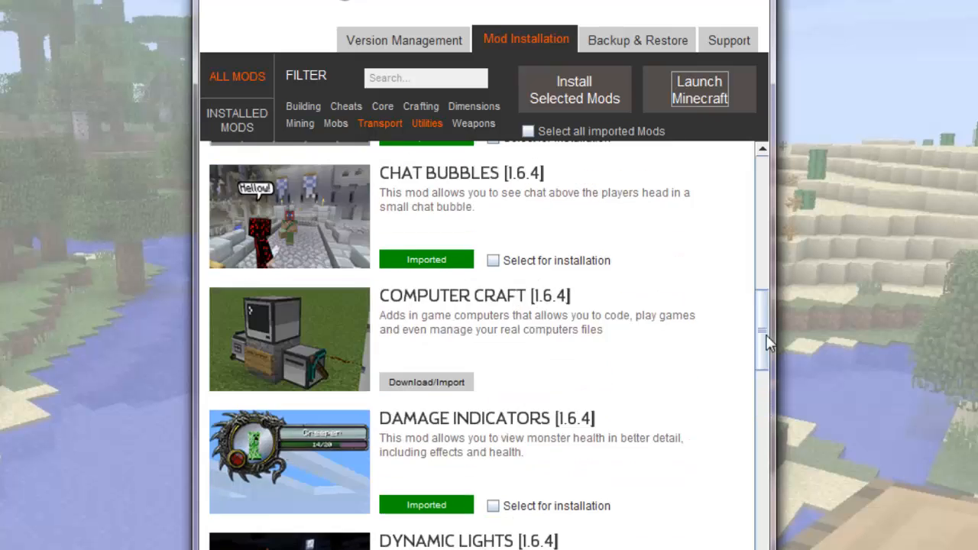
Scroll the mod list and choose Launch Minecraft to get the launcher file picker
scroll(down, 3)
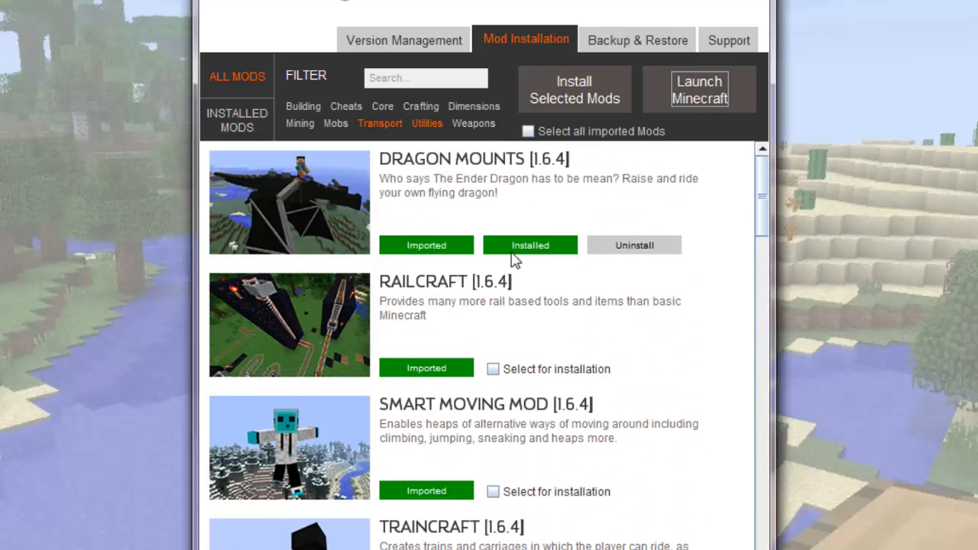
click(698, 90)
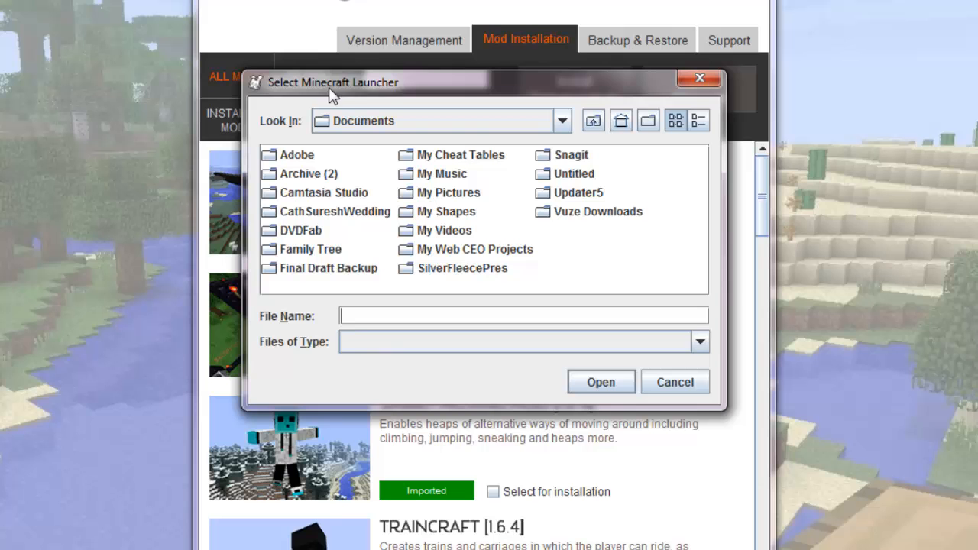
Browse to the Desktop and select the Minecraft launcher file to start the launcher
click(561, 121)
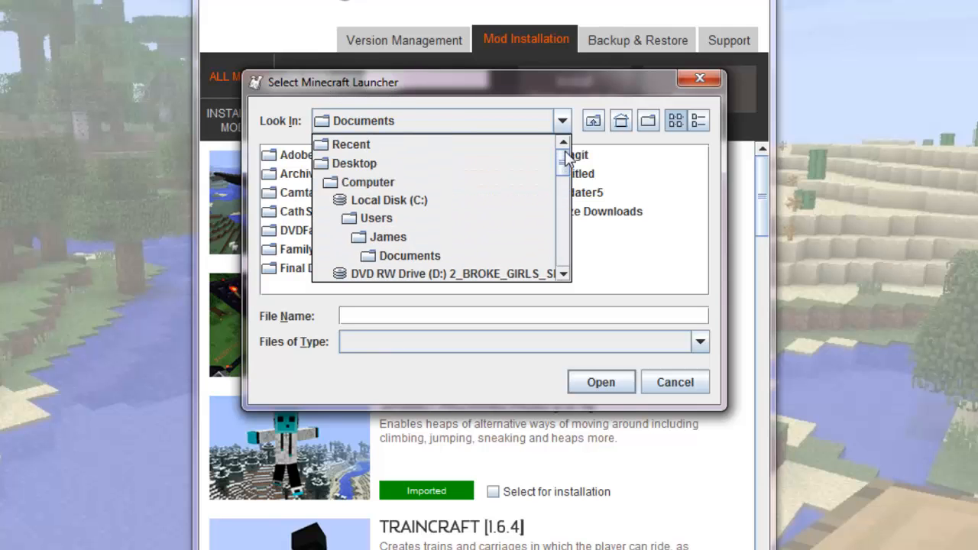
click(354, 162)
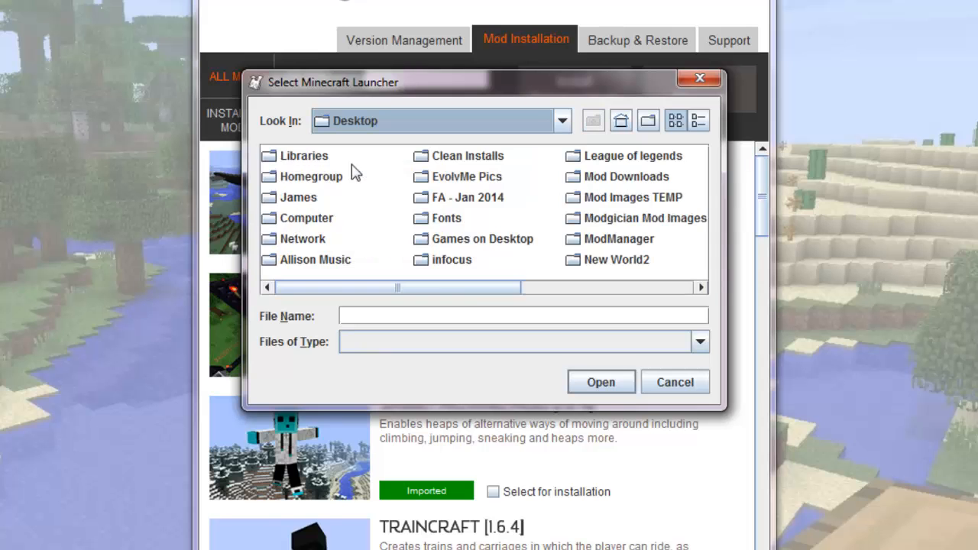
drag(397, 287, 512, 287)
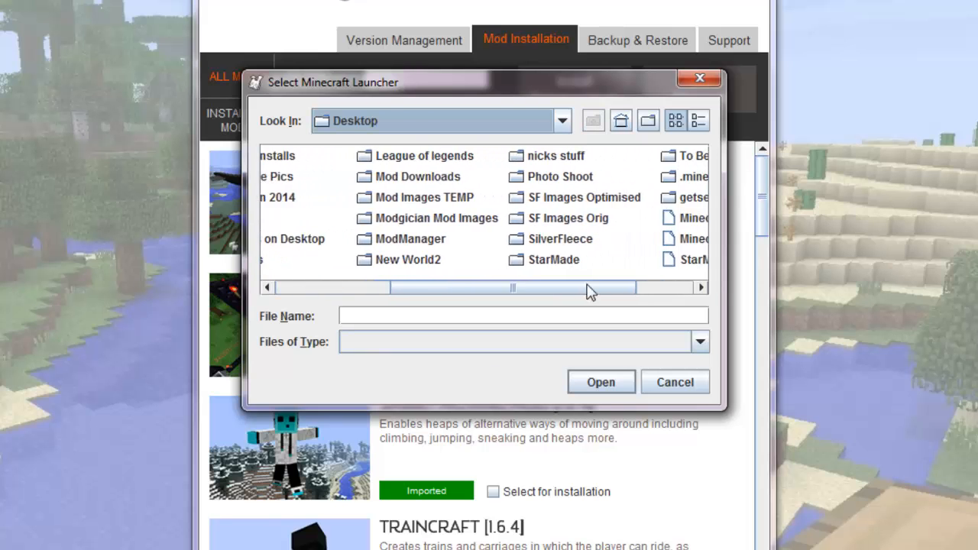
click(609, 239)
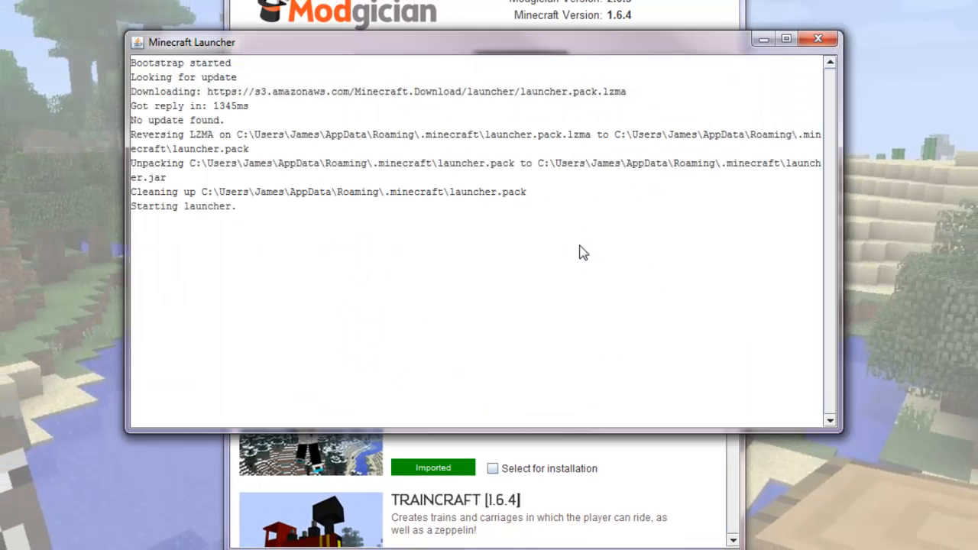
mouse_move(557, 275)
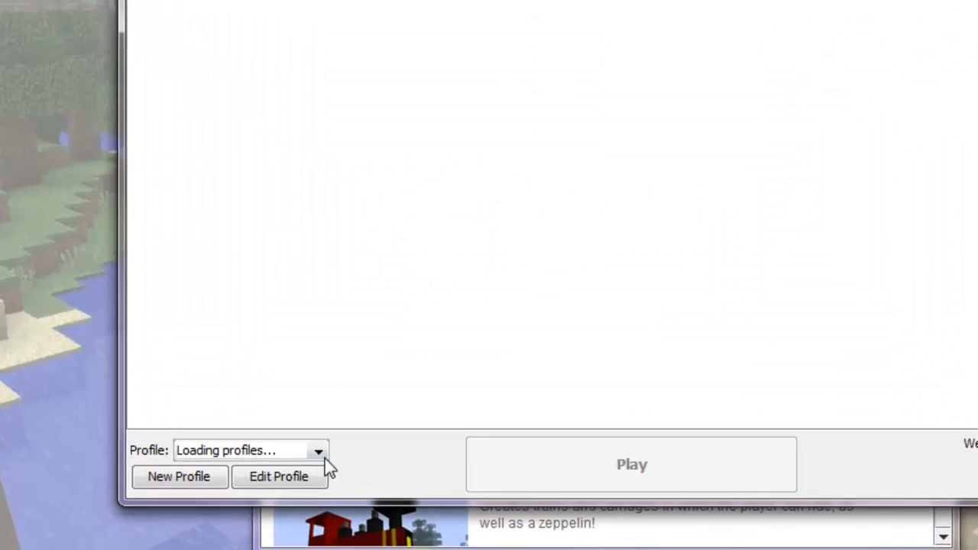
Play the Forge profile to launch Minecraft 1.6.4 with six mods loaded
click(318, 450)
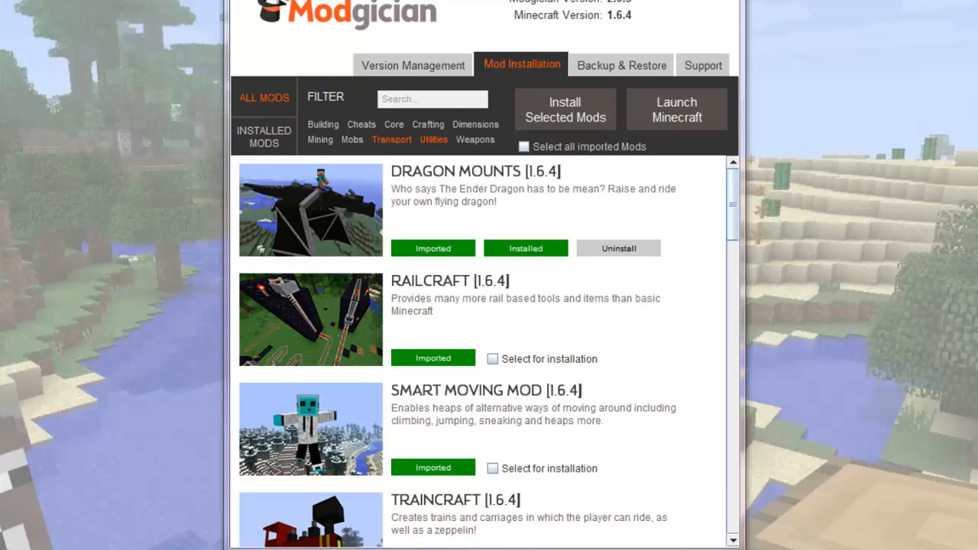
click(675, 109)
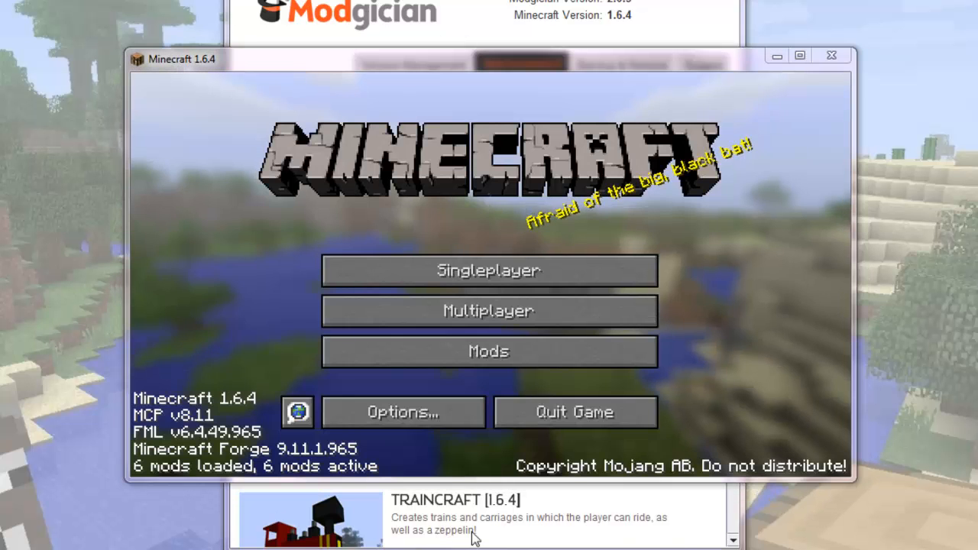
Open the in-game Mod List, view GraviGun's details, then close the list
click(488, 351)
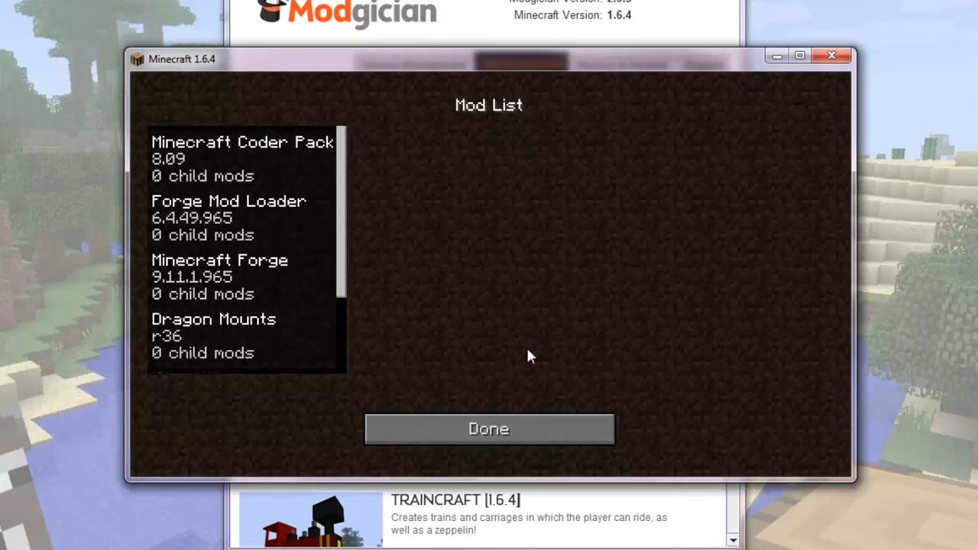
scroll(down, 3)
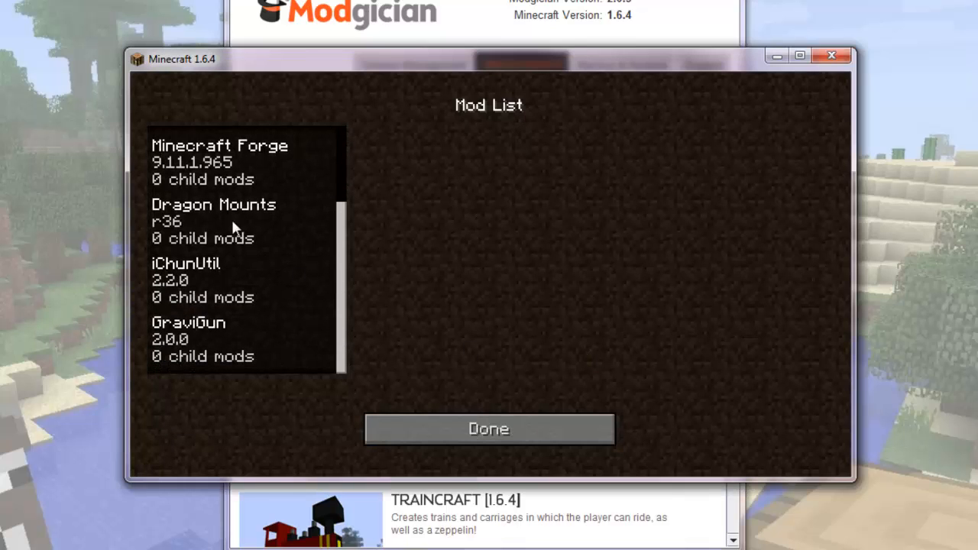
click(188, 338)
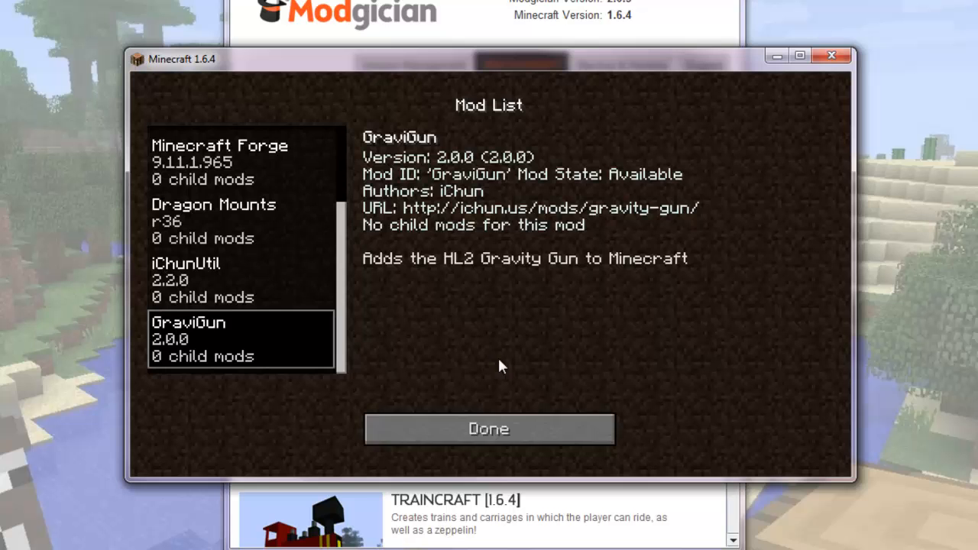
click(488, 428)
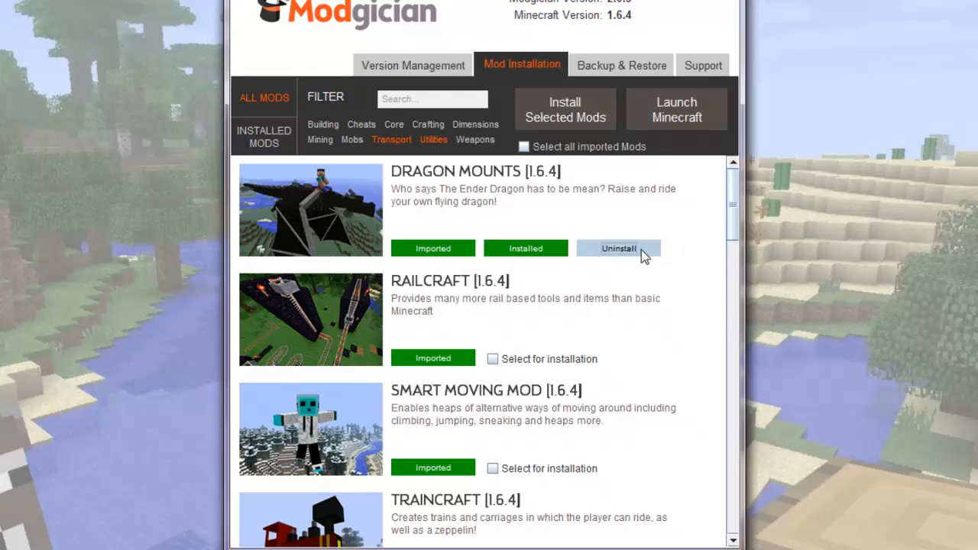
click(618, 248)
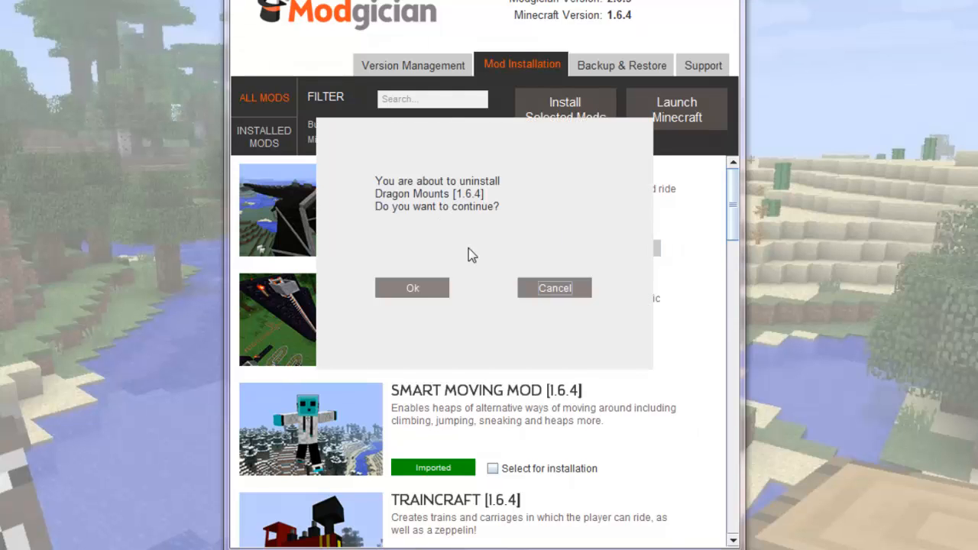
mouse_move(469, 325)
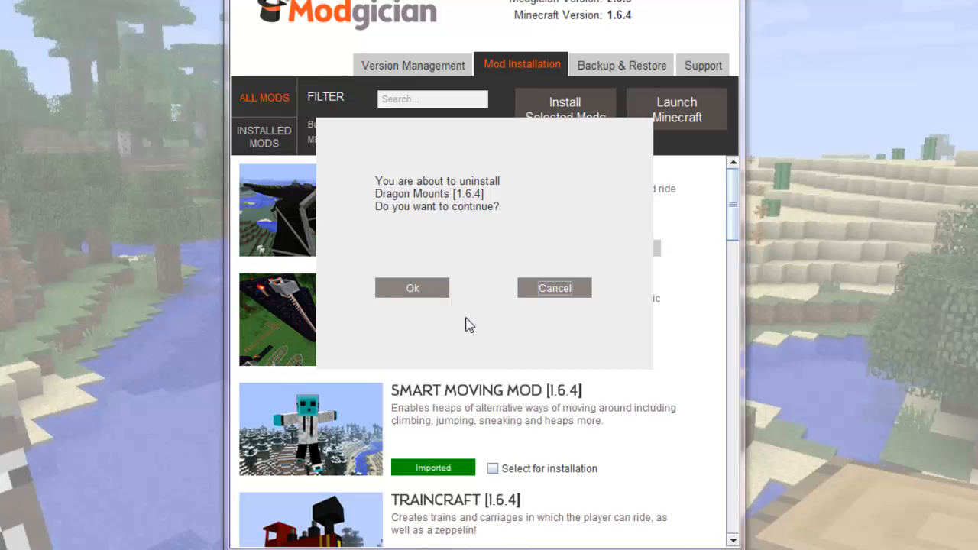
click(554, 288)
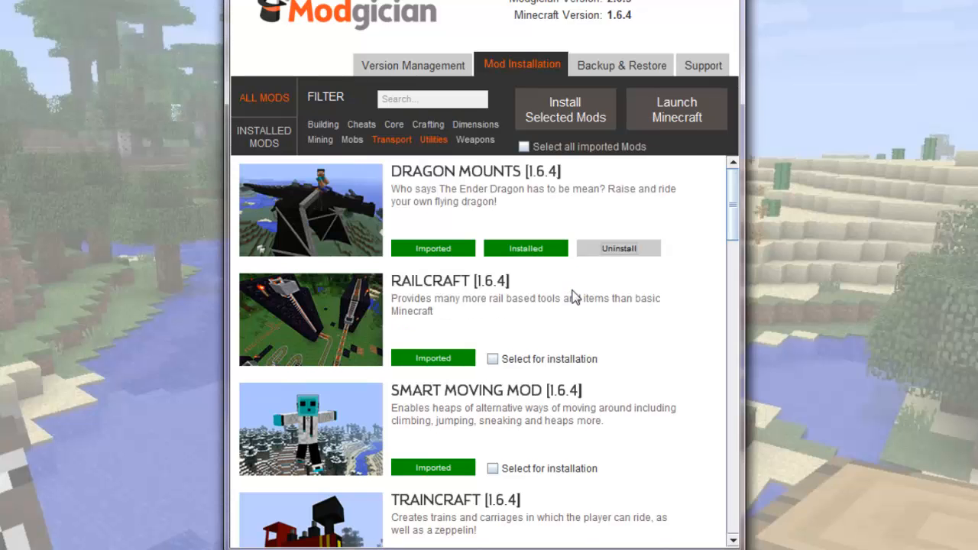
mouse_move(690, 274)
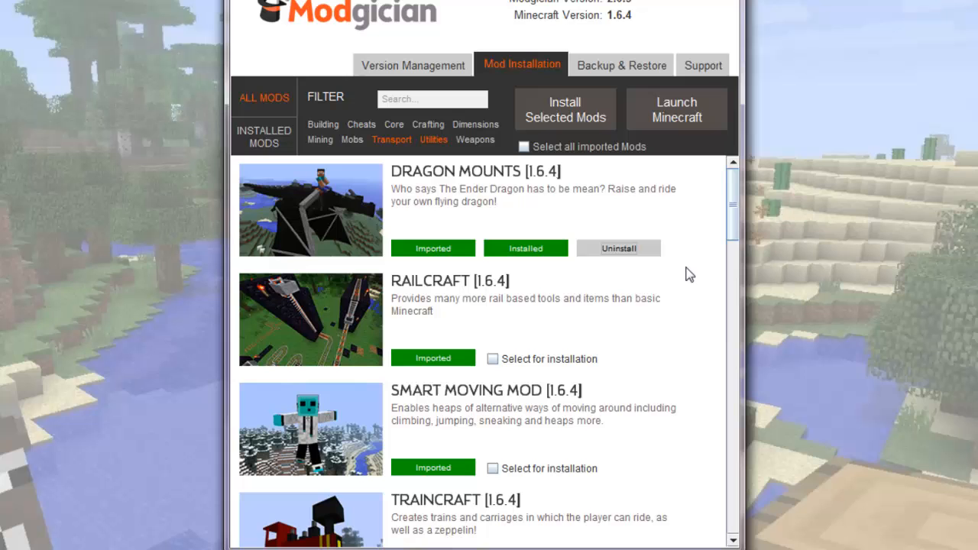
mouse_move(716, 72)
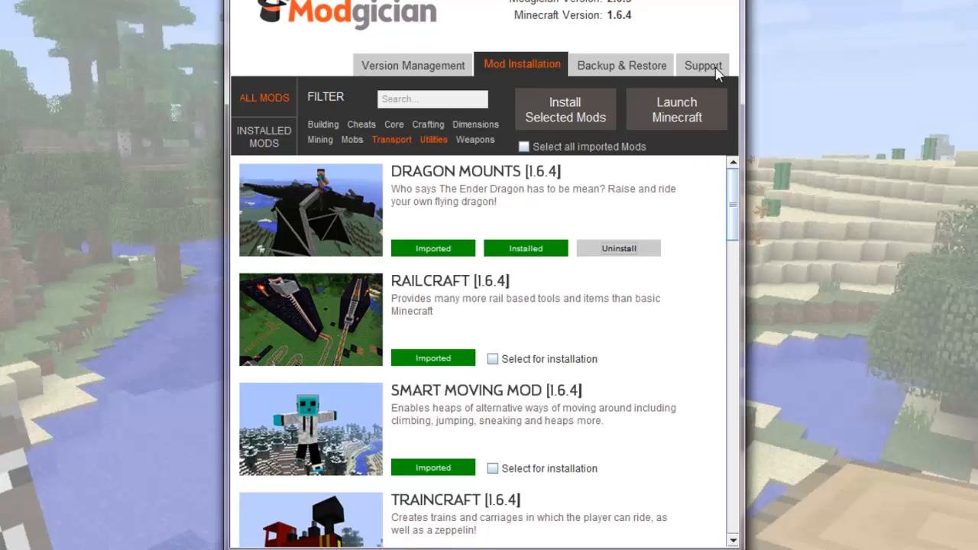
Open the Support tab and step through the OS, version, mods and details fields
click(702, 64)
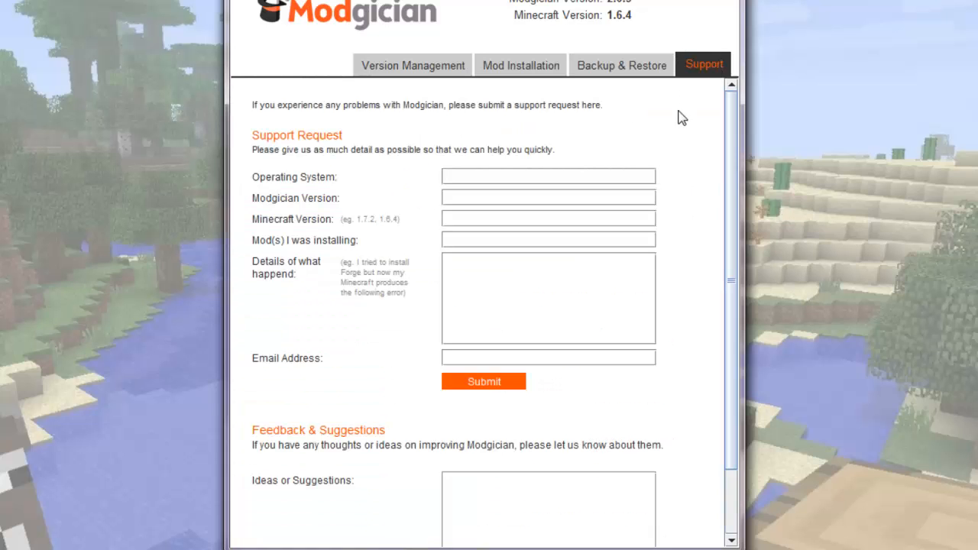
click(547, 176)
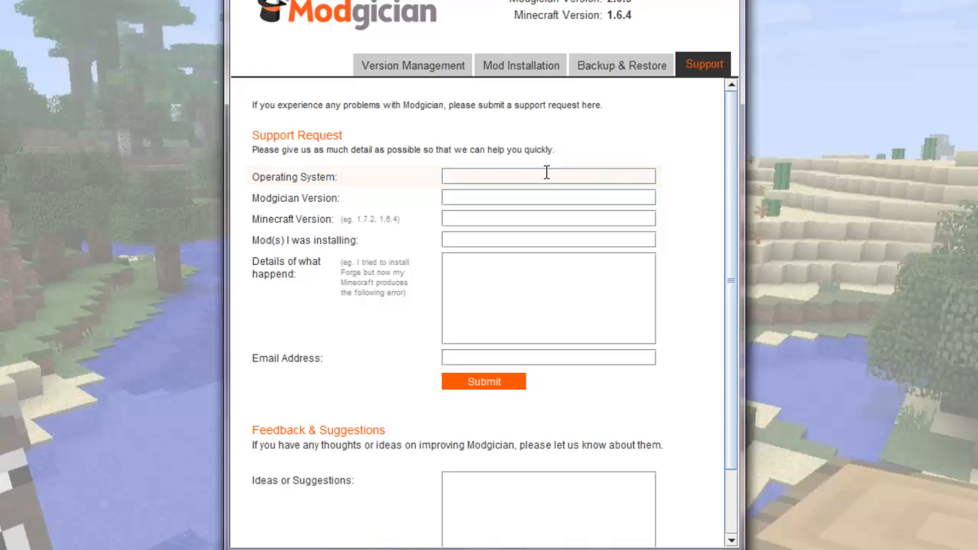
click(548, 197)
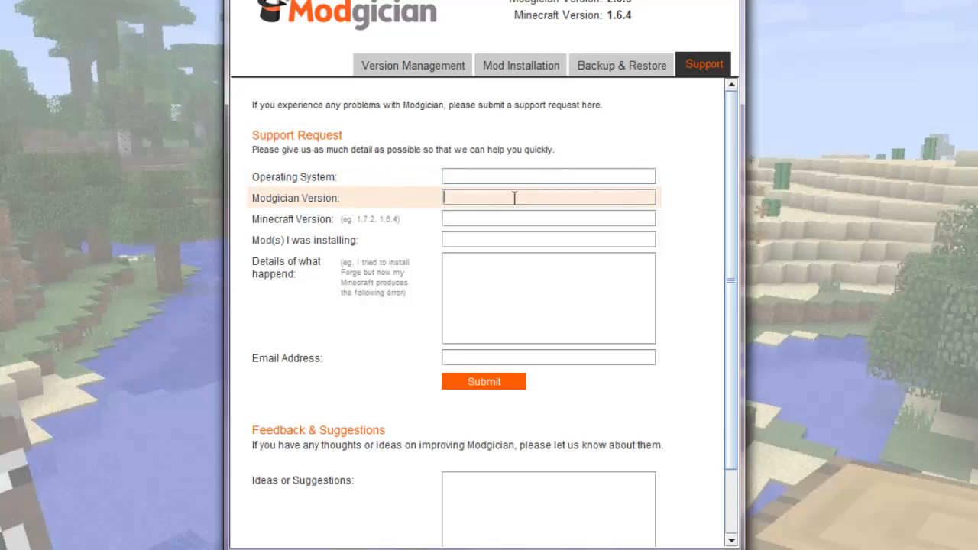
click(549, 219)
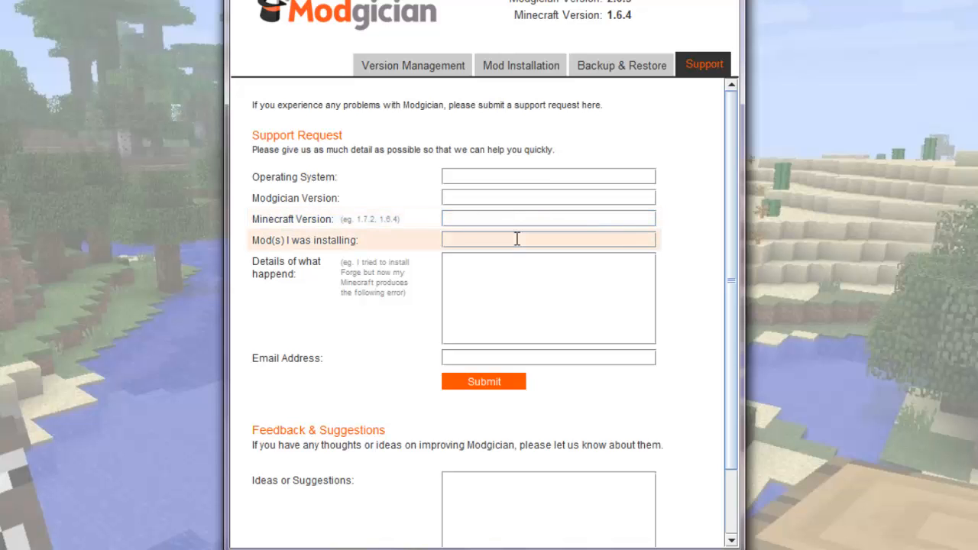
click(547, 239)
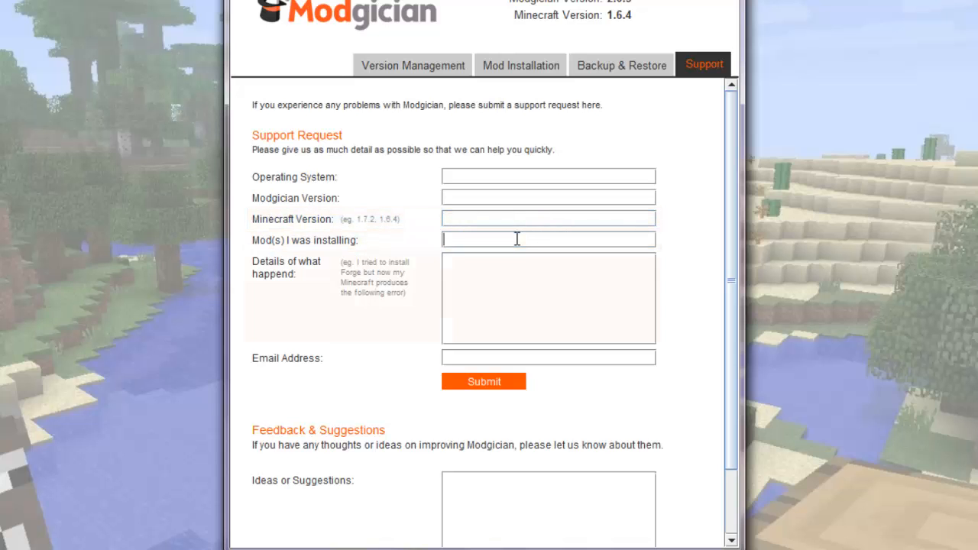
click(548, 298)
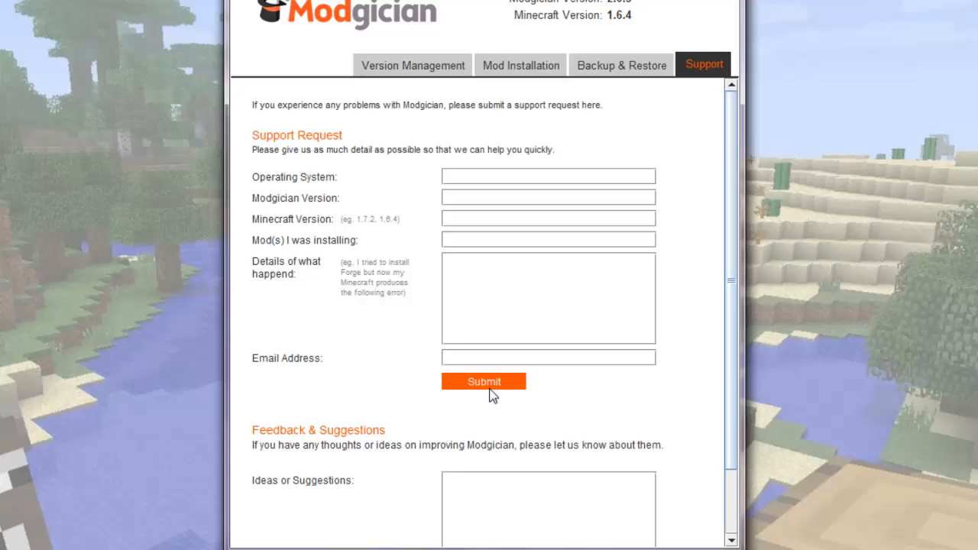
mouse_move(582, 392)
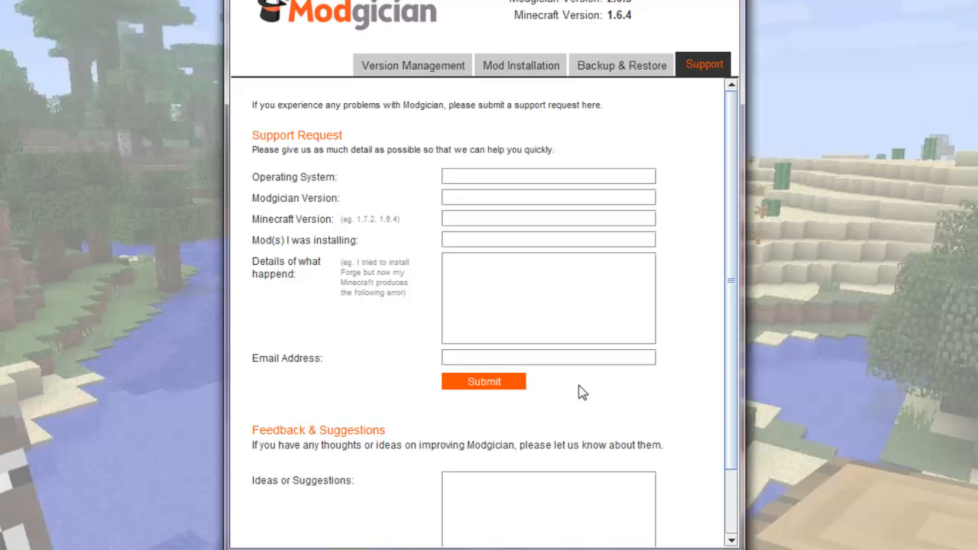